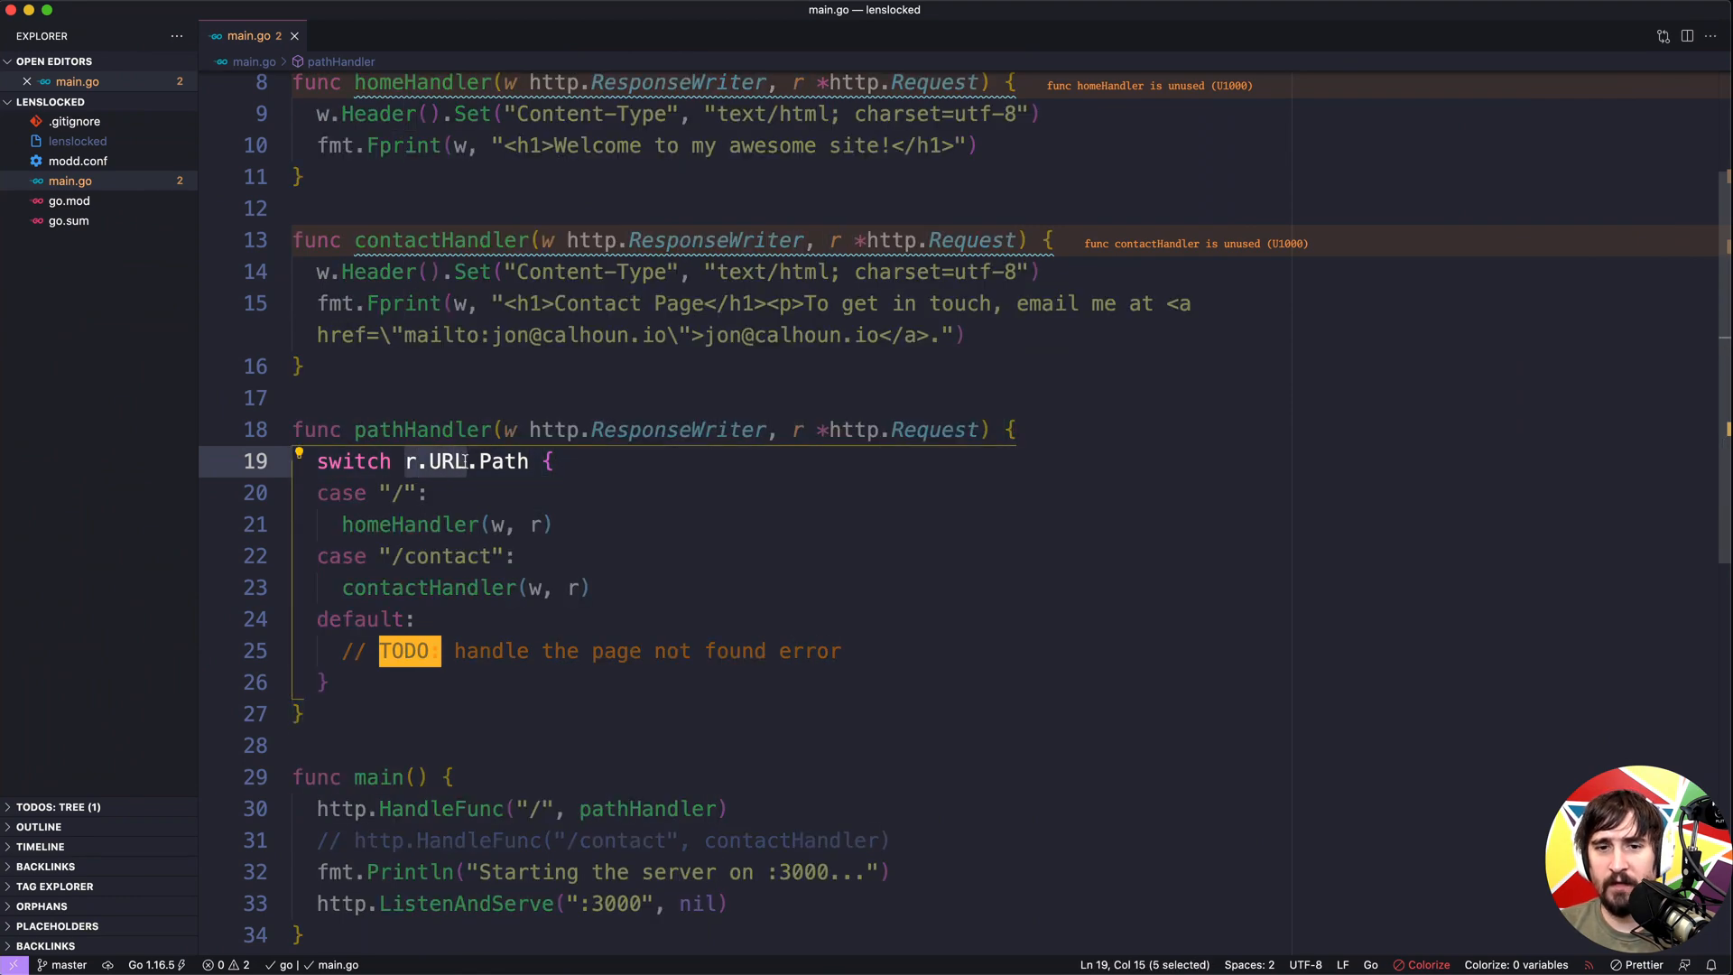
Inspect the type URL heading so DevTools shows the markup around it.
left_click(491, 460)
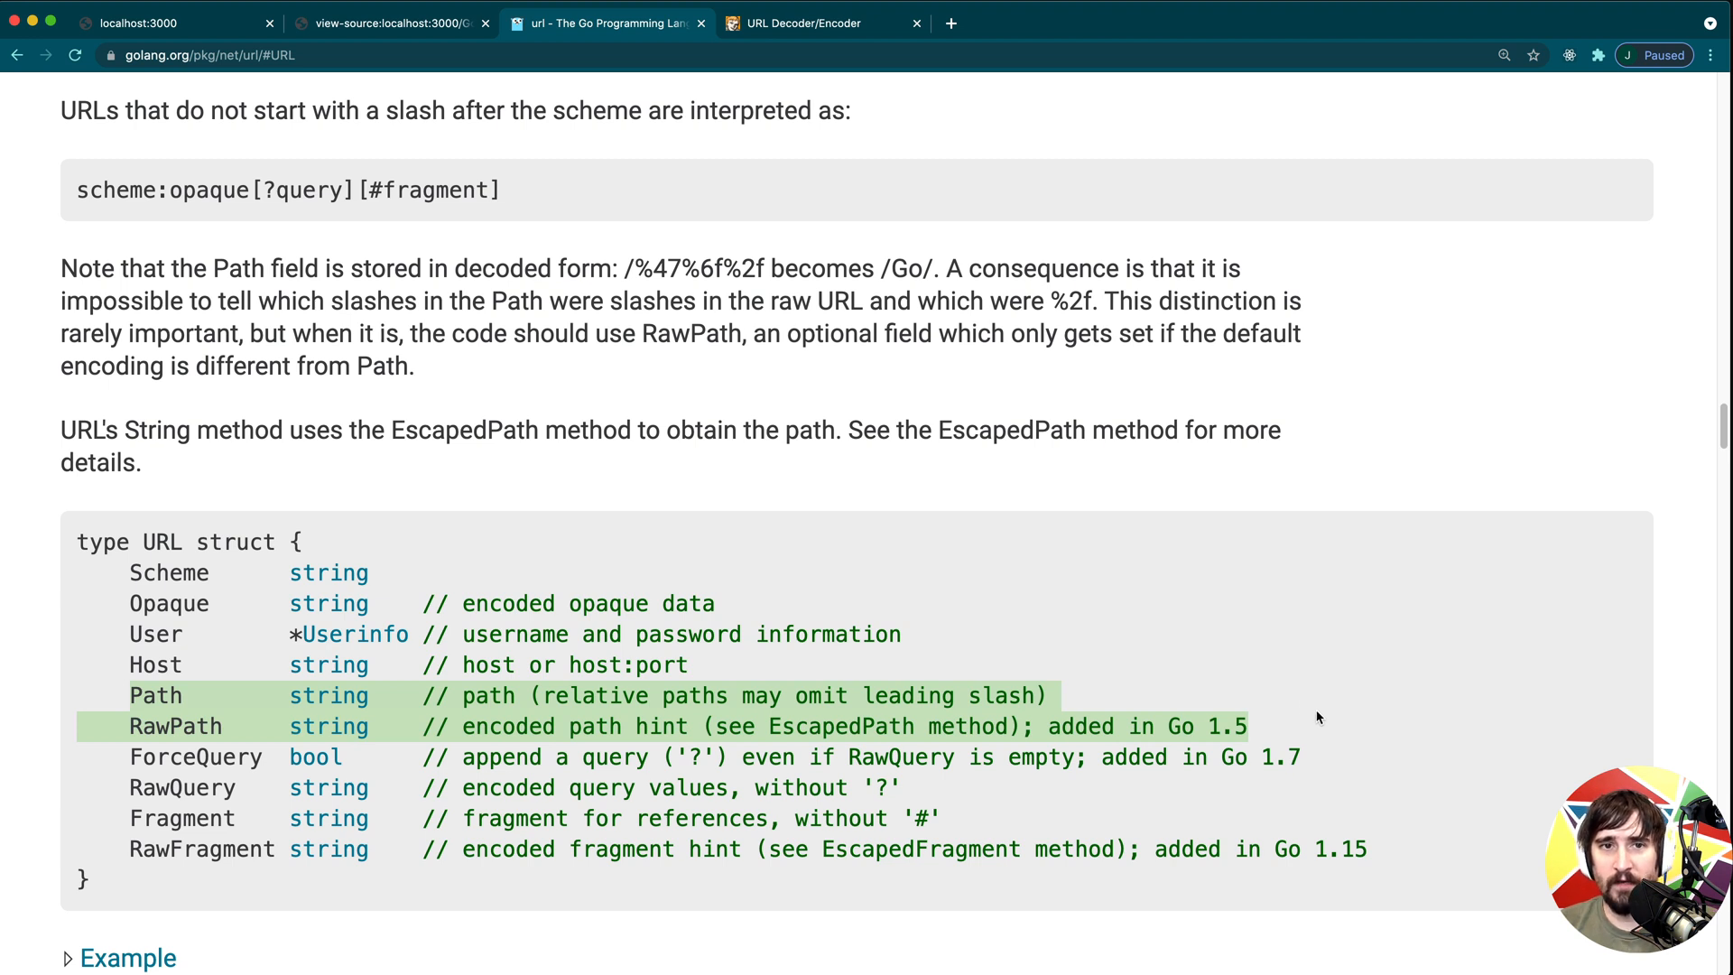
left_click(209, 56)
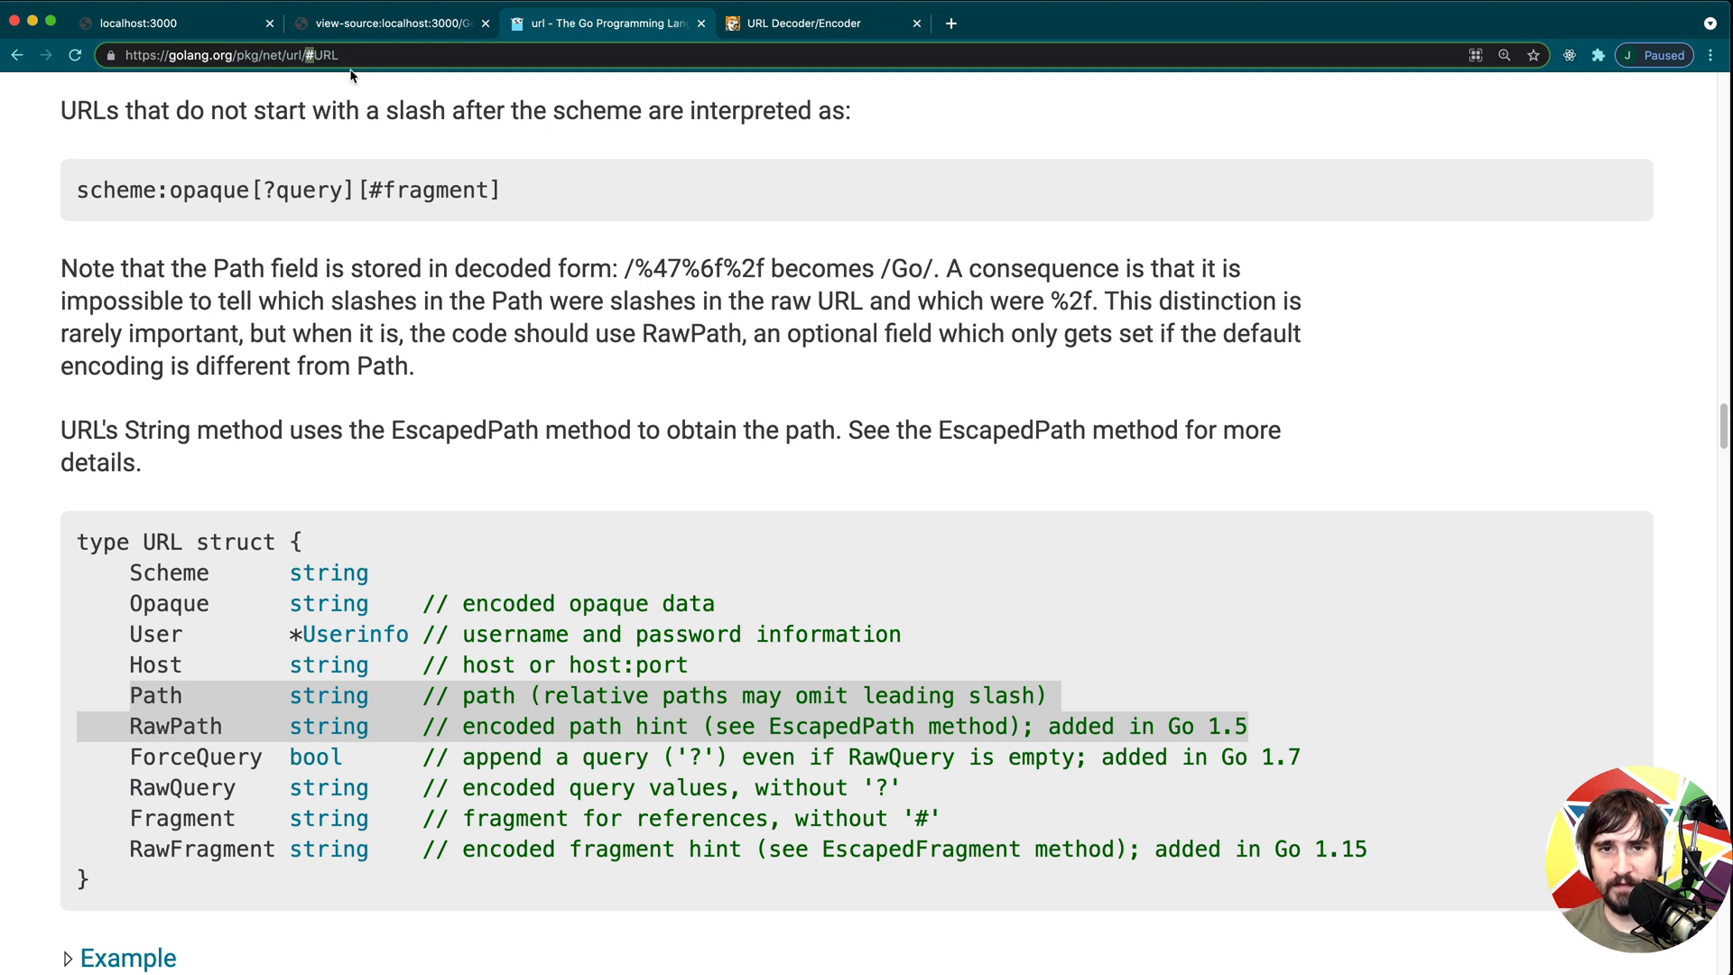
mouse_move(249, 229)
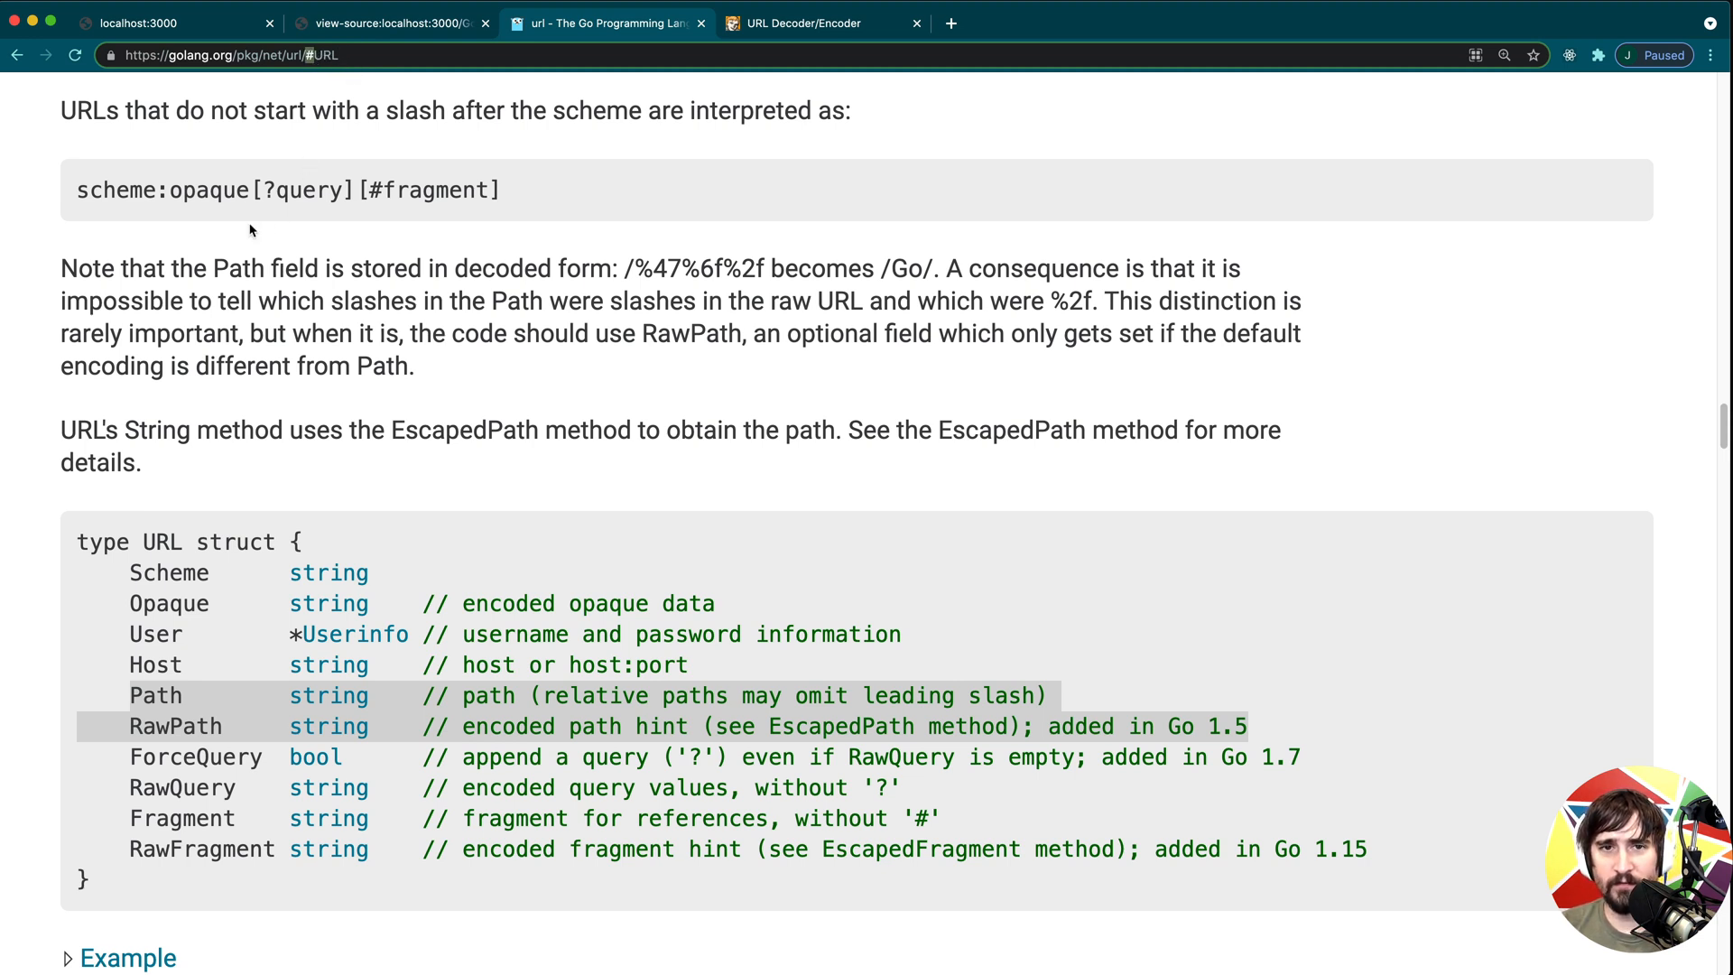
scroll("up", 3)
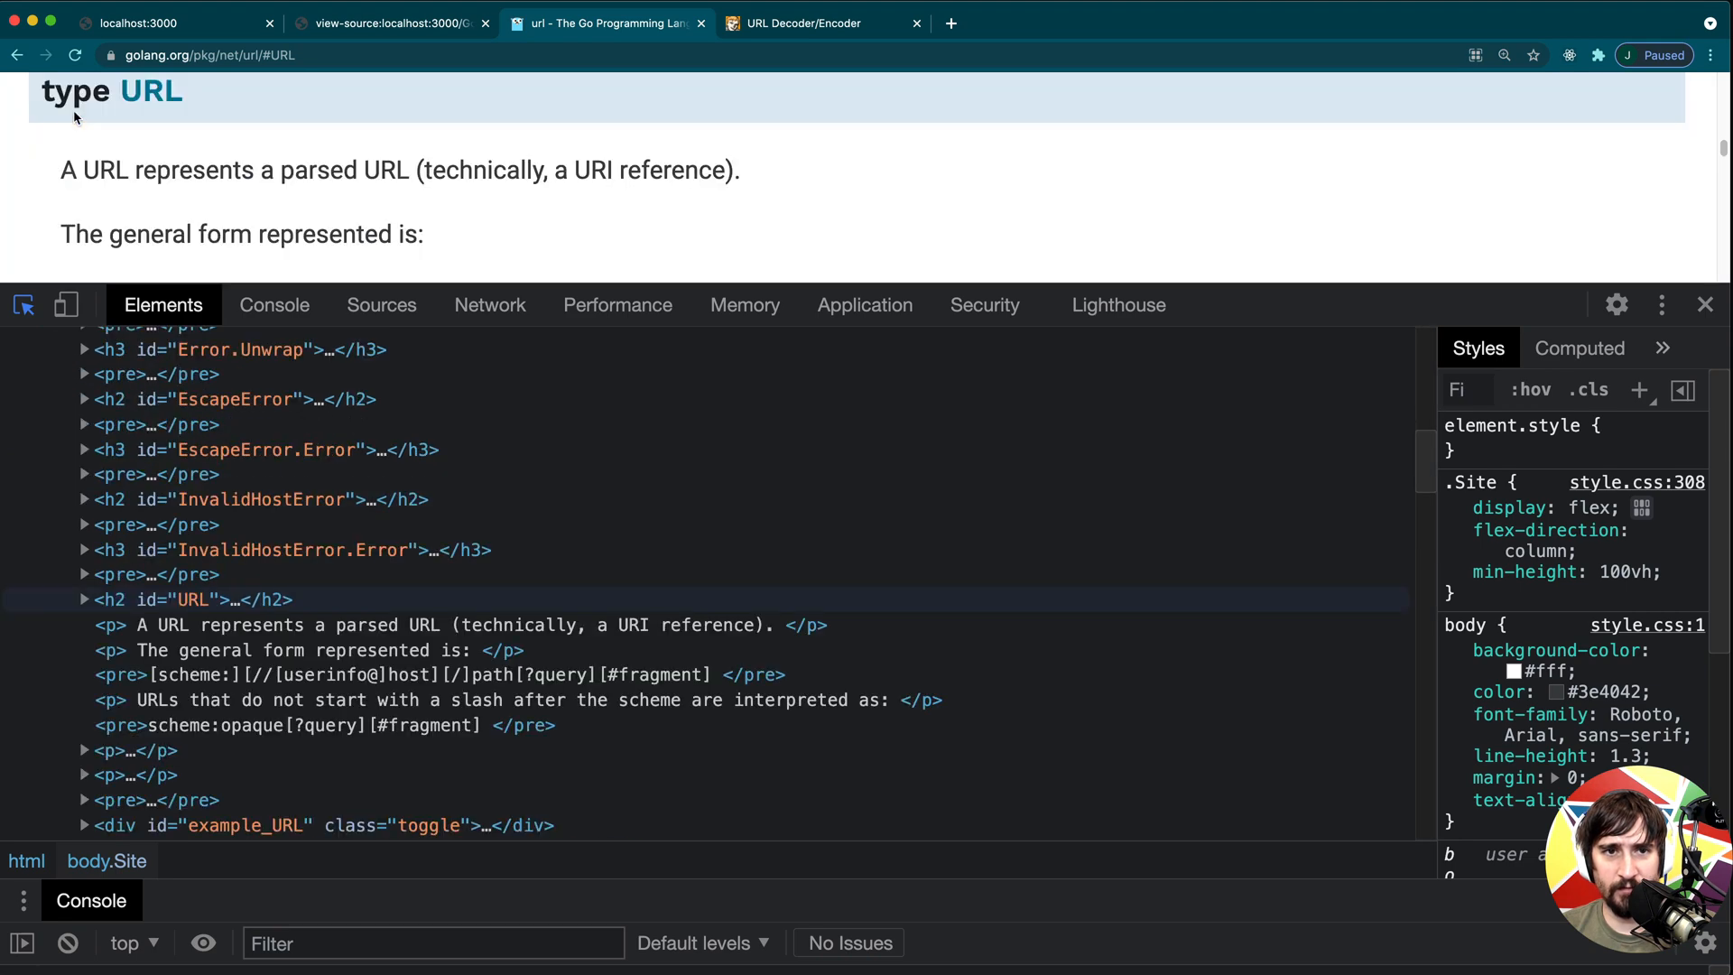
left_click(193, 599)
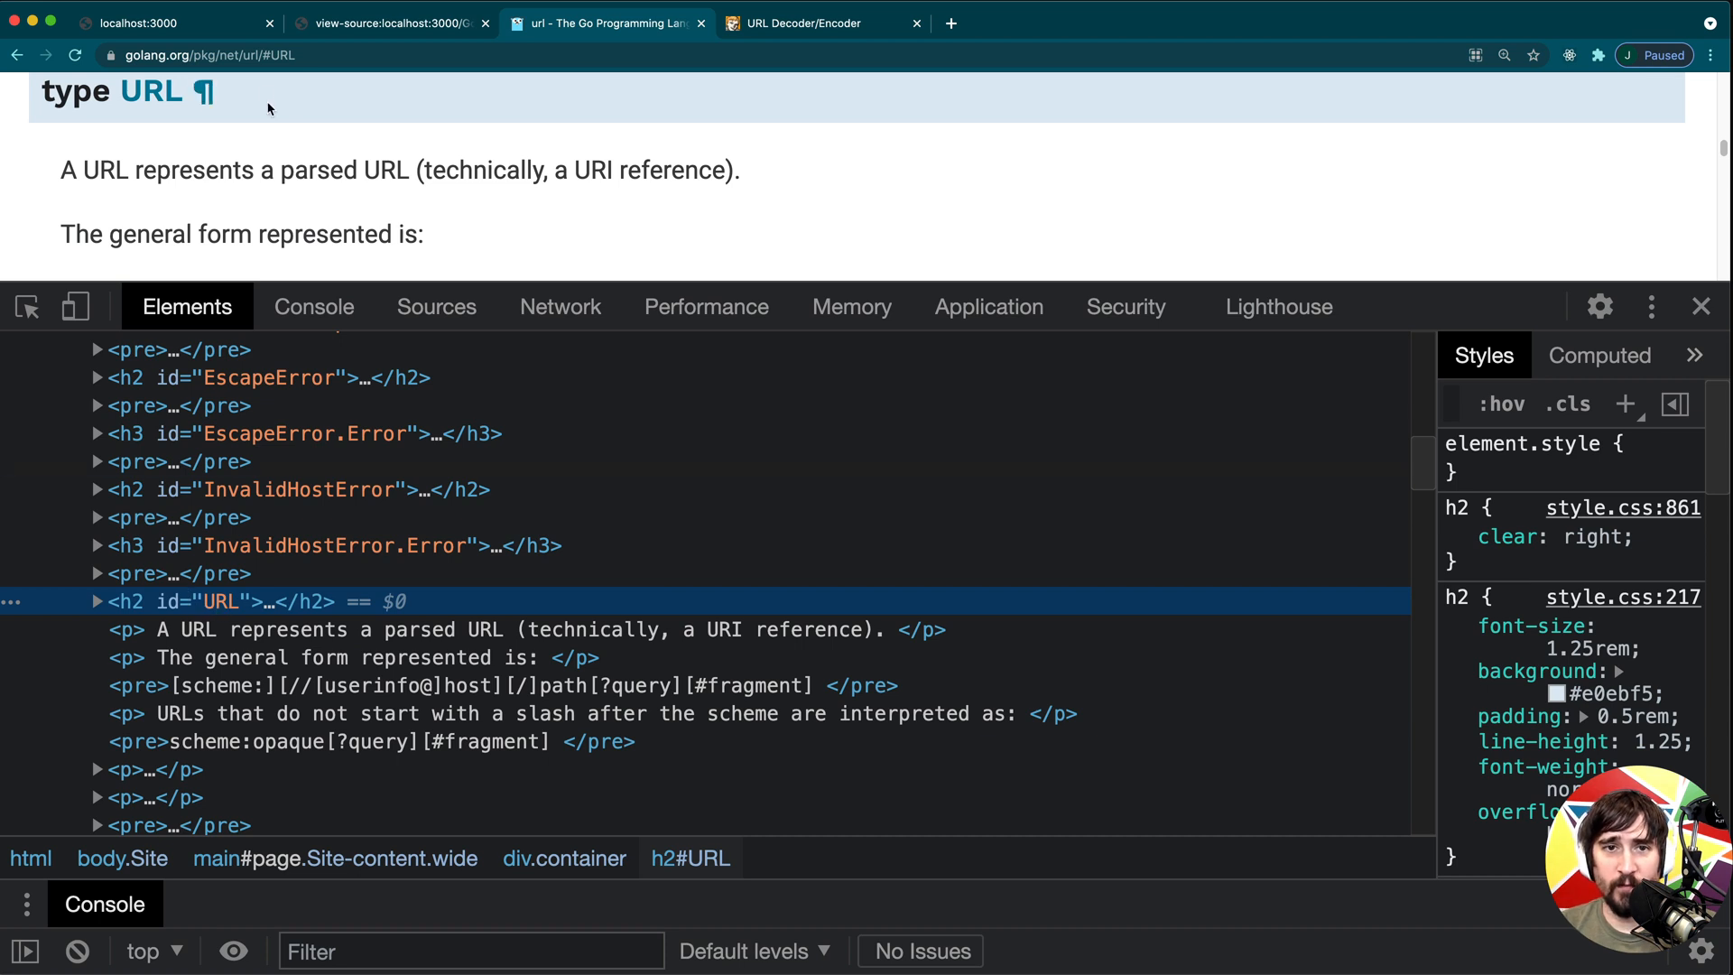
left_click(209, 54)
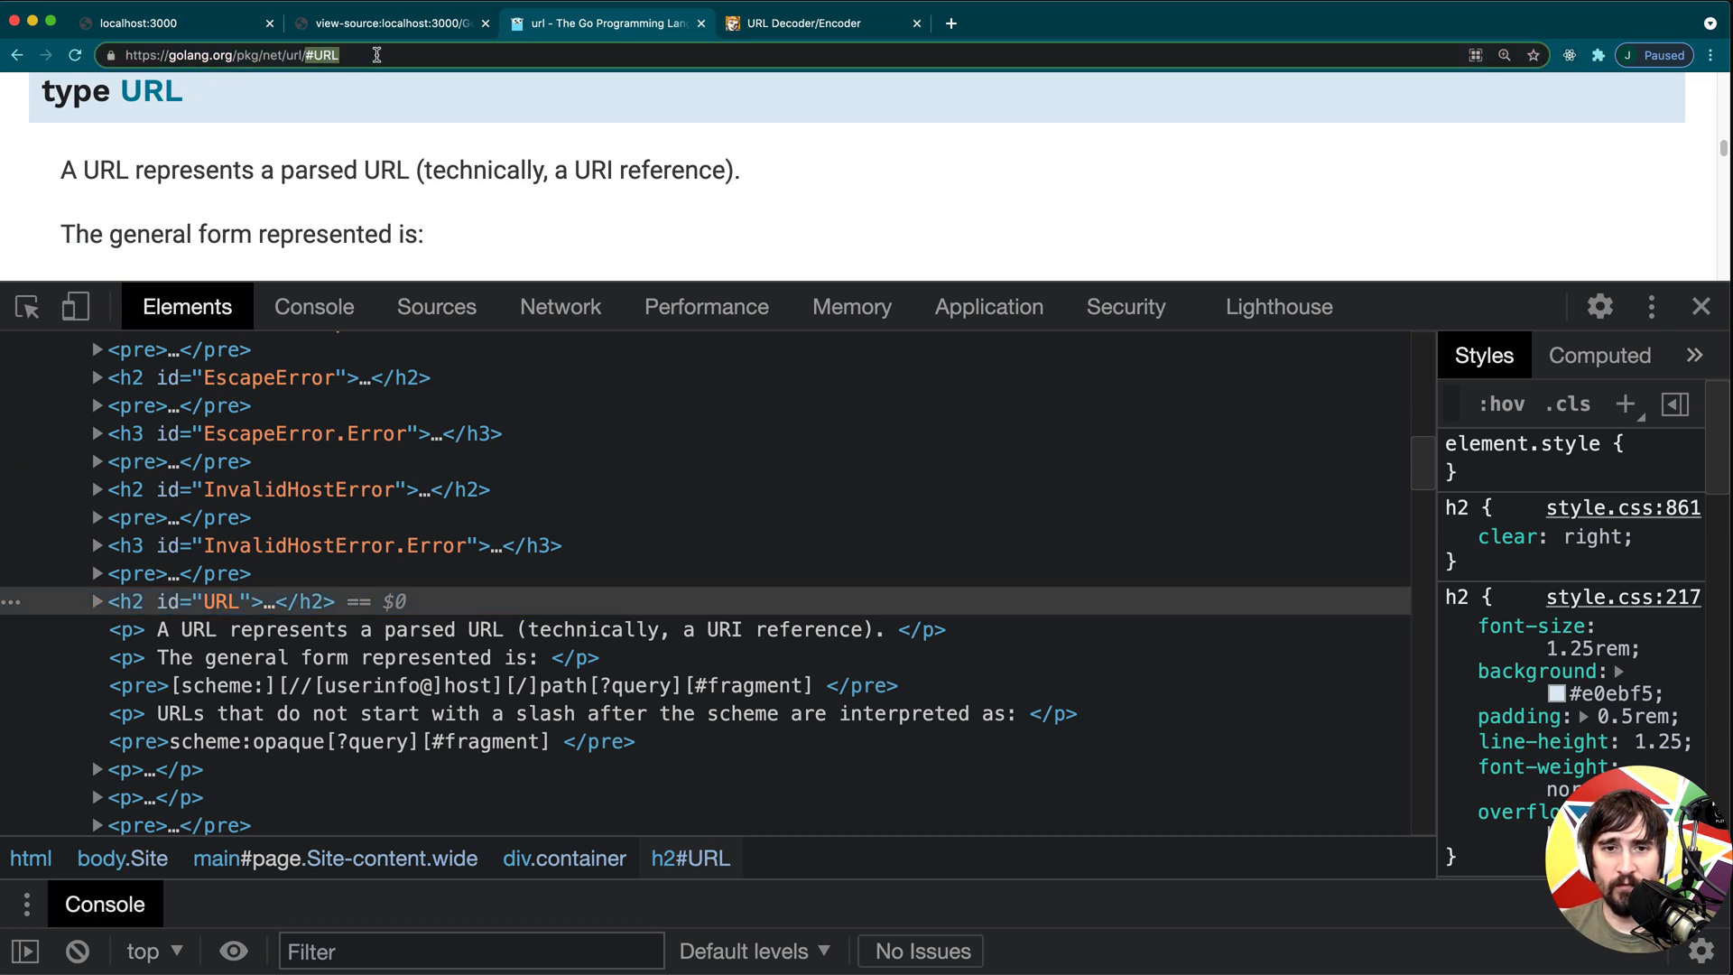
mouse_move(85, 145)
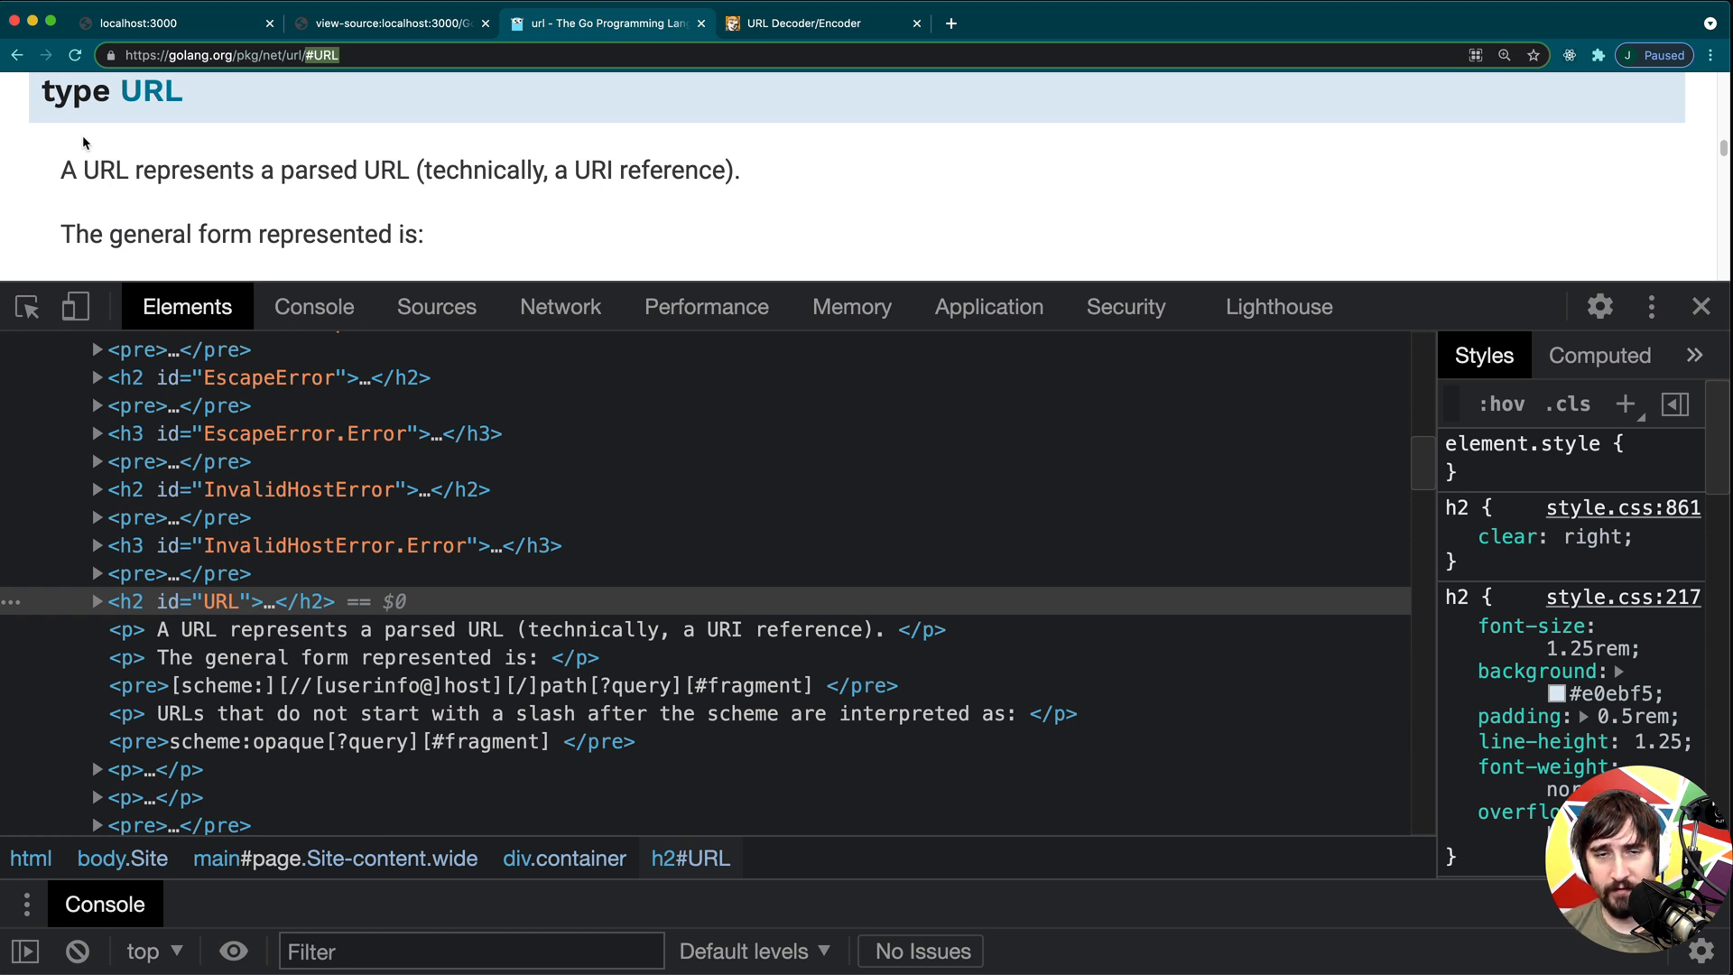
mouse_move(88, 144)
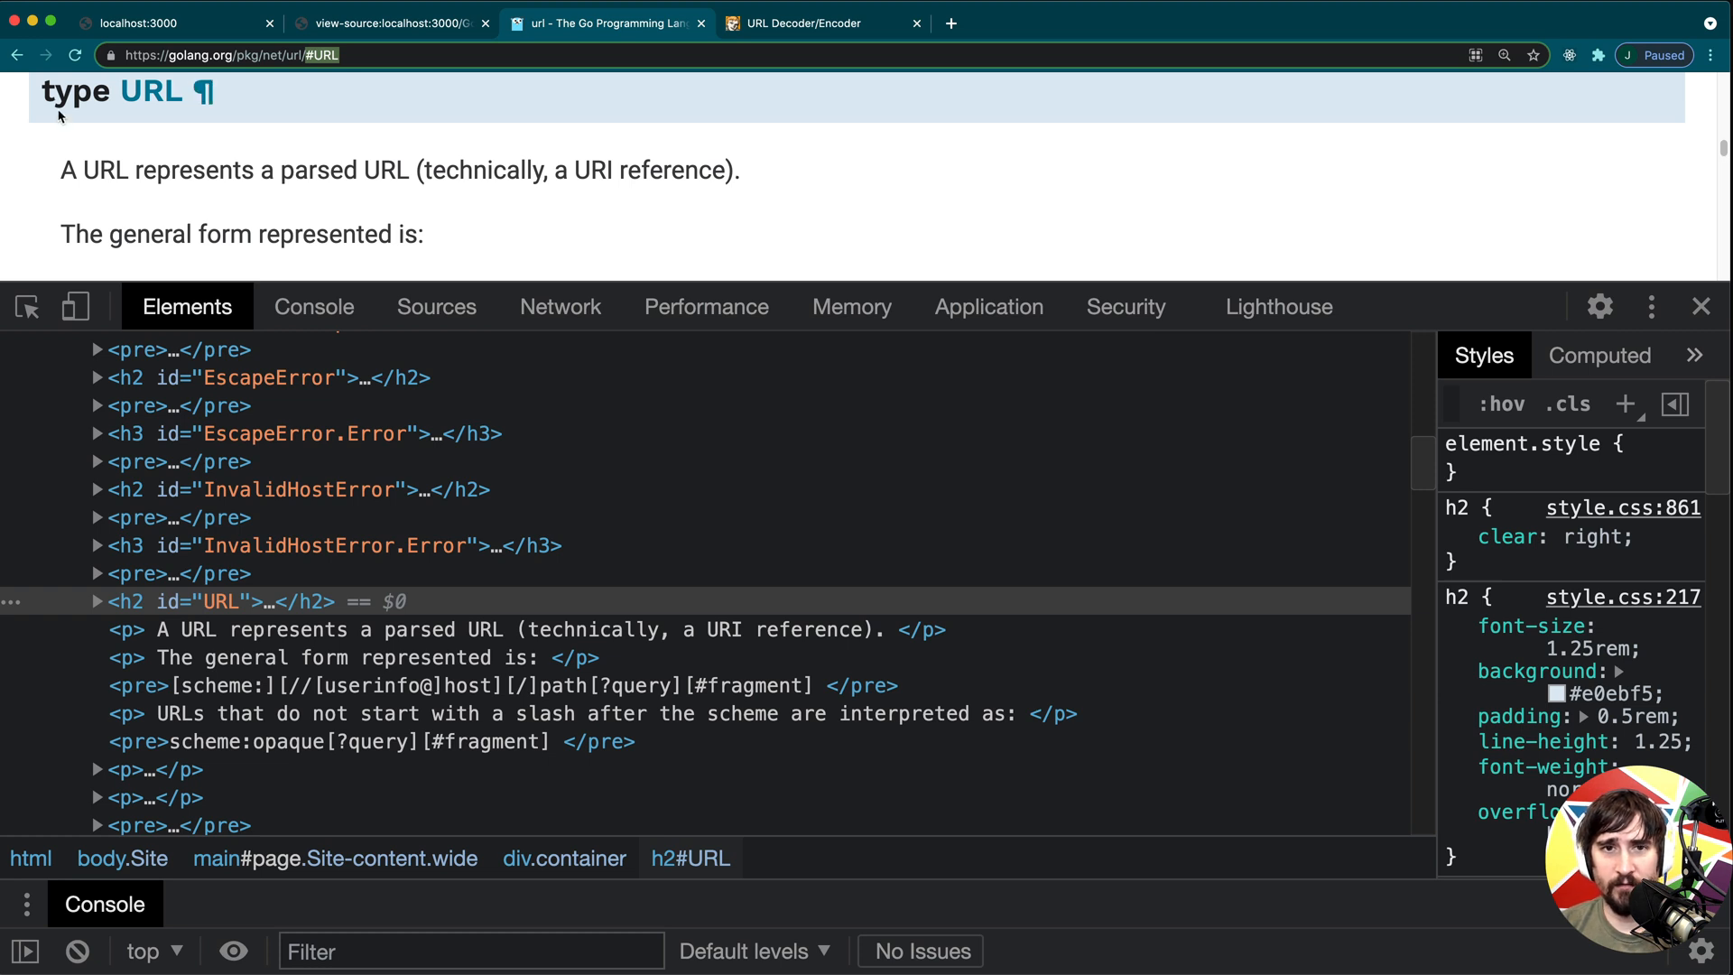
left_click(389, 22)
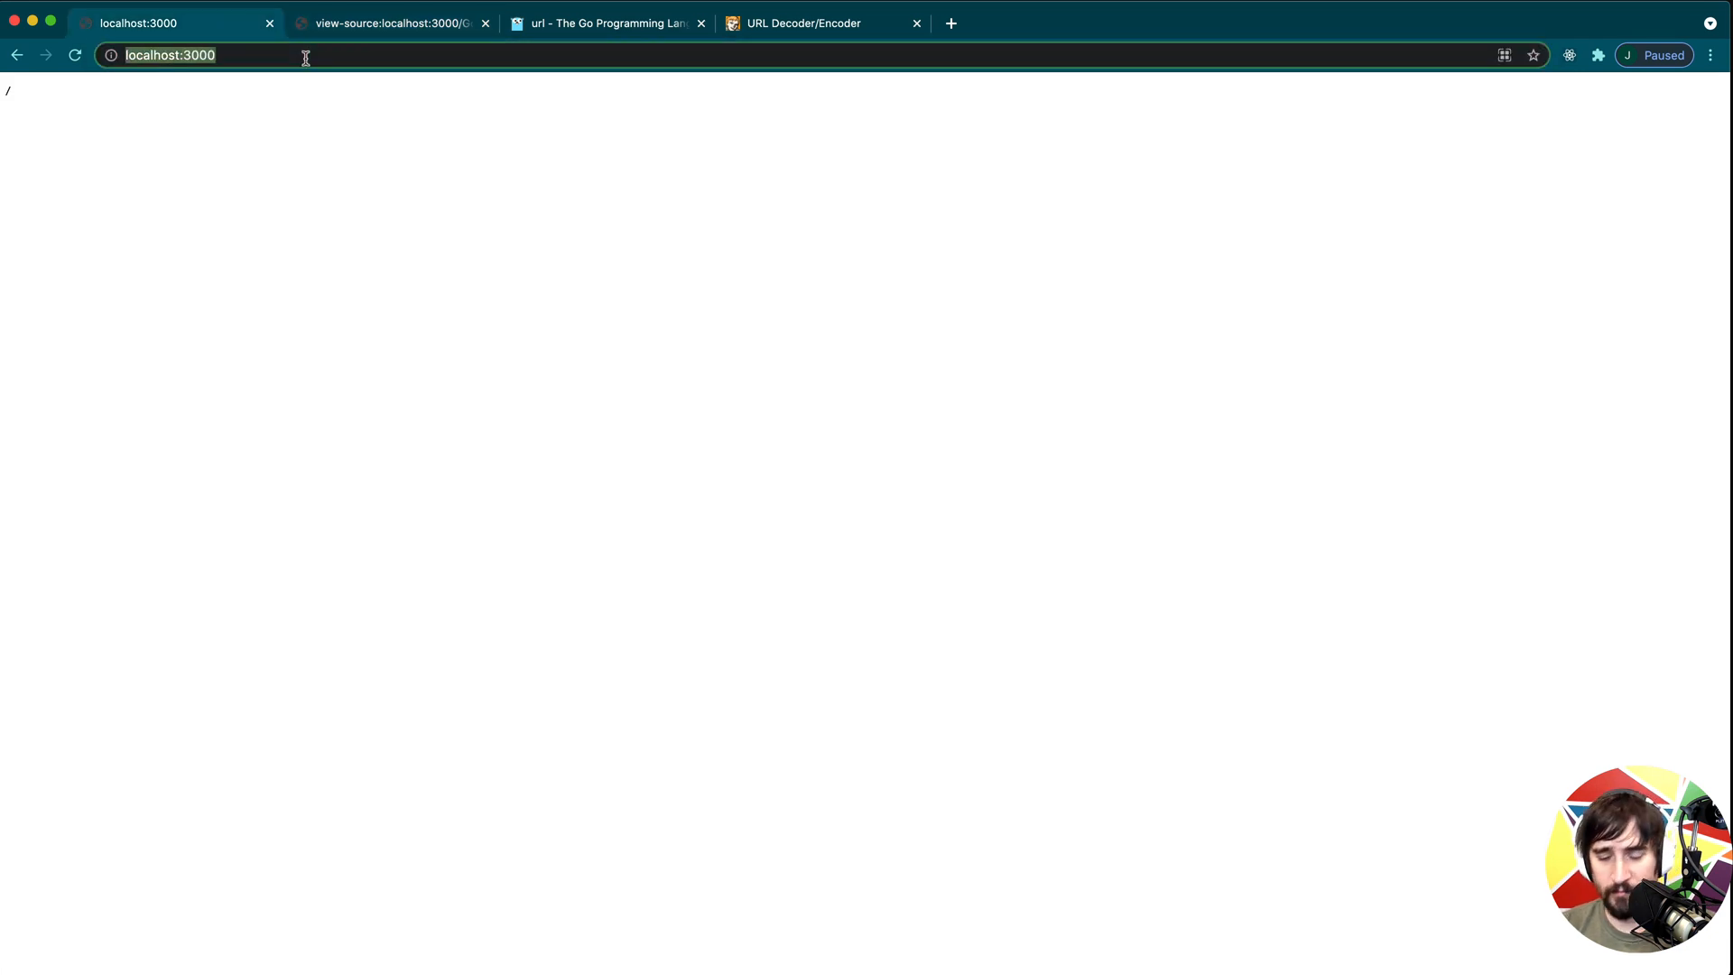
Request localhost:3000/?key=value, get connection refused, and reselect the query part.
type("?key=value")
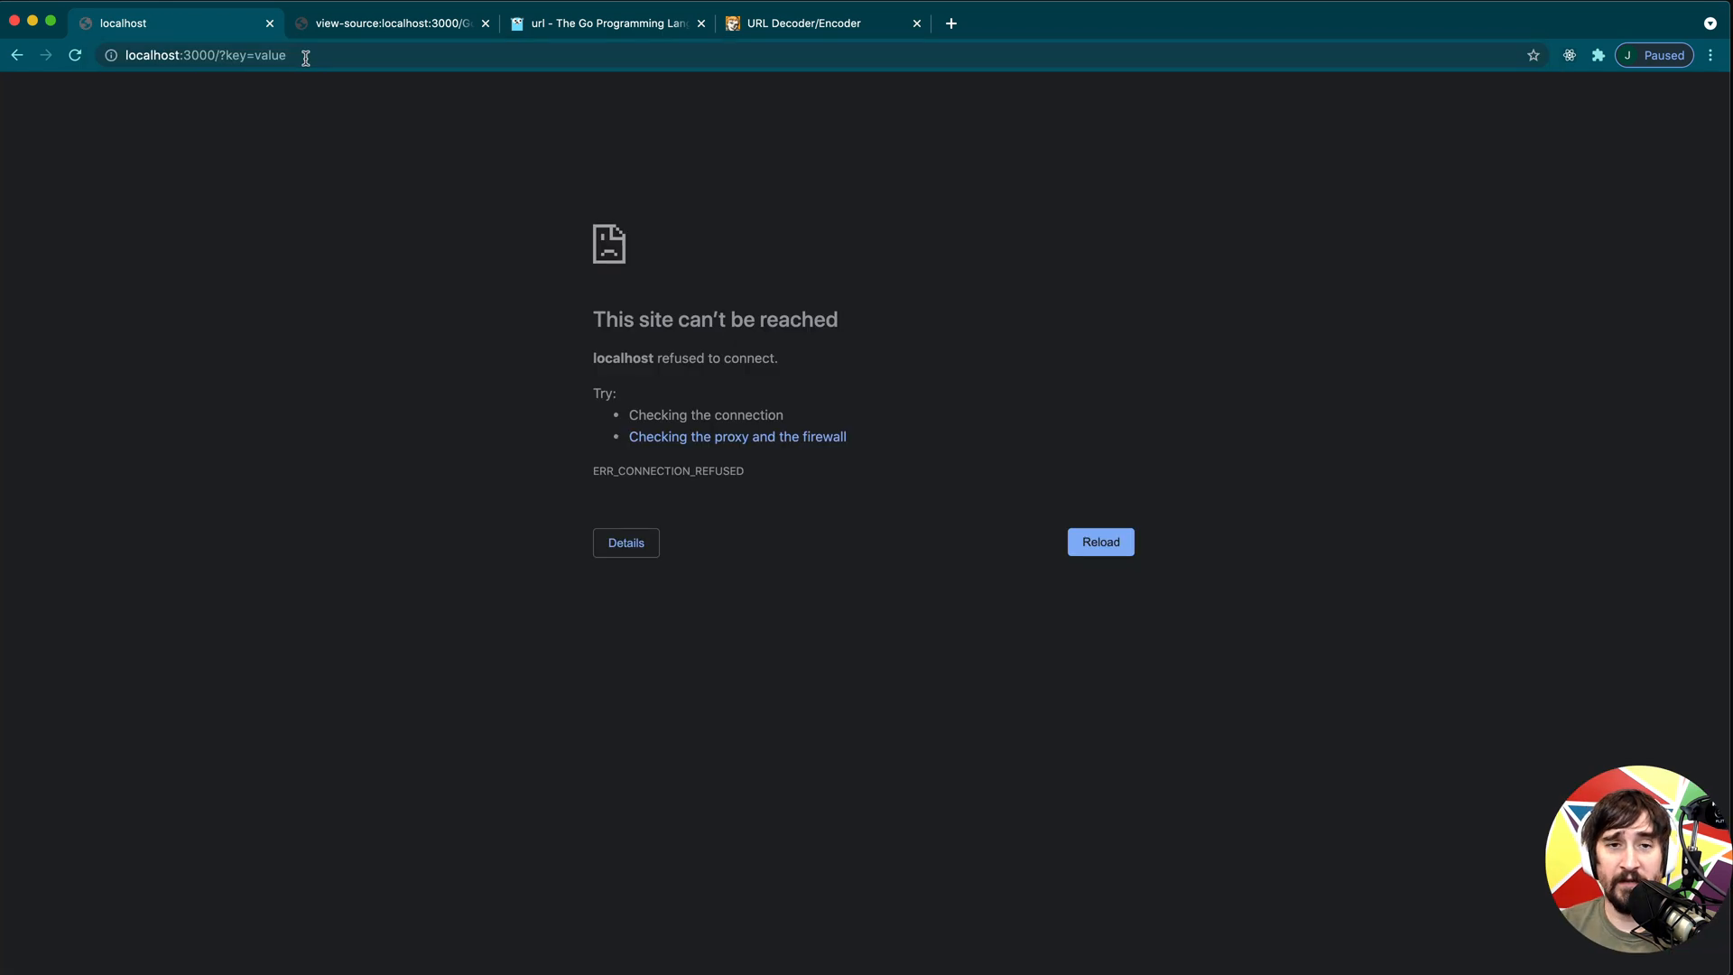
left_click(204, 56)
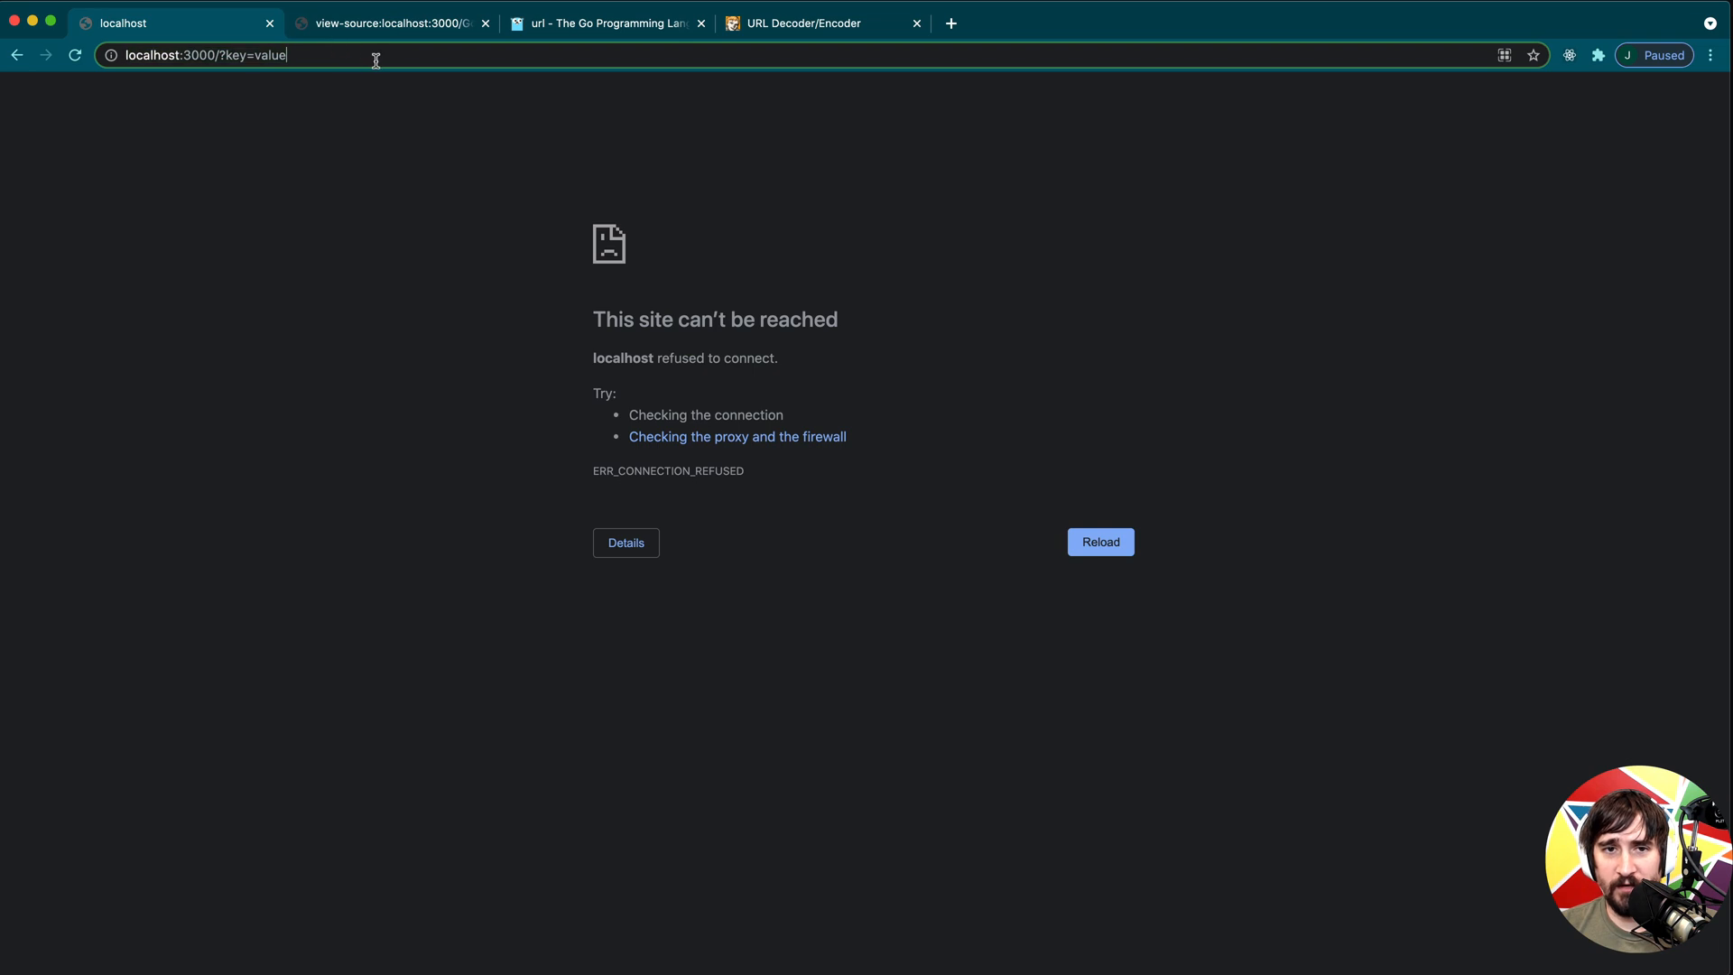
double_click(252, 56)
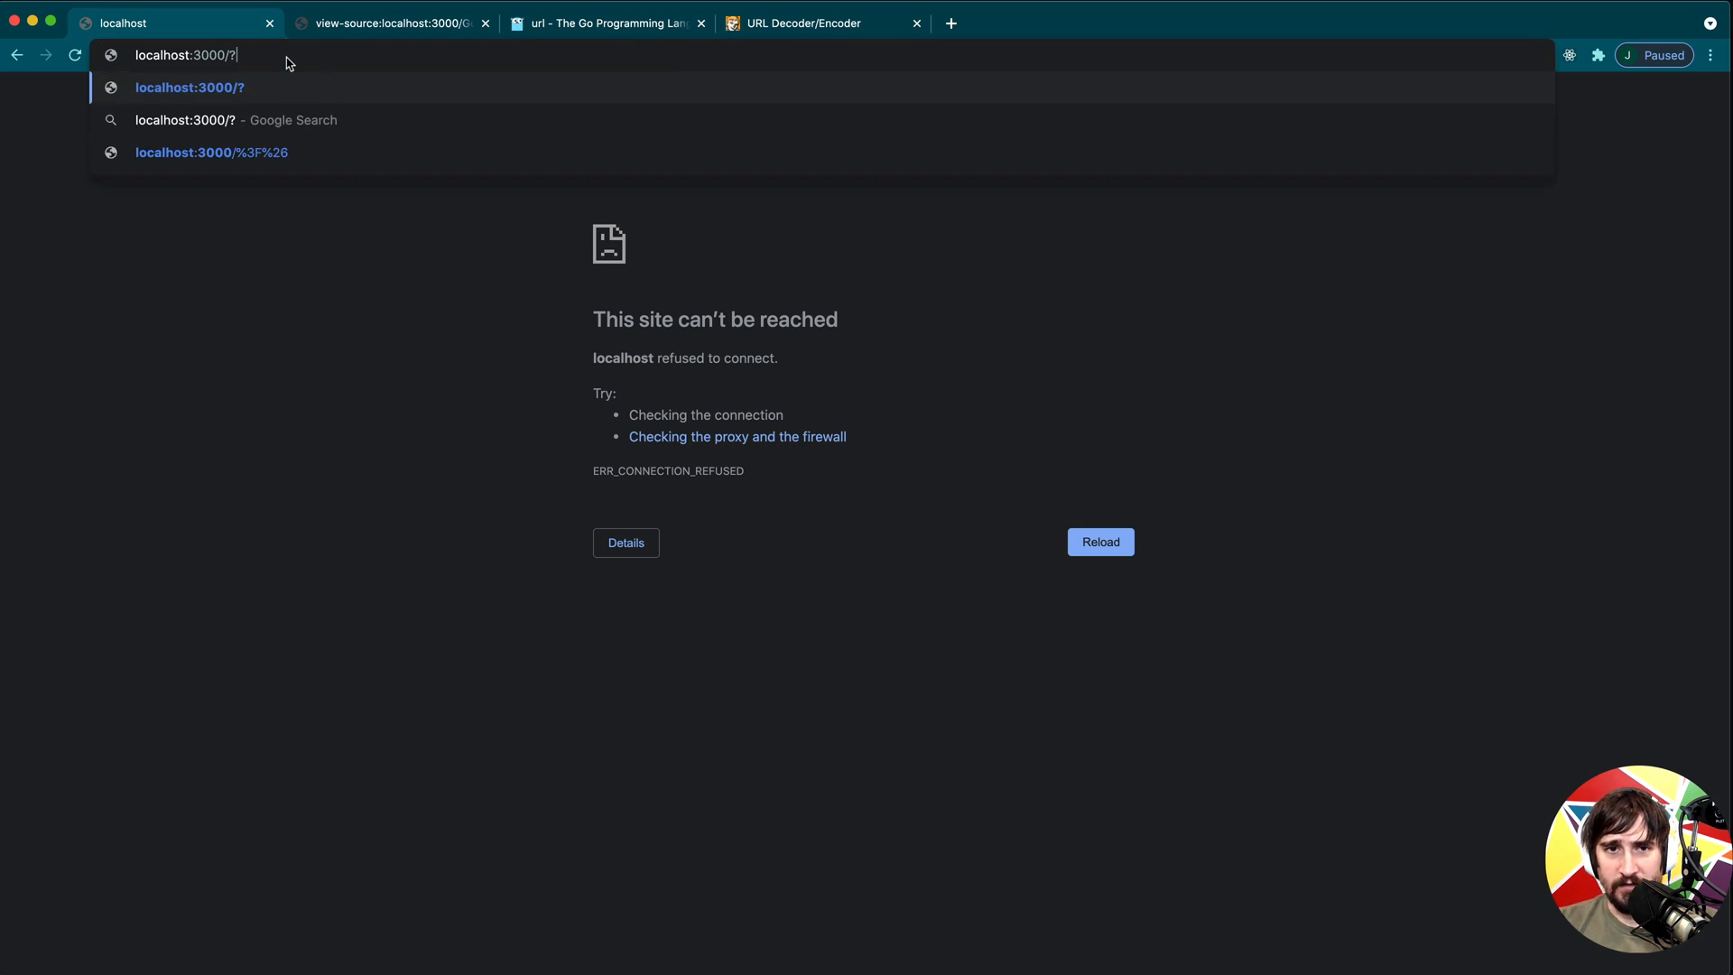
Load localhost:3000/?id=123, check the view-source tab, and return to the page.
type("id=123")
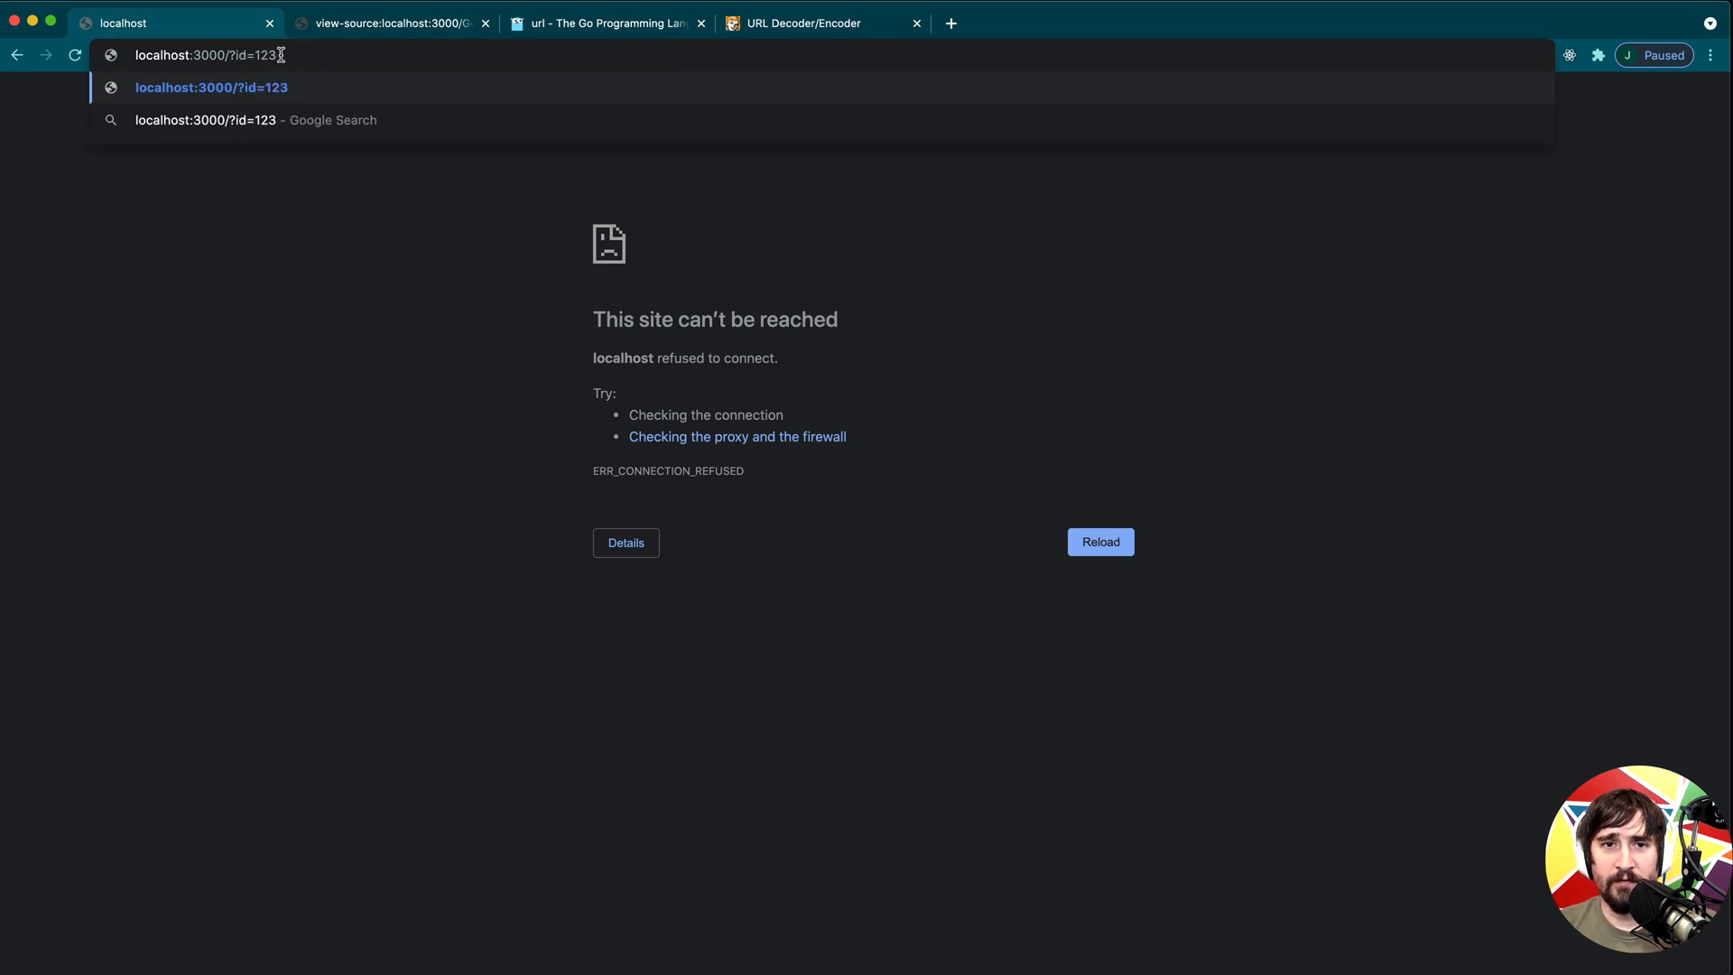
double_click(249, 56)
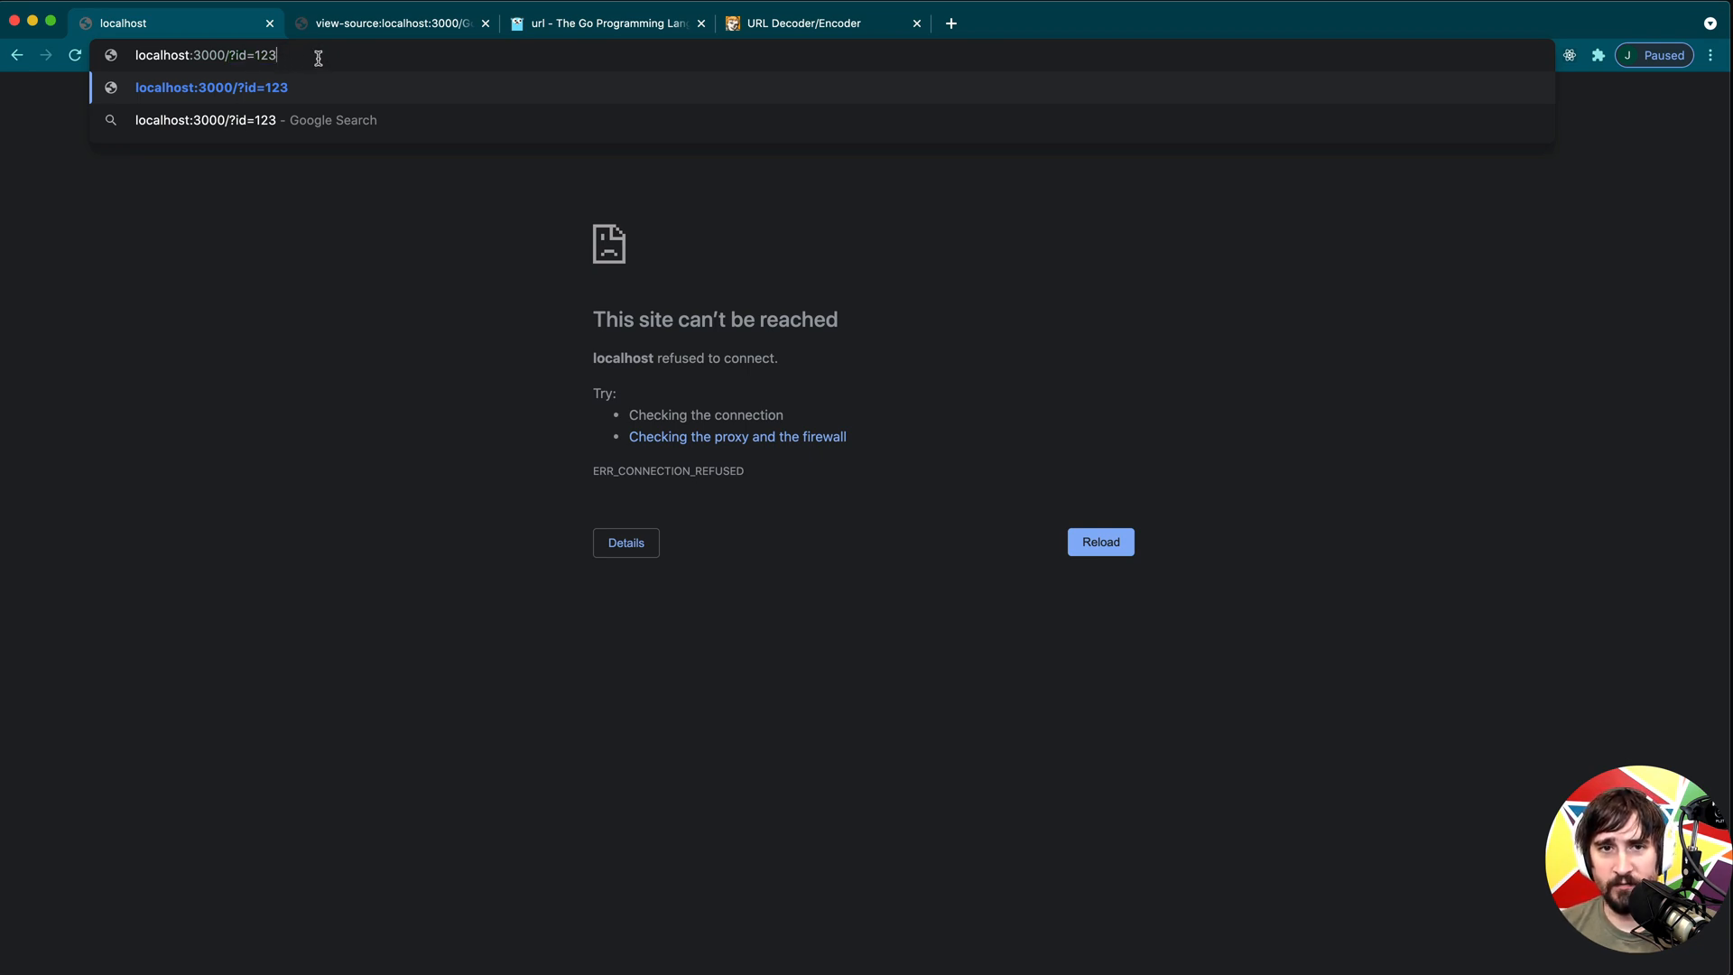
left_click(390, 22)
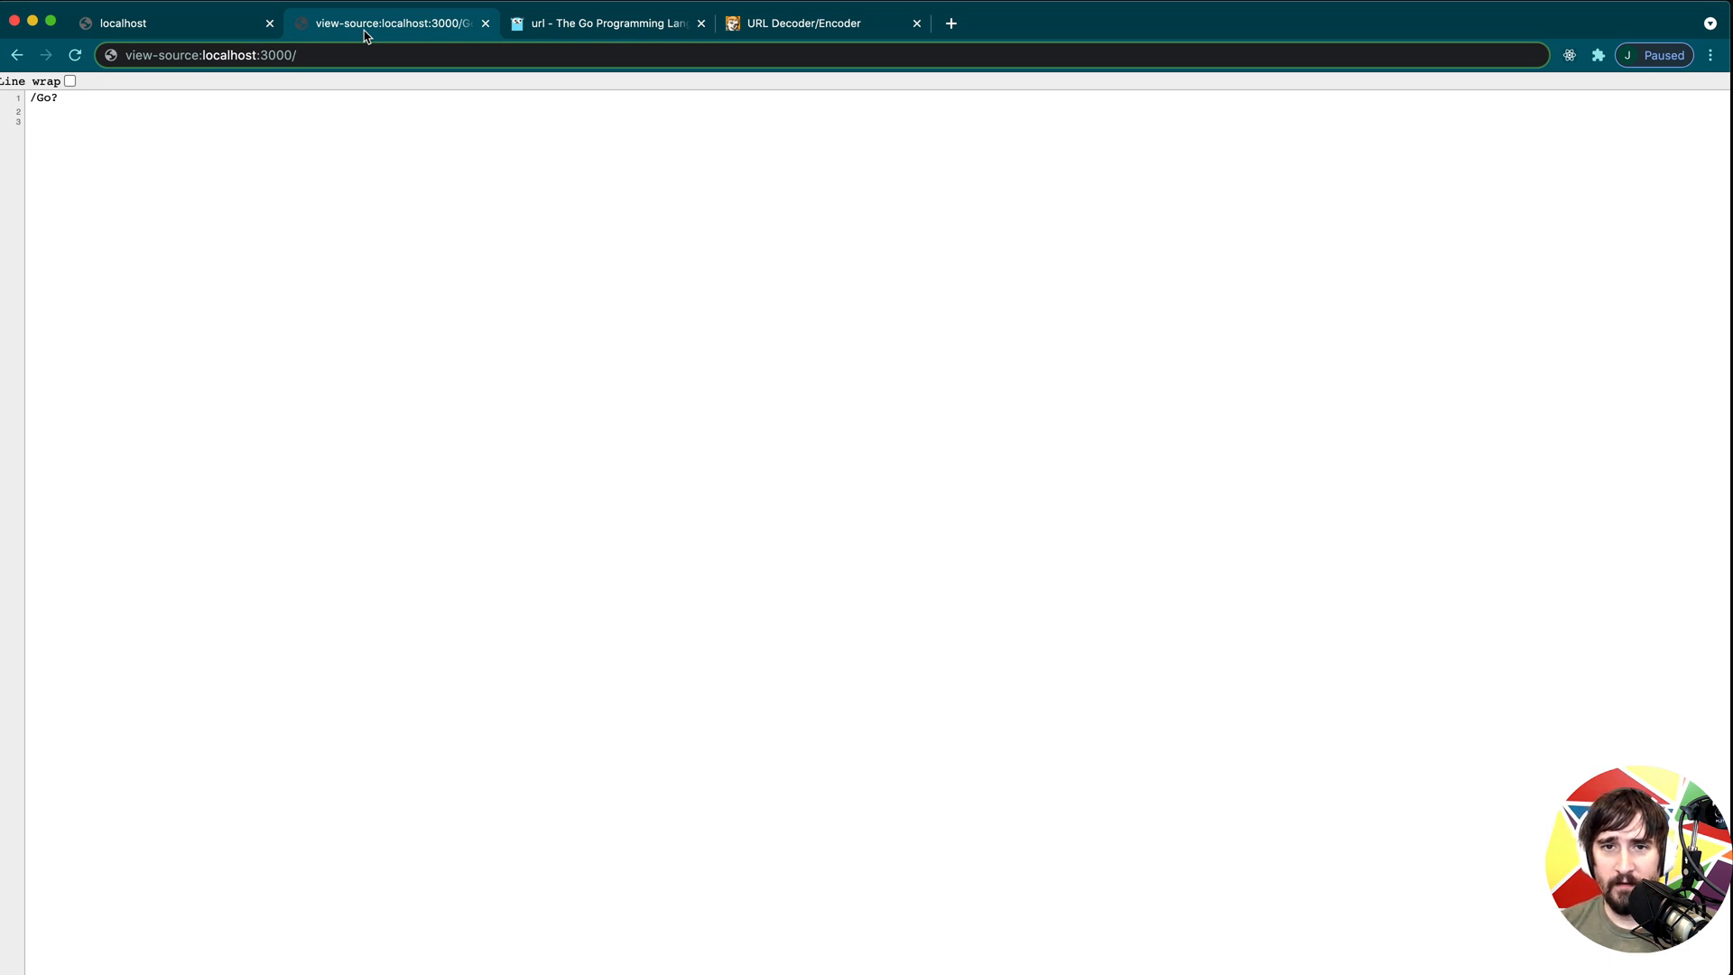
left_click(166, 22)
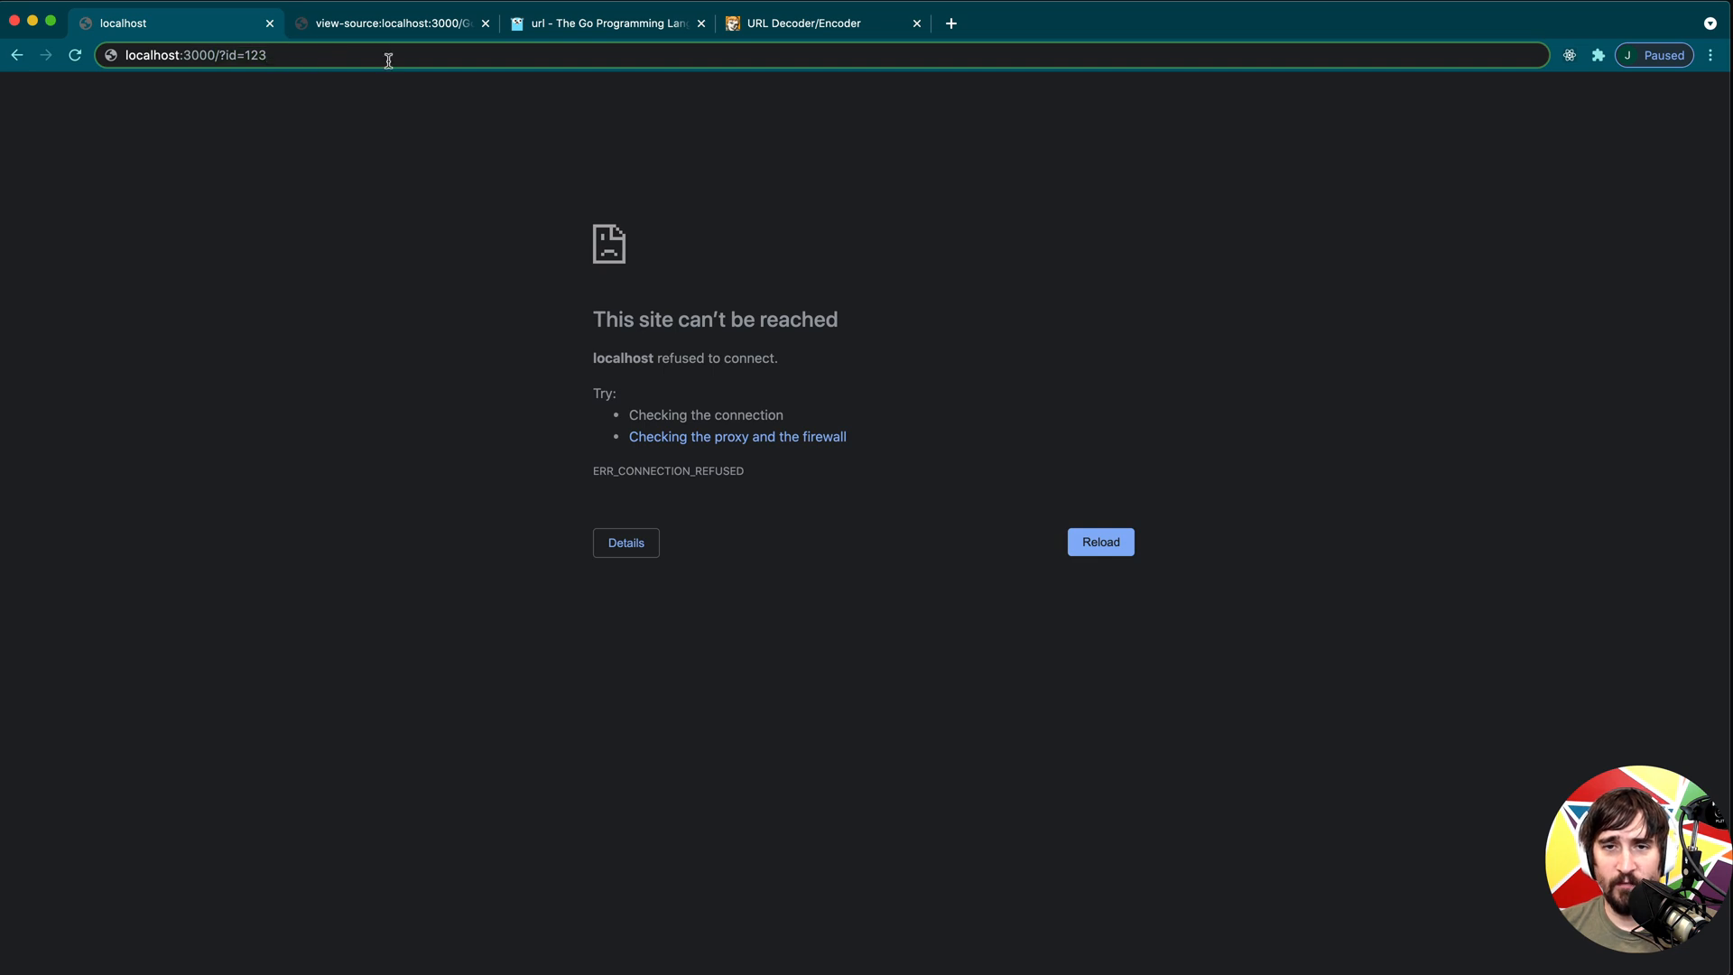
mouse_move(390, 55)
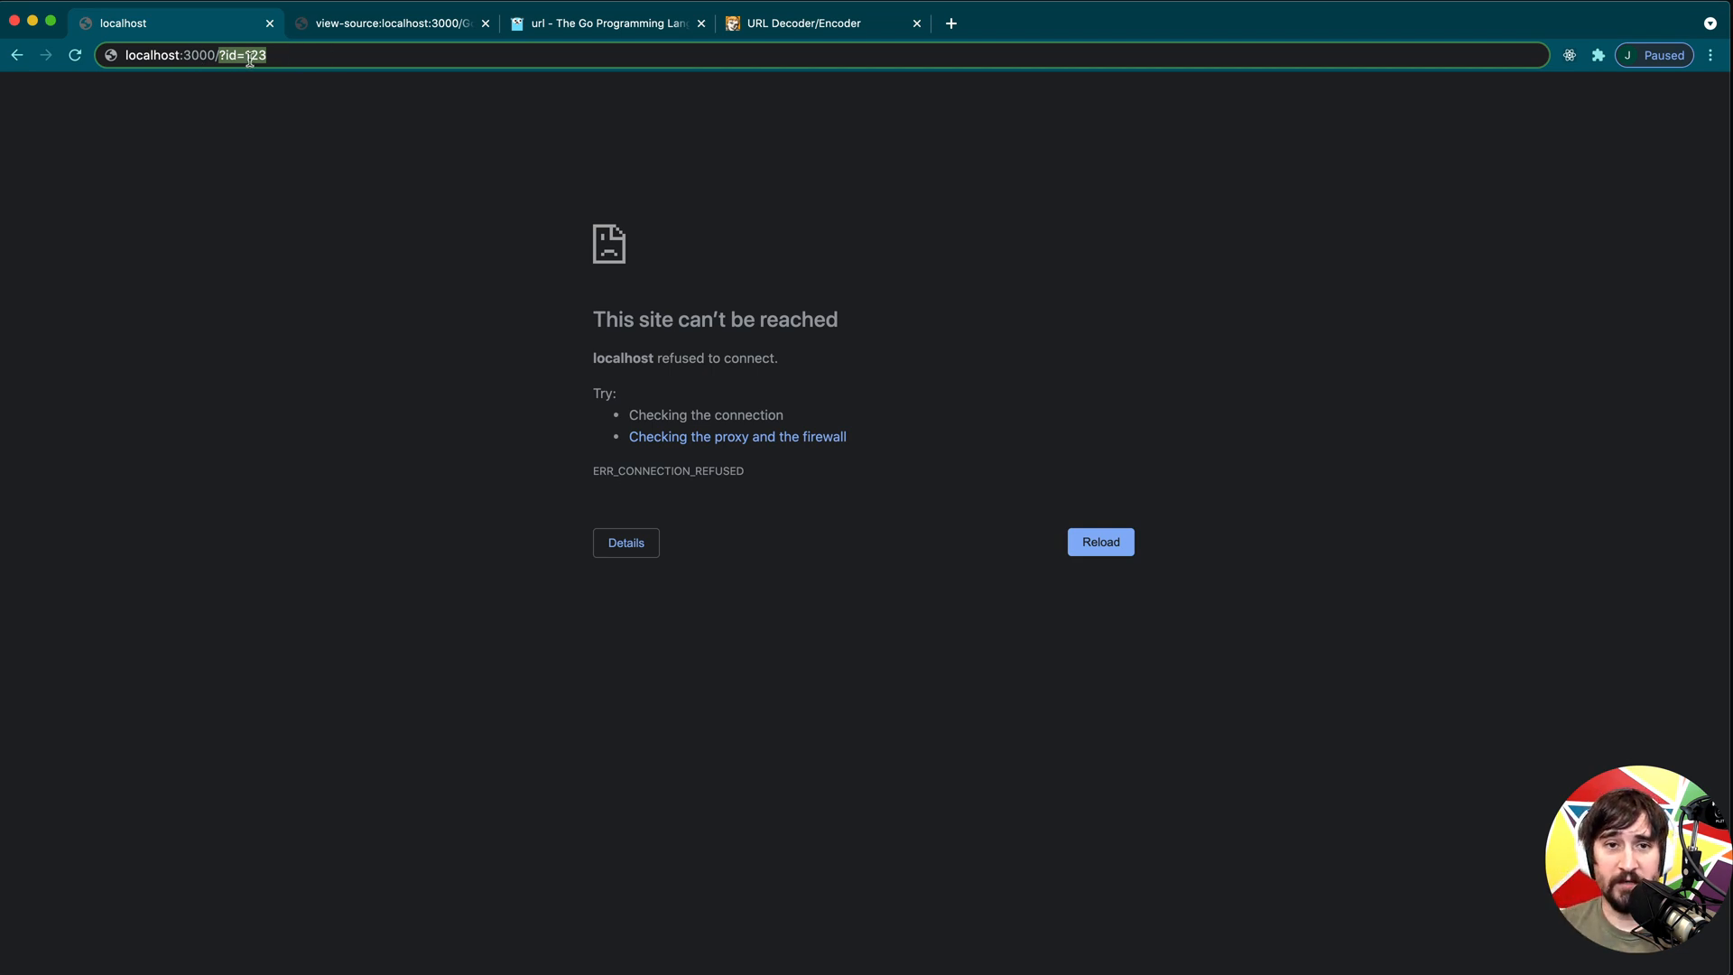
Search Google for 'url encoding decoding' in a new tab and open the meyerweb URL Decoder/Encoder.
left_click(823, 21)
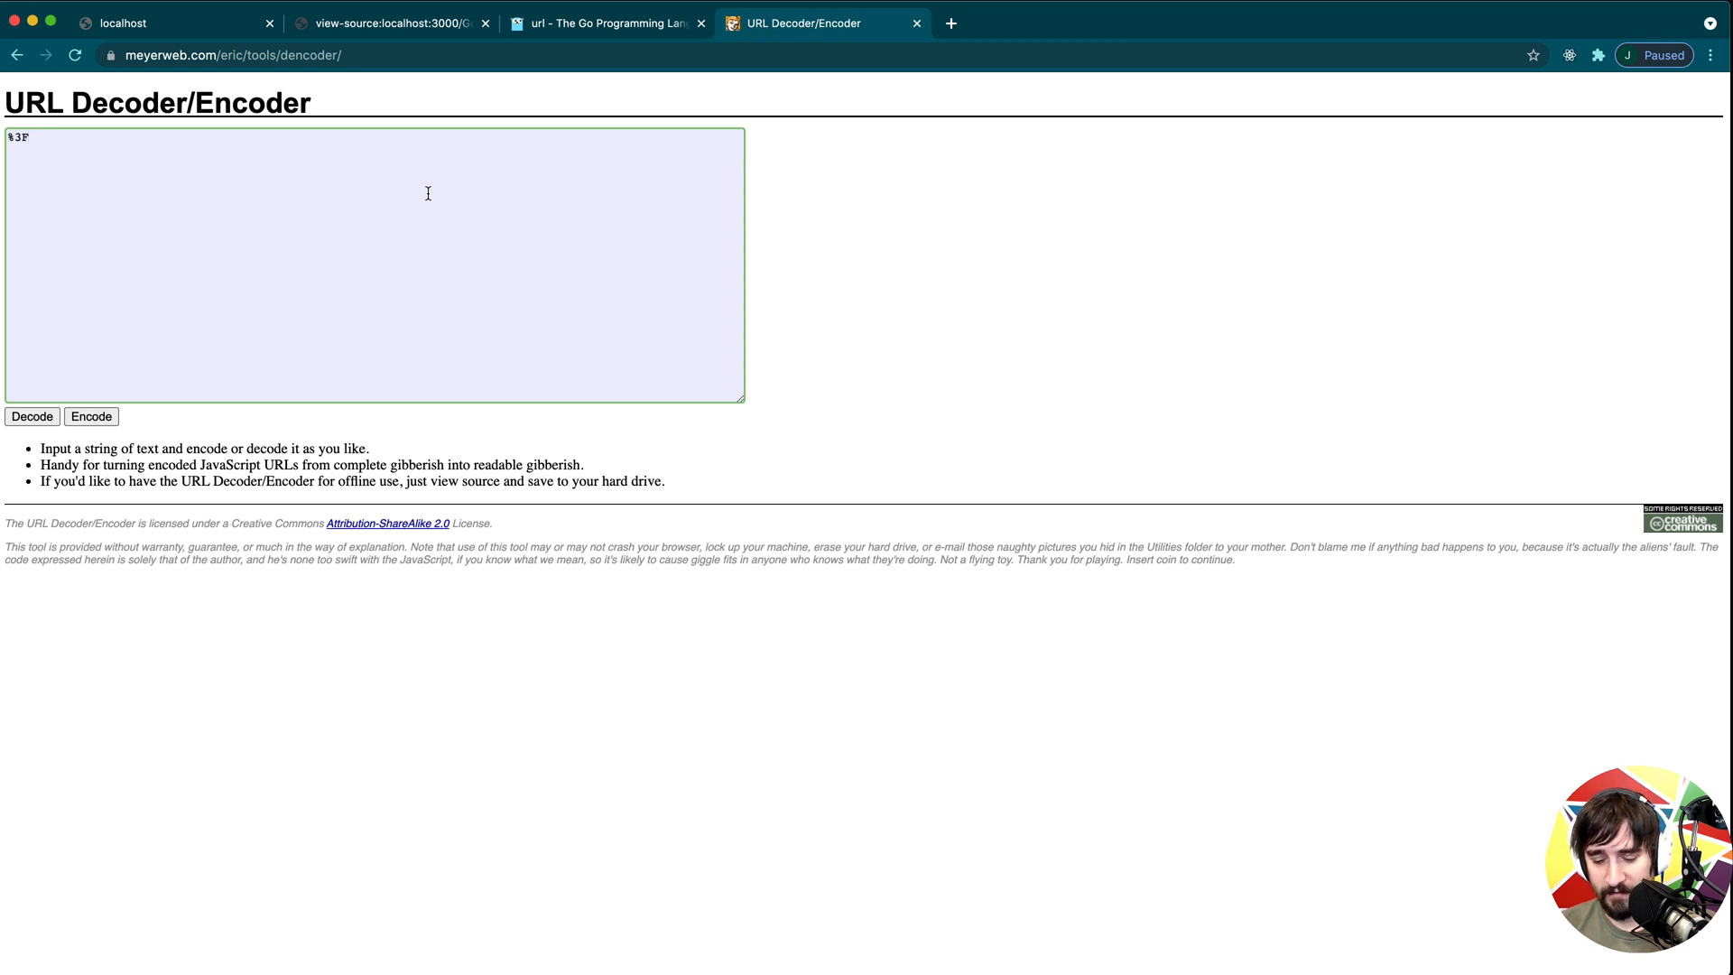
left_click(951, 22)
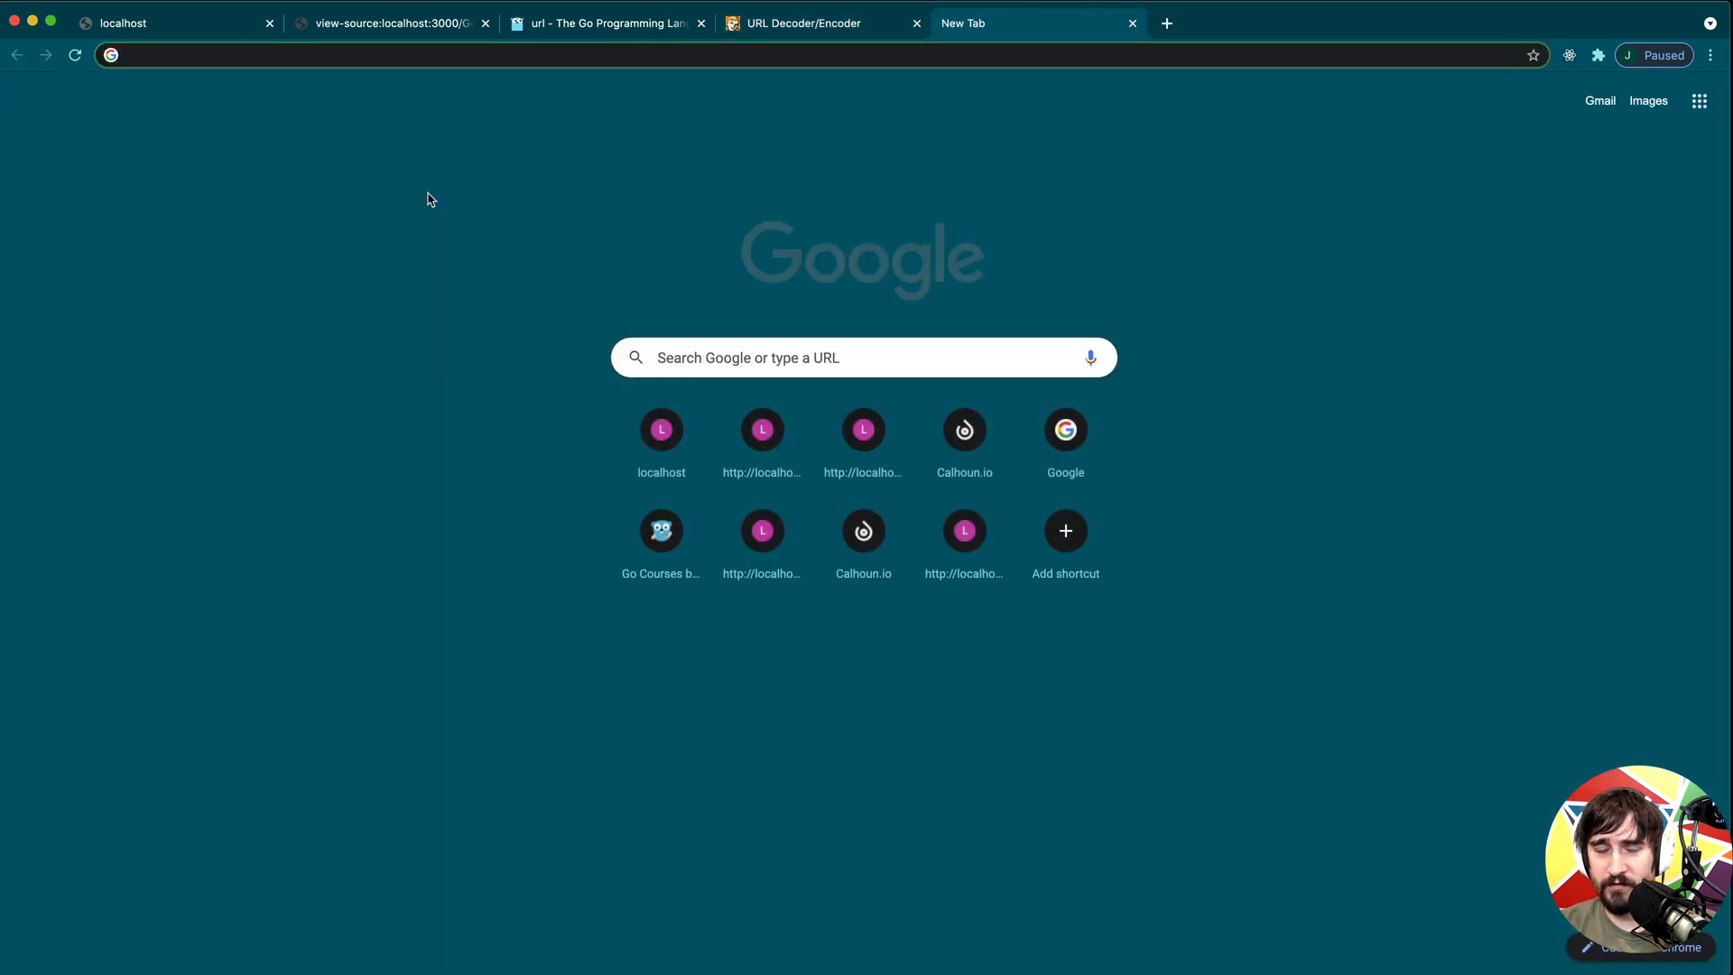
type("url encoding decoding")
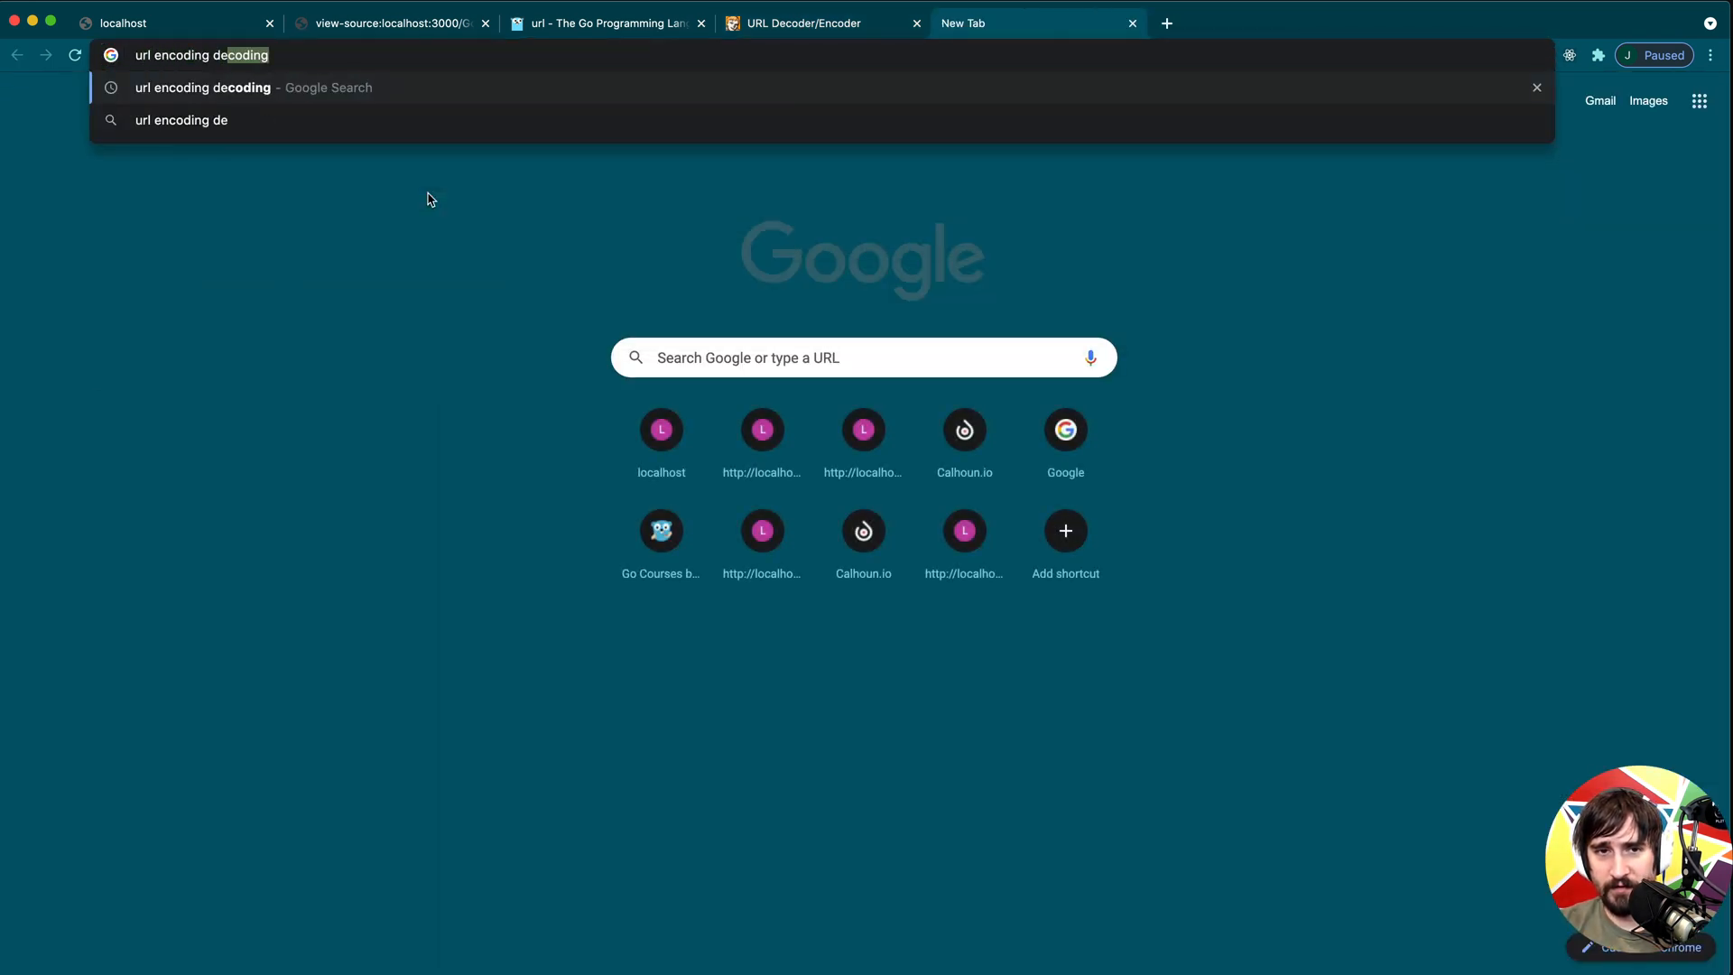
key("Return")
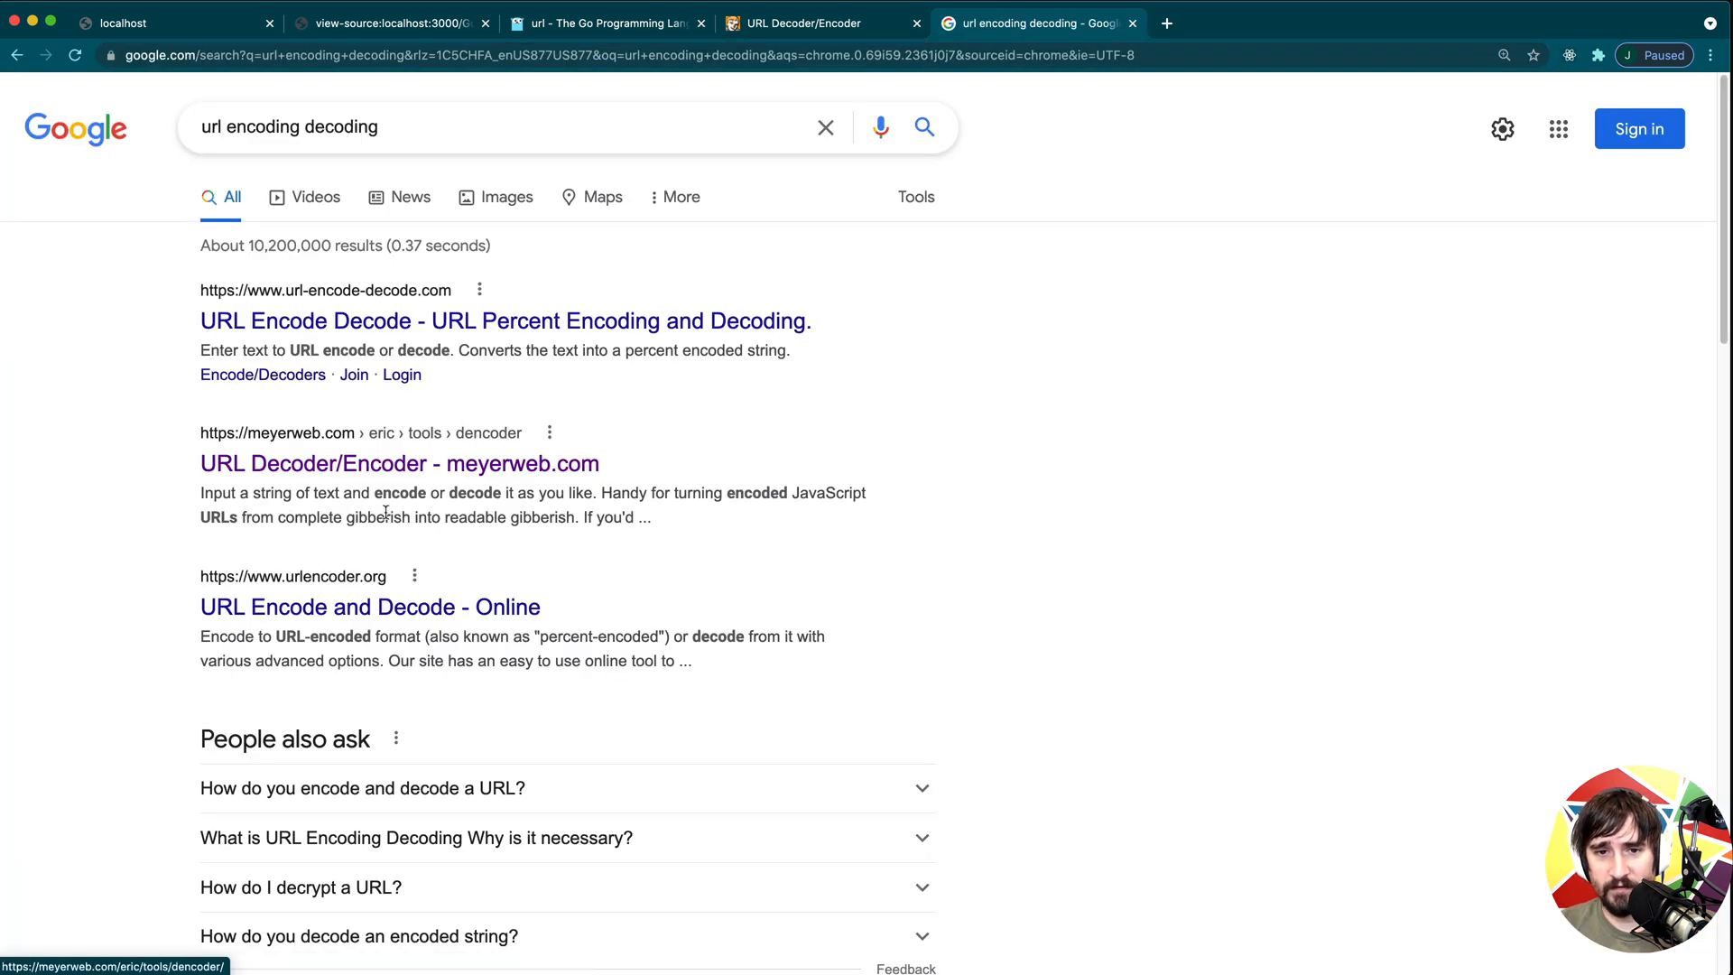
left_click(399, 464)
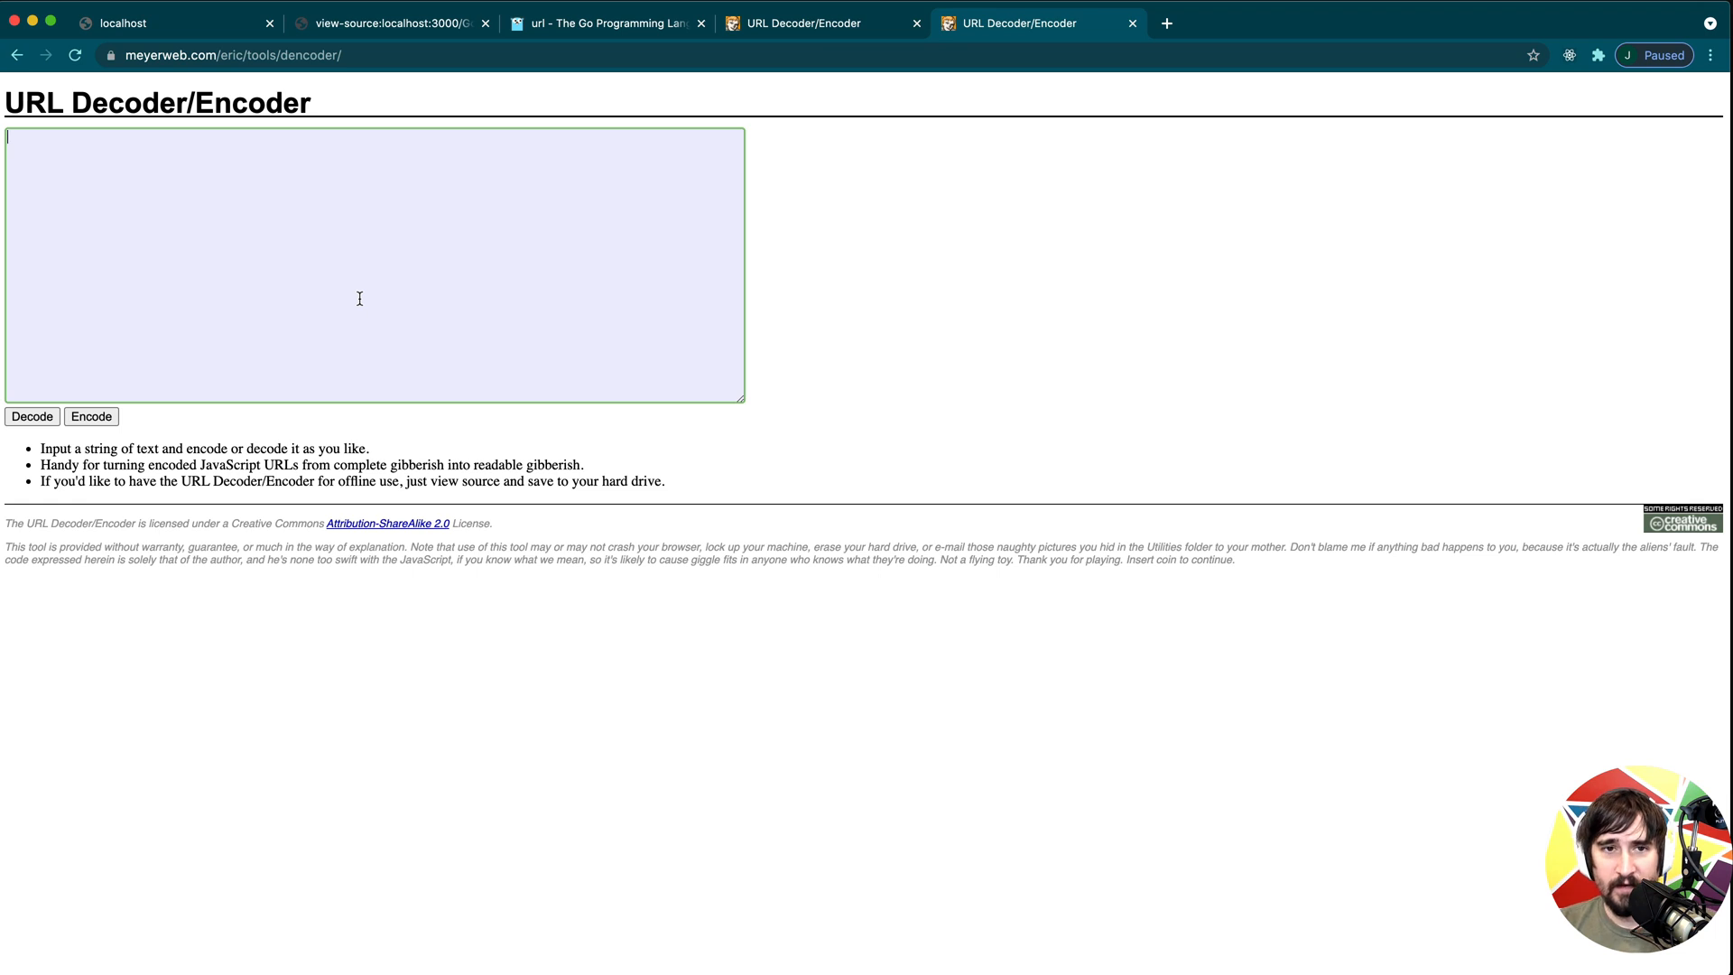
type("?")
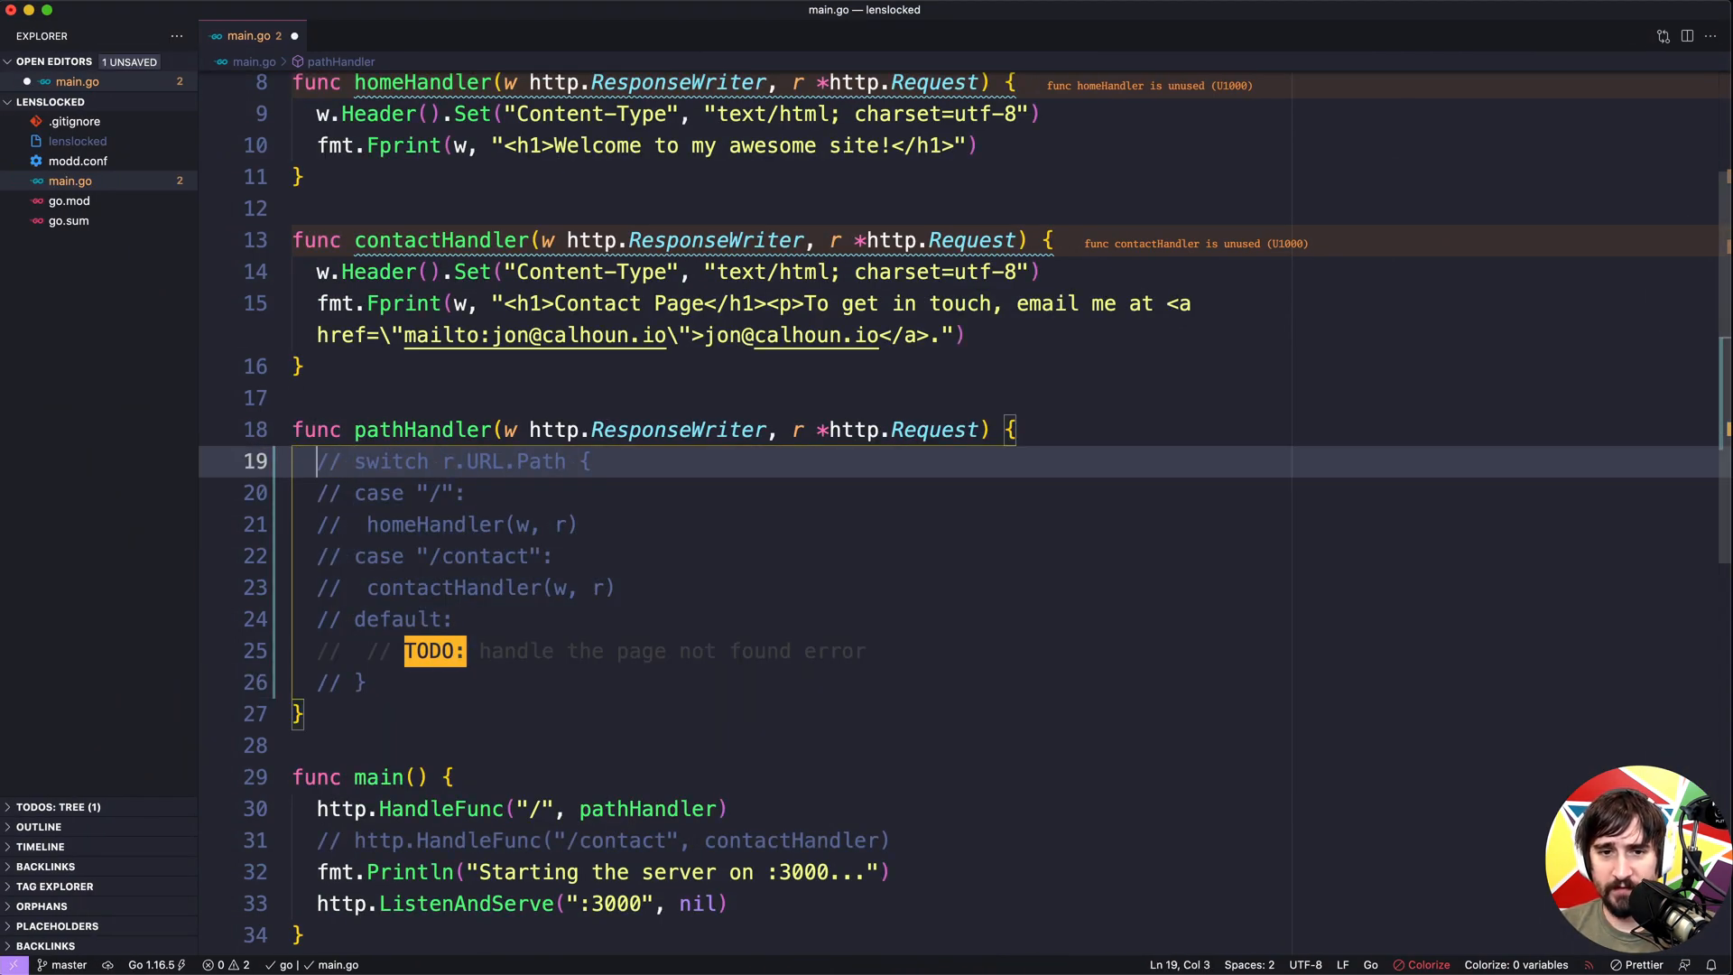
Add fmt.Fprintln(w, r.URL.Path) and fmt.Fprintln(w, r.URL.RawPath) in pathHandler.
type("fmt.Fprintln(w,")
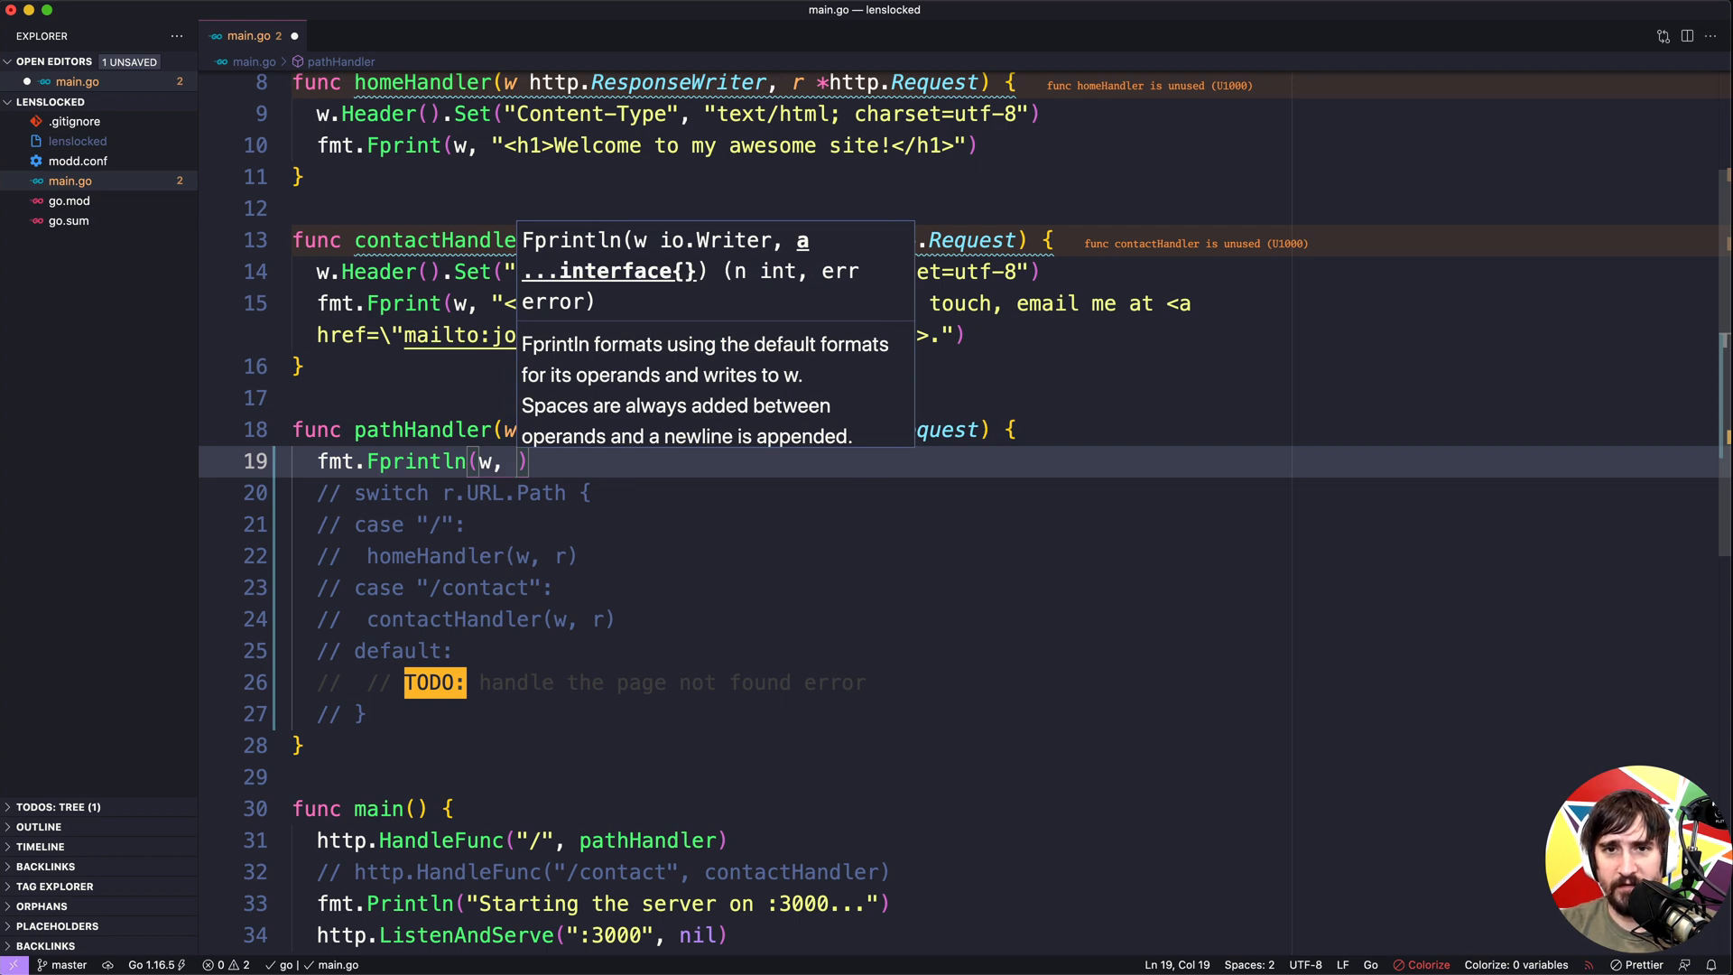
type("r.URL.Path")
type("fmt.Fpri")
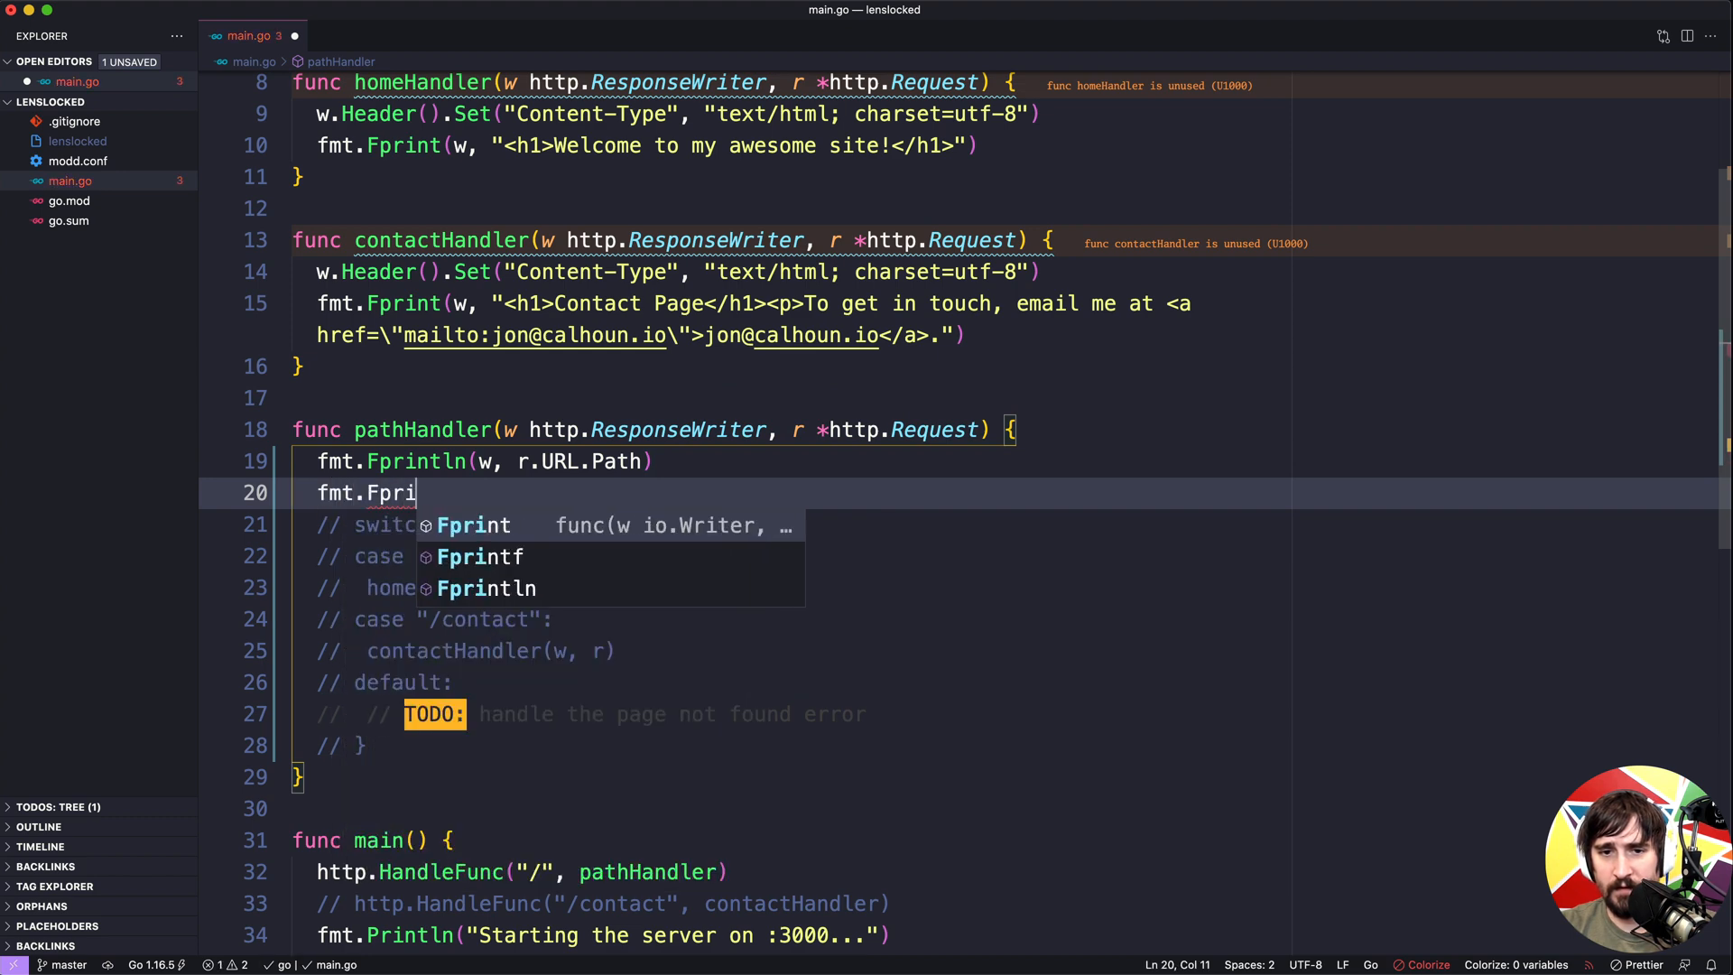
type("ntln(w, w.")
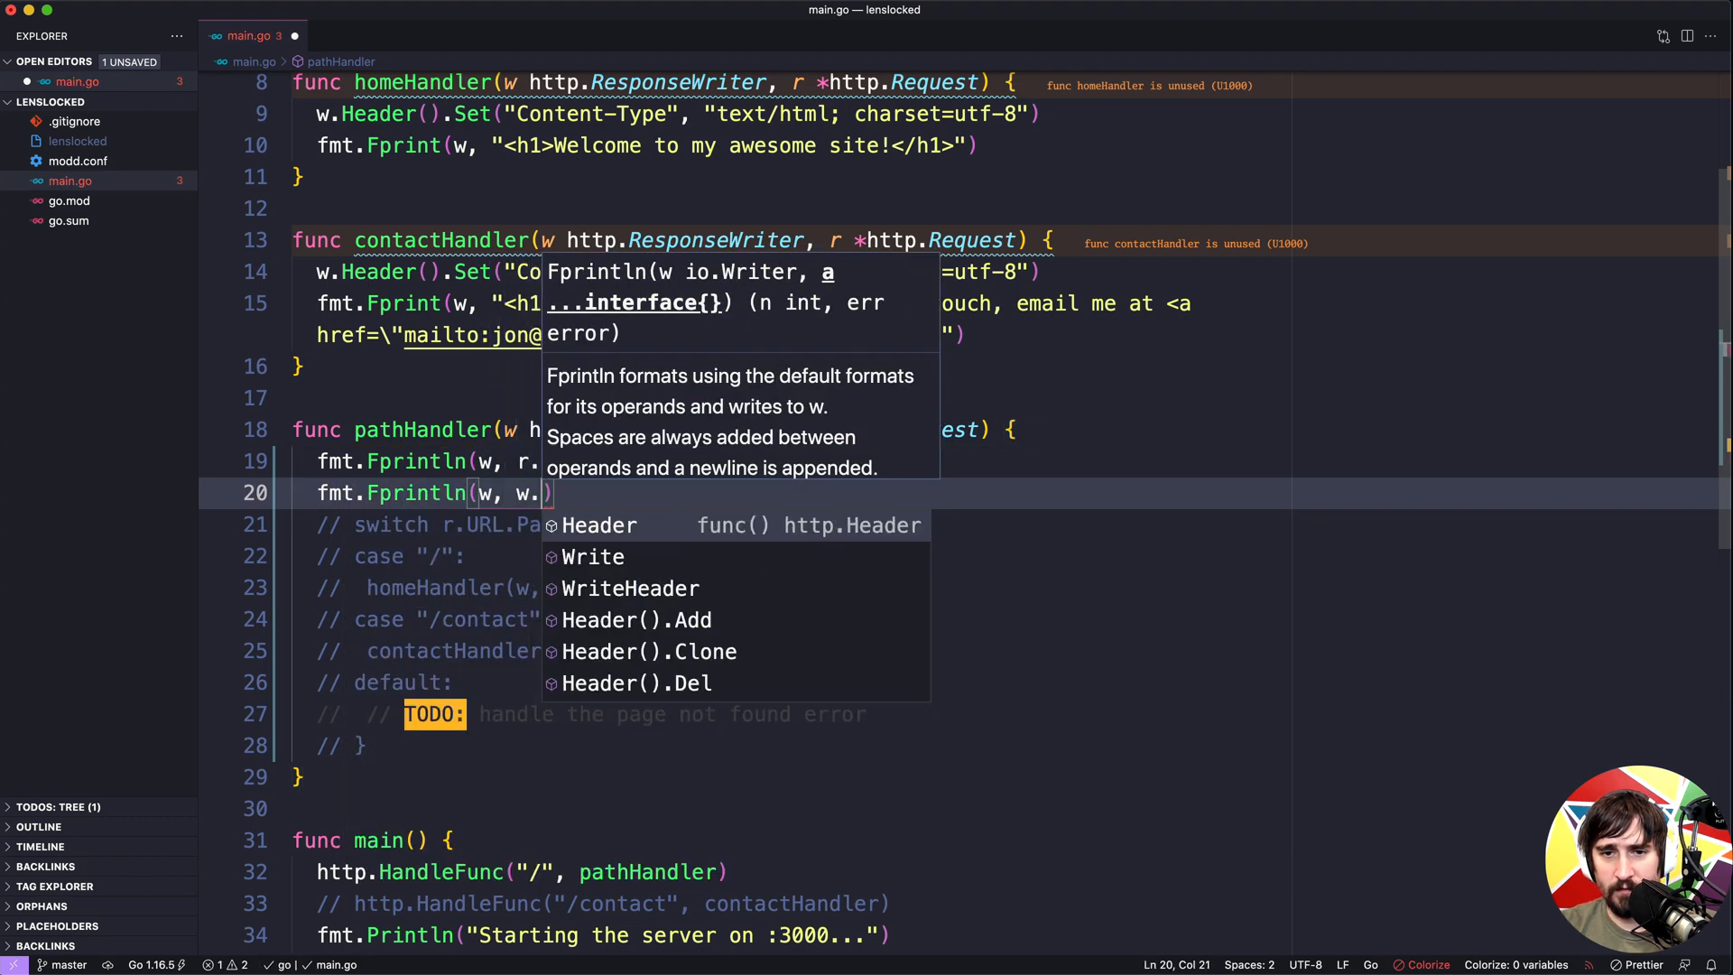
type("r.URL.RawPath")
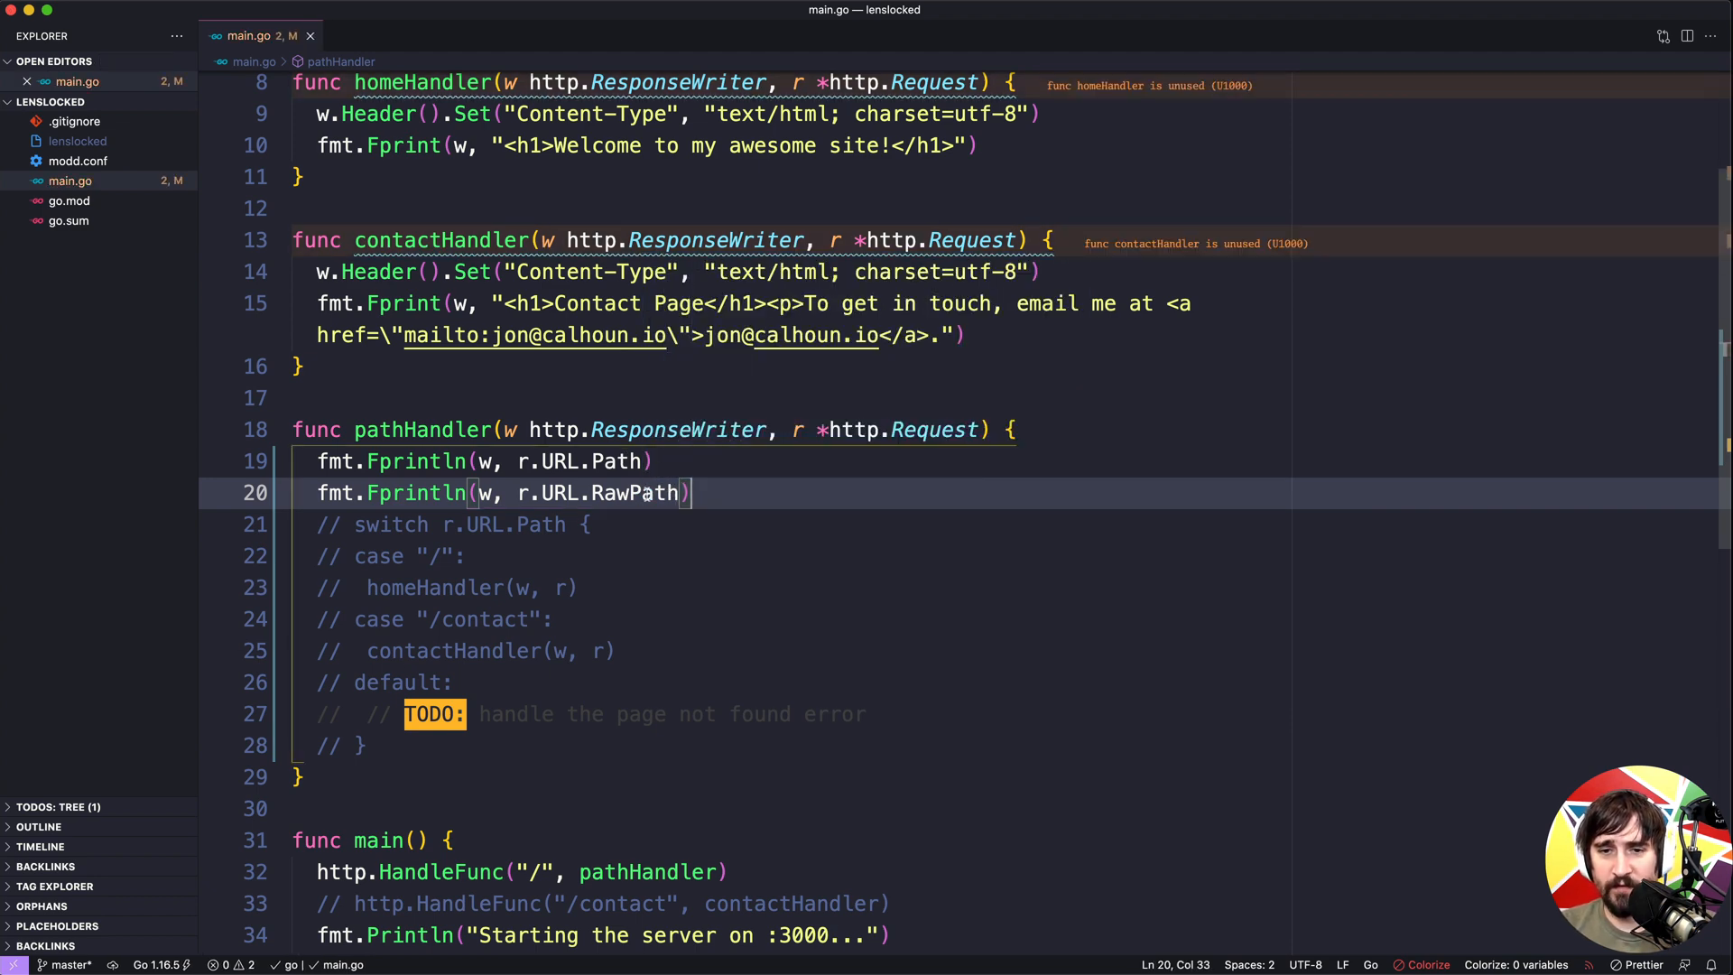
double_click(645, 493)
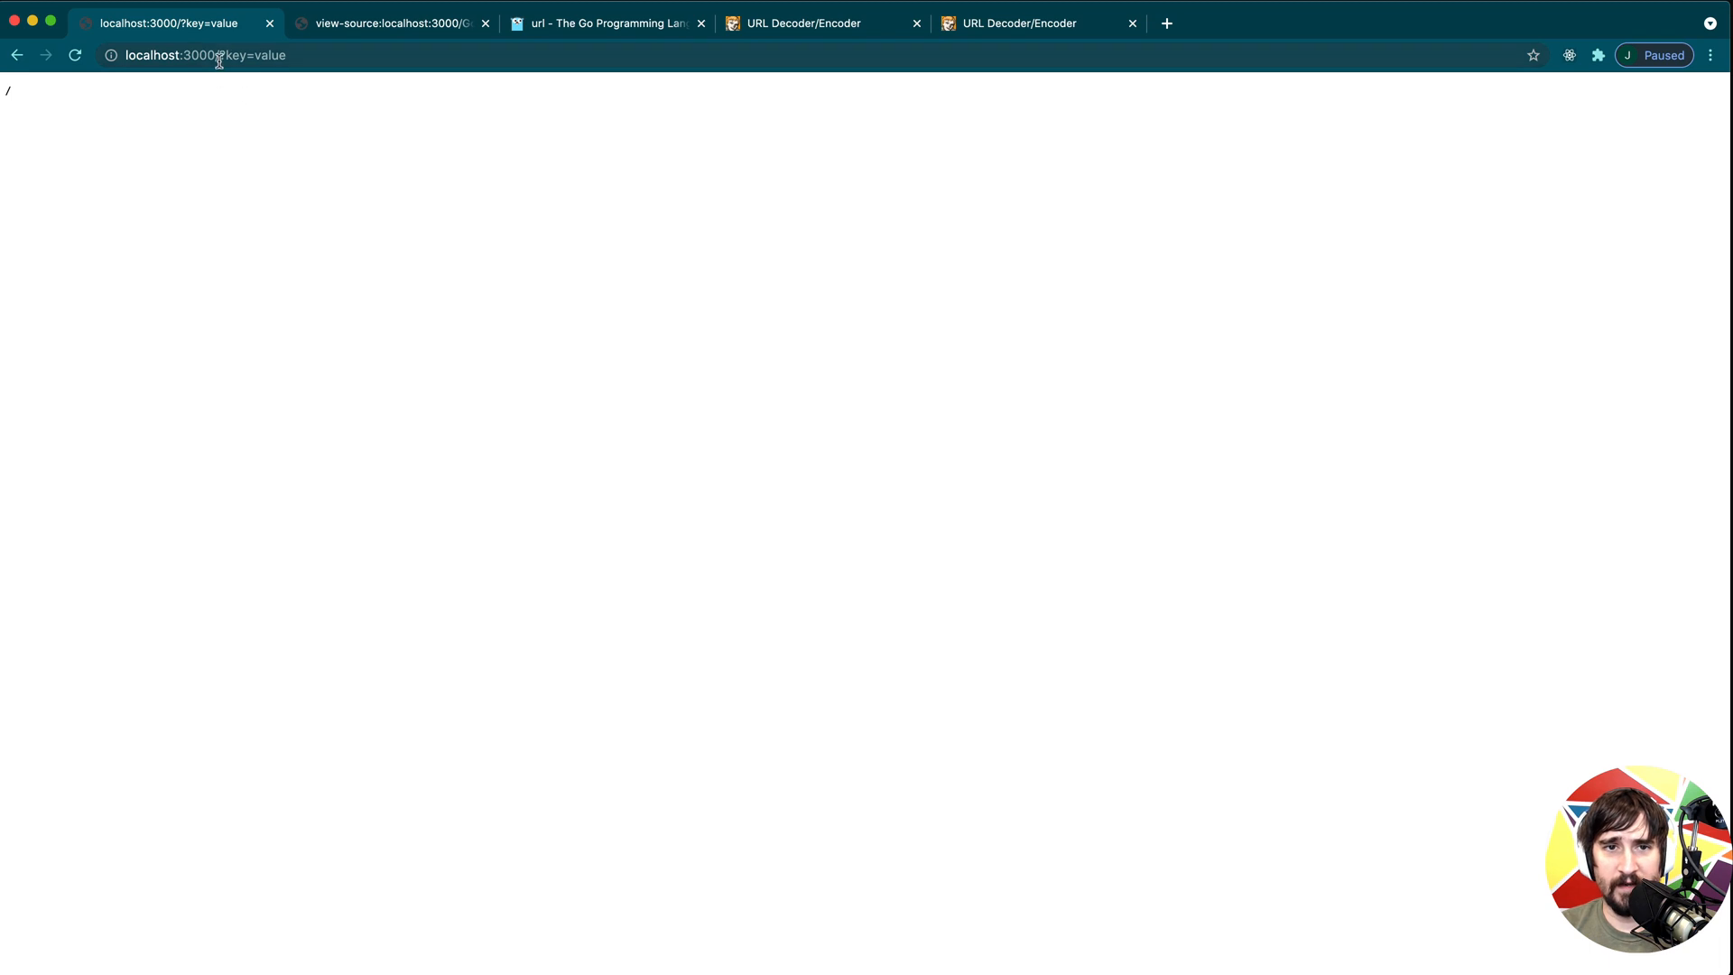
View the page source of localhost:3000/?key=value, which contains just '/'.
left_click(254, 54)
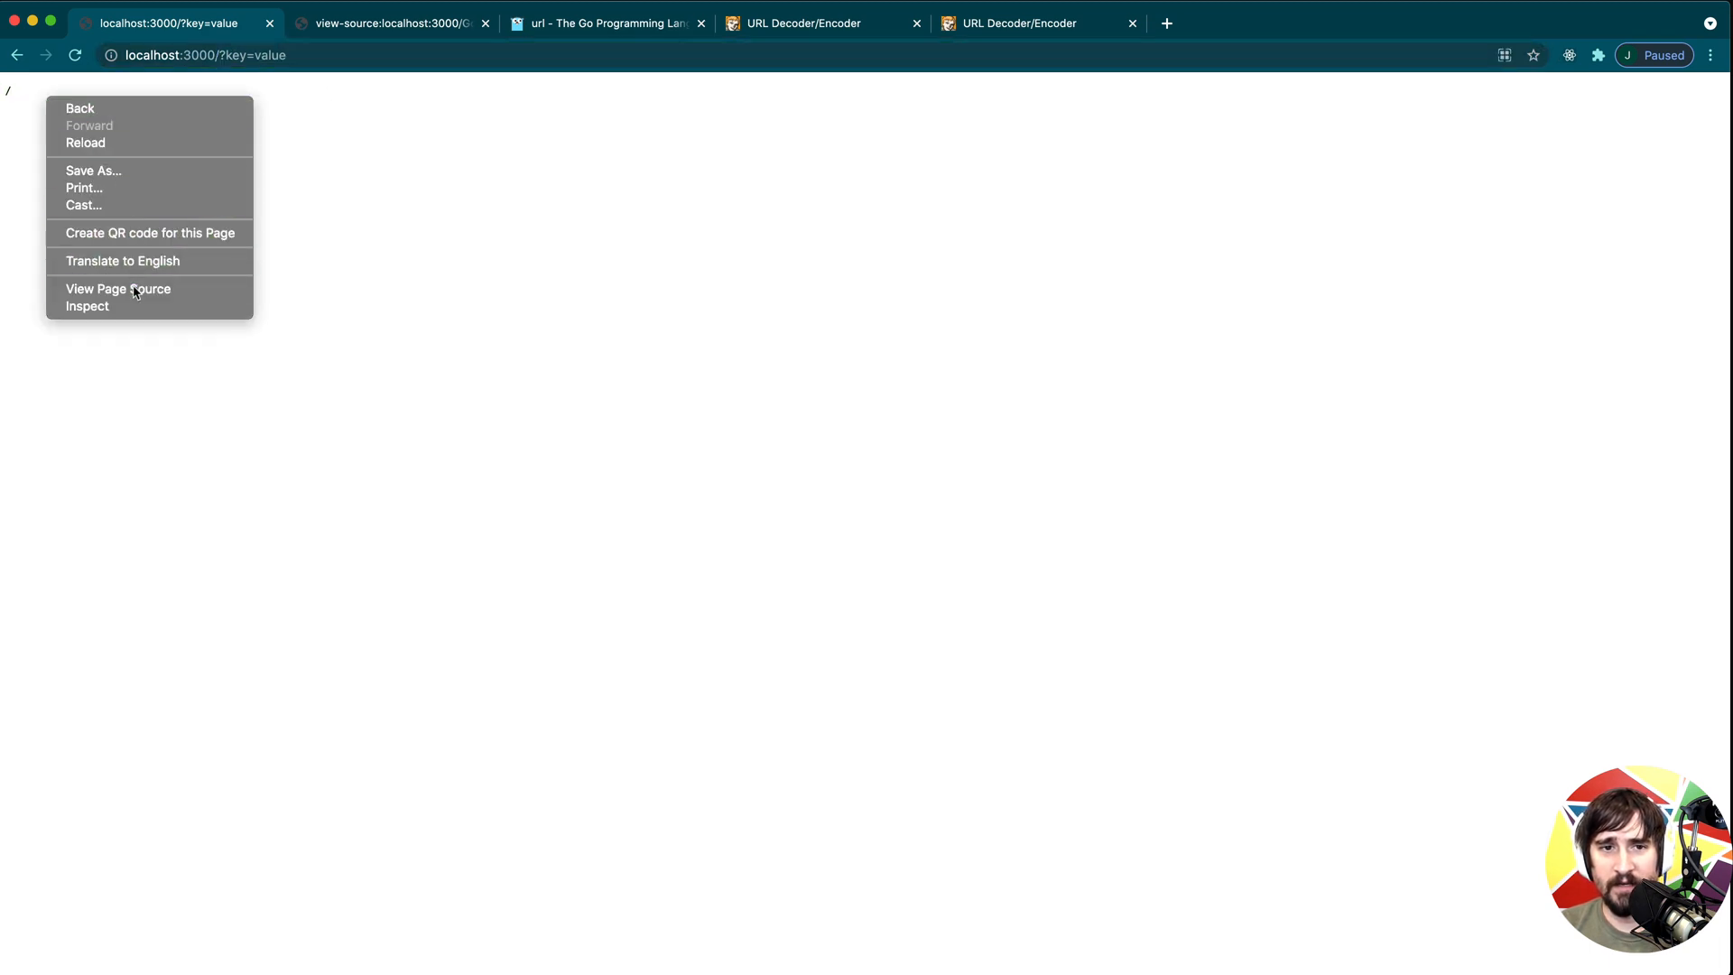
left_click(119, 289)
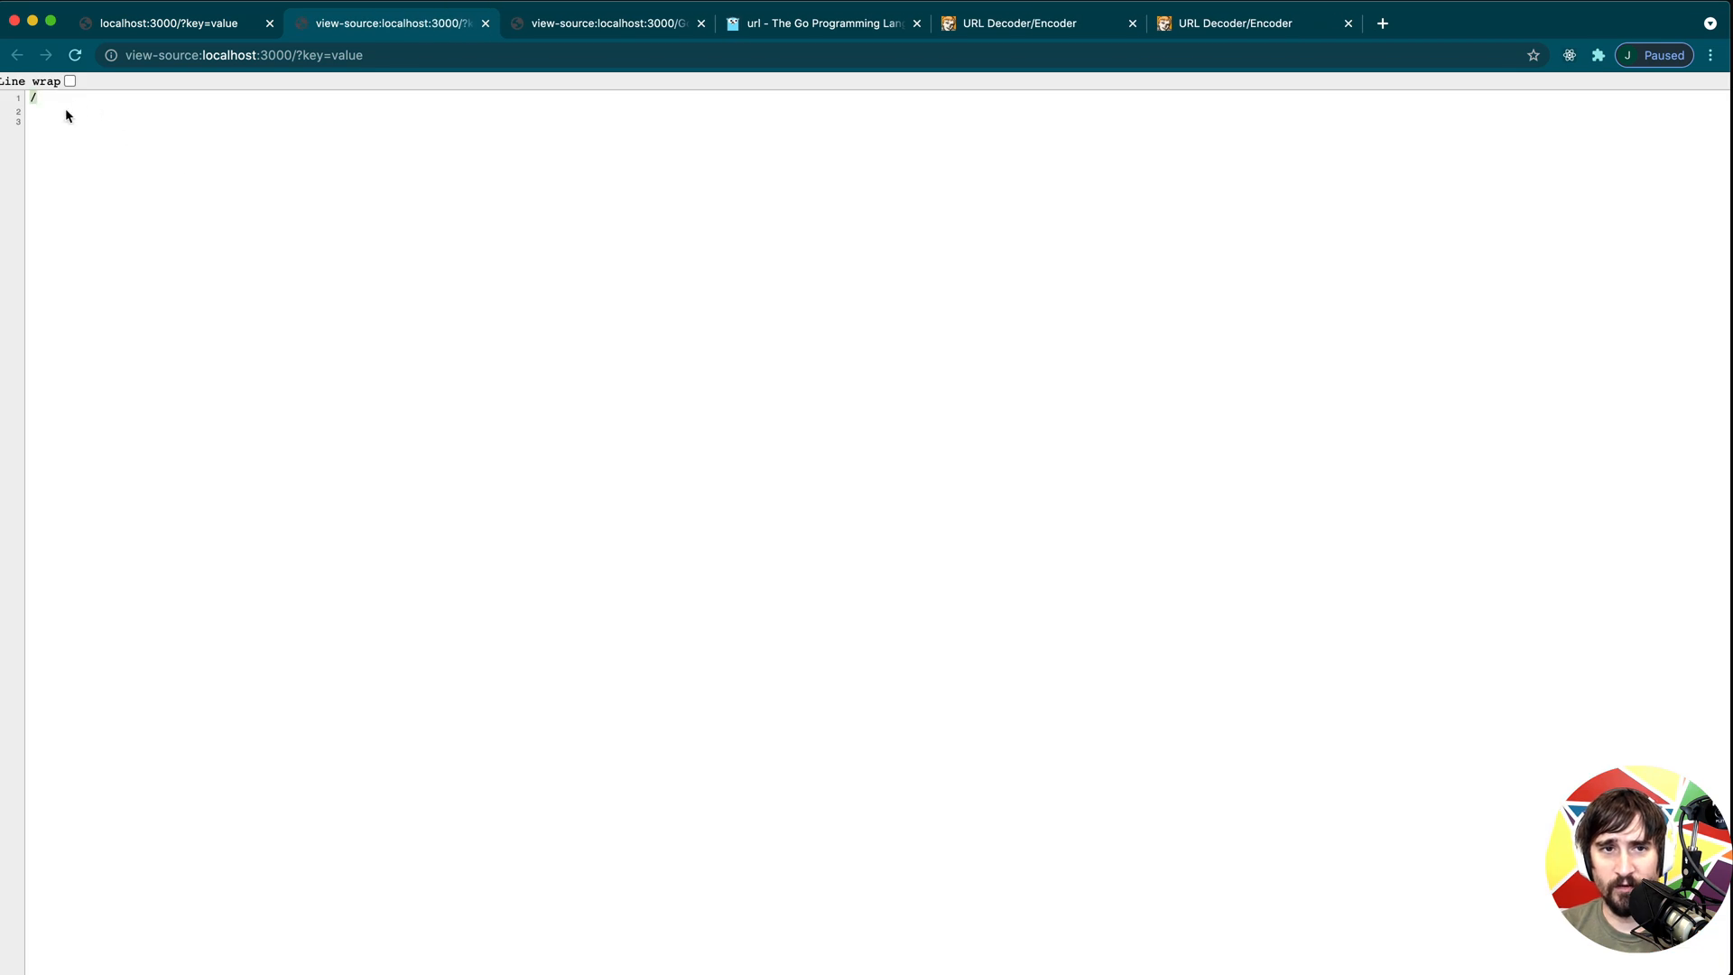
mouse_move(53, 121)
type("dog/cat")
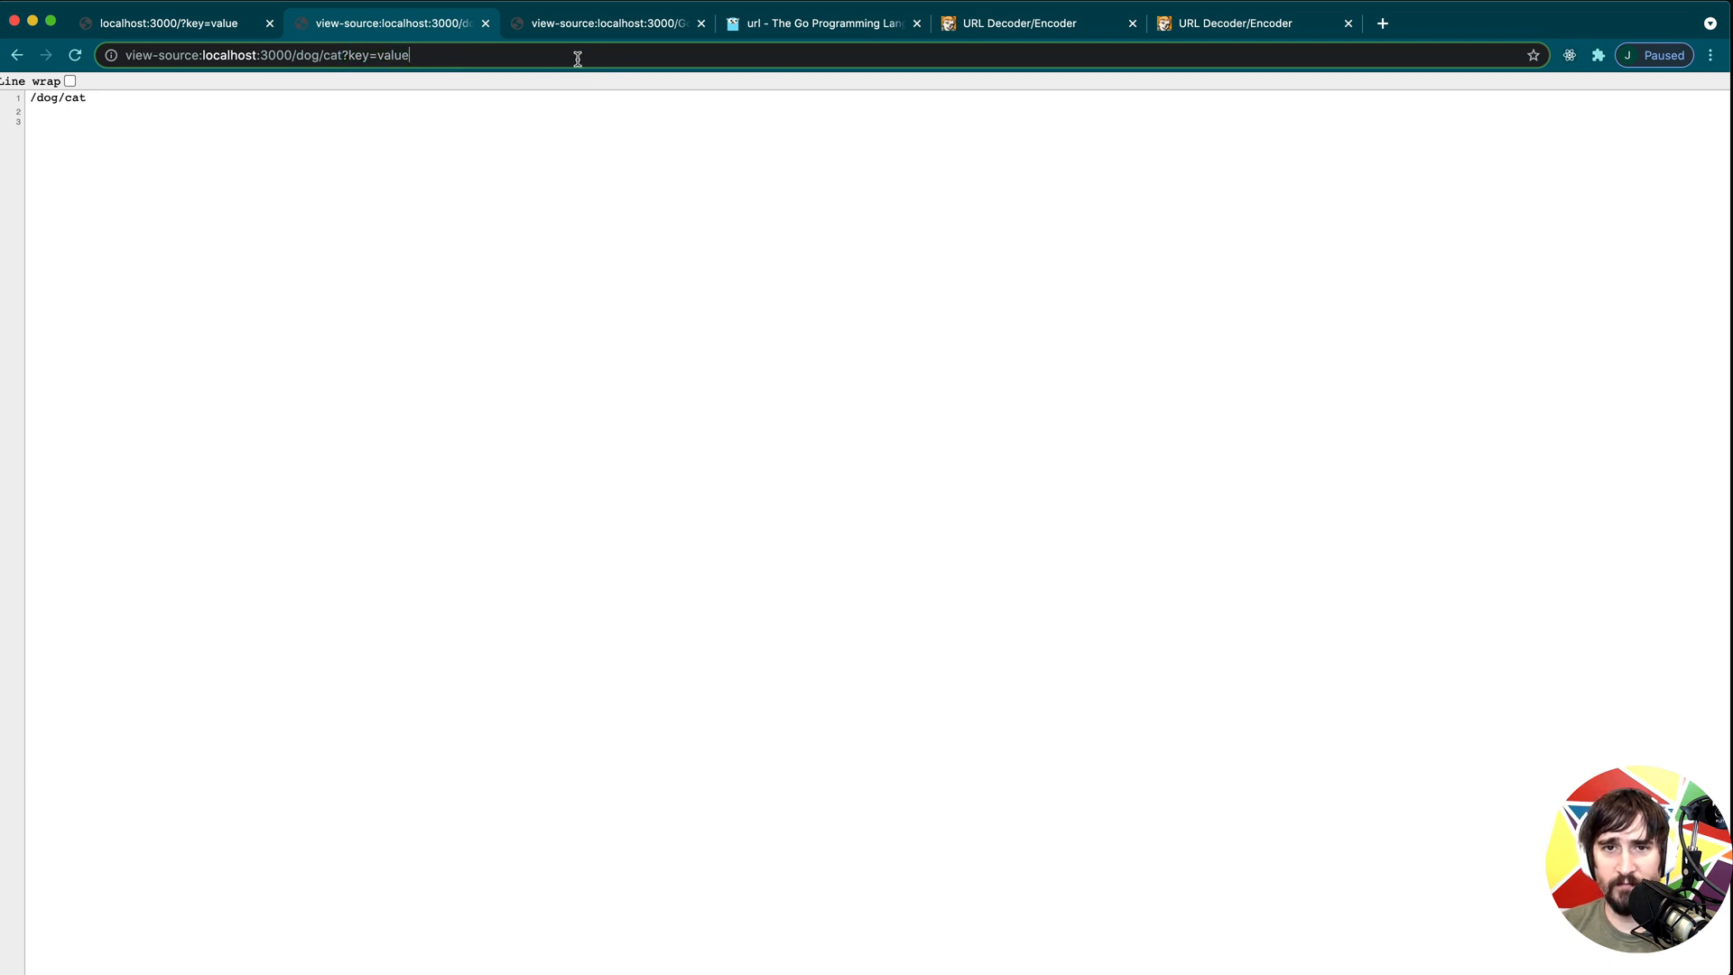
mouse_move(415, 42)
type("%3F")
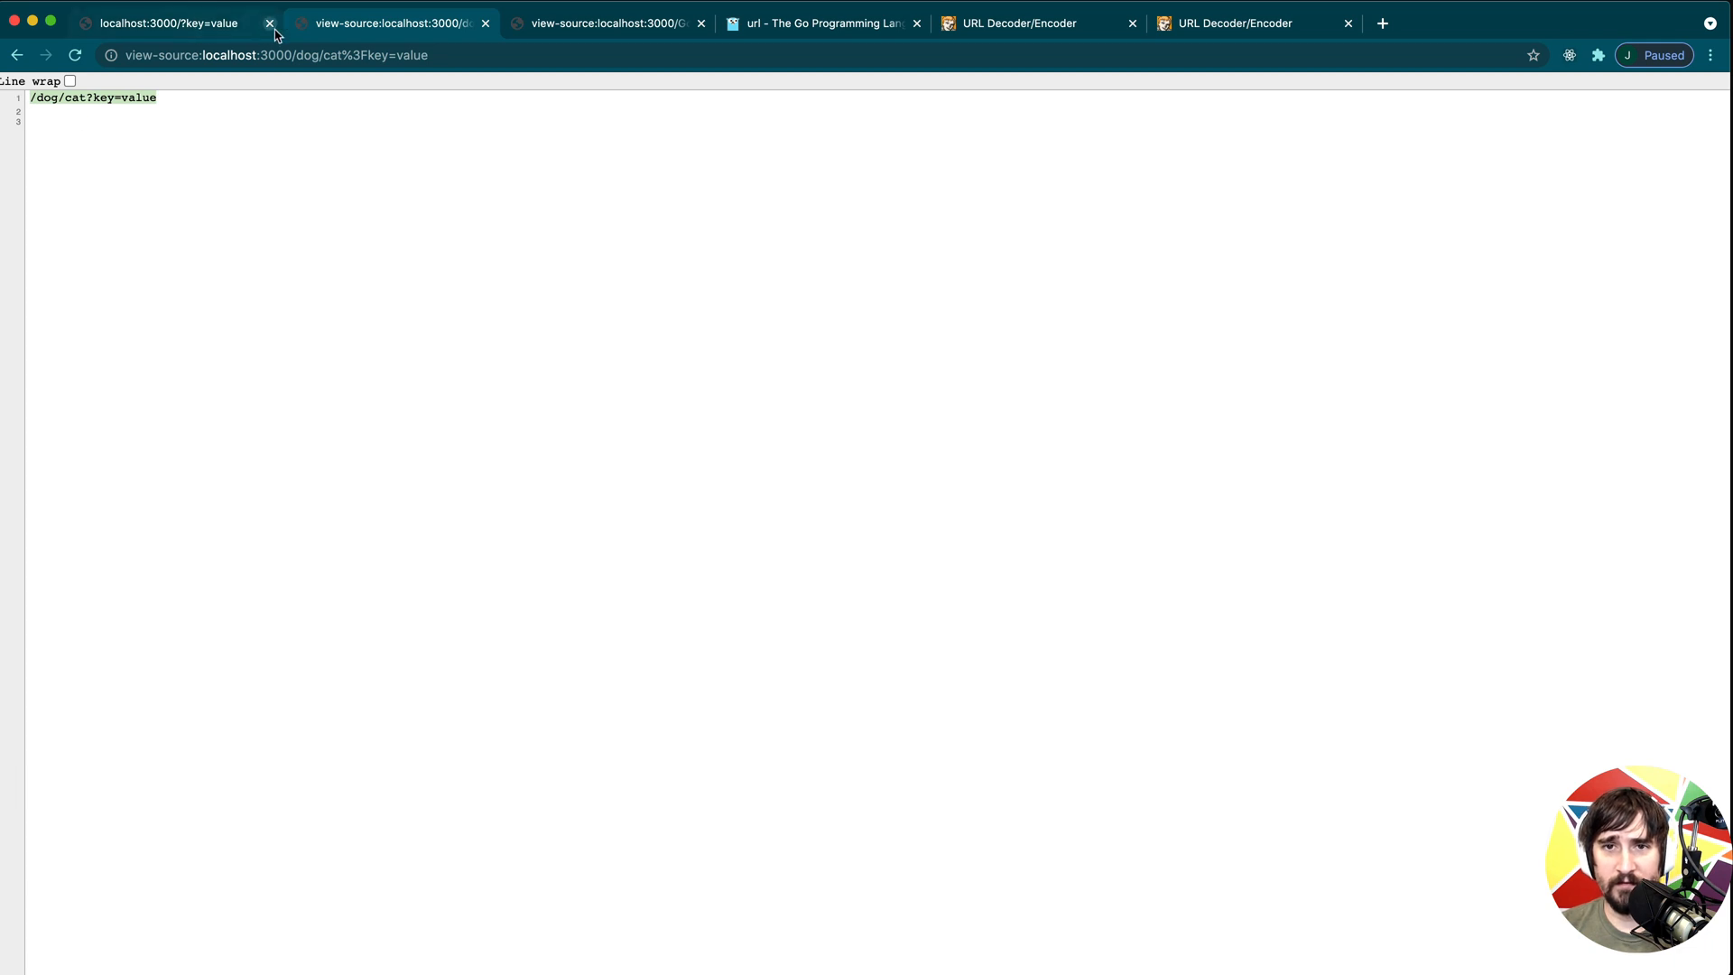
Close DevTools on the net/url docs and compare its Path/RawPath note with the /dog/cat?key=value output.
left_click(823, 21)
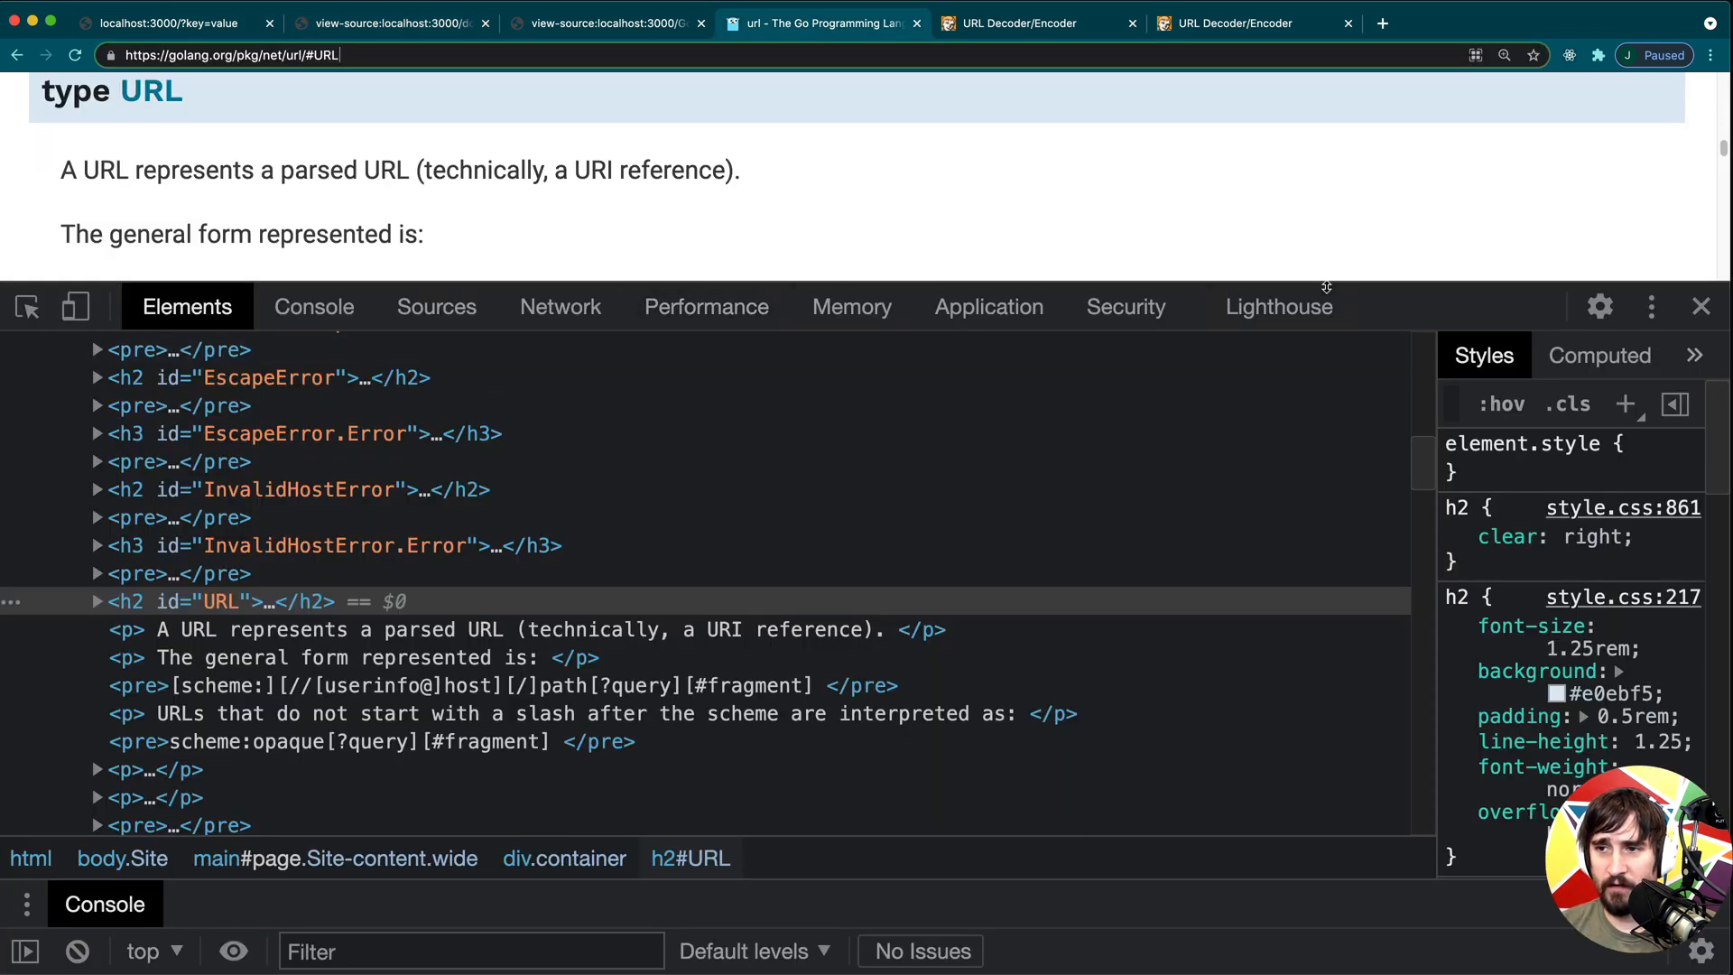
left_click(1700, 307)
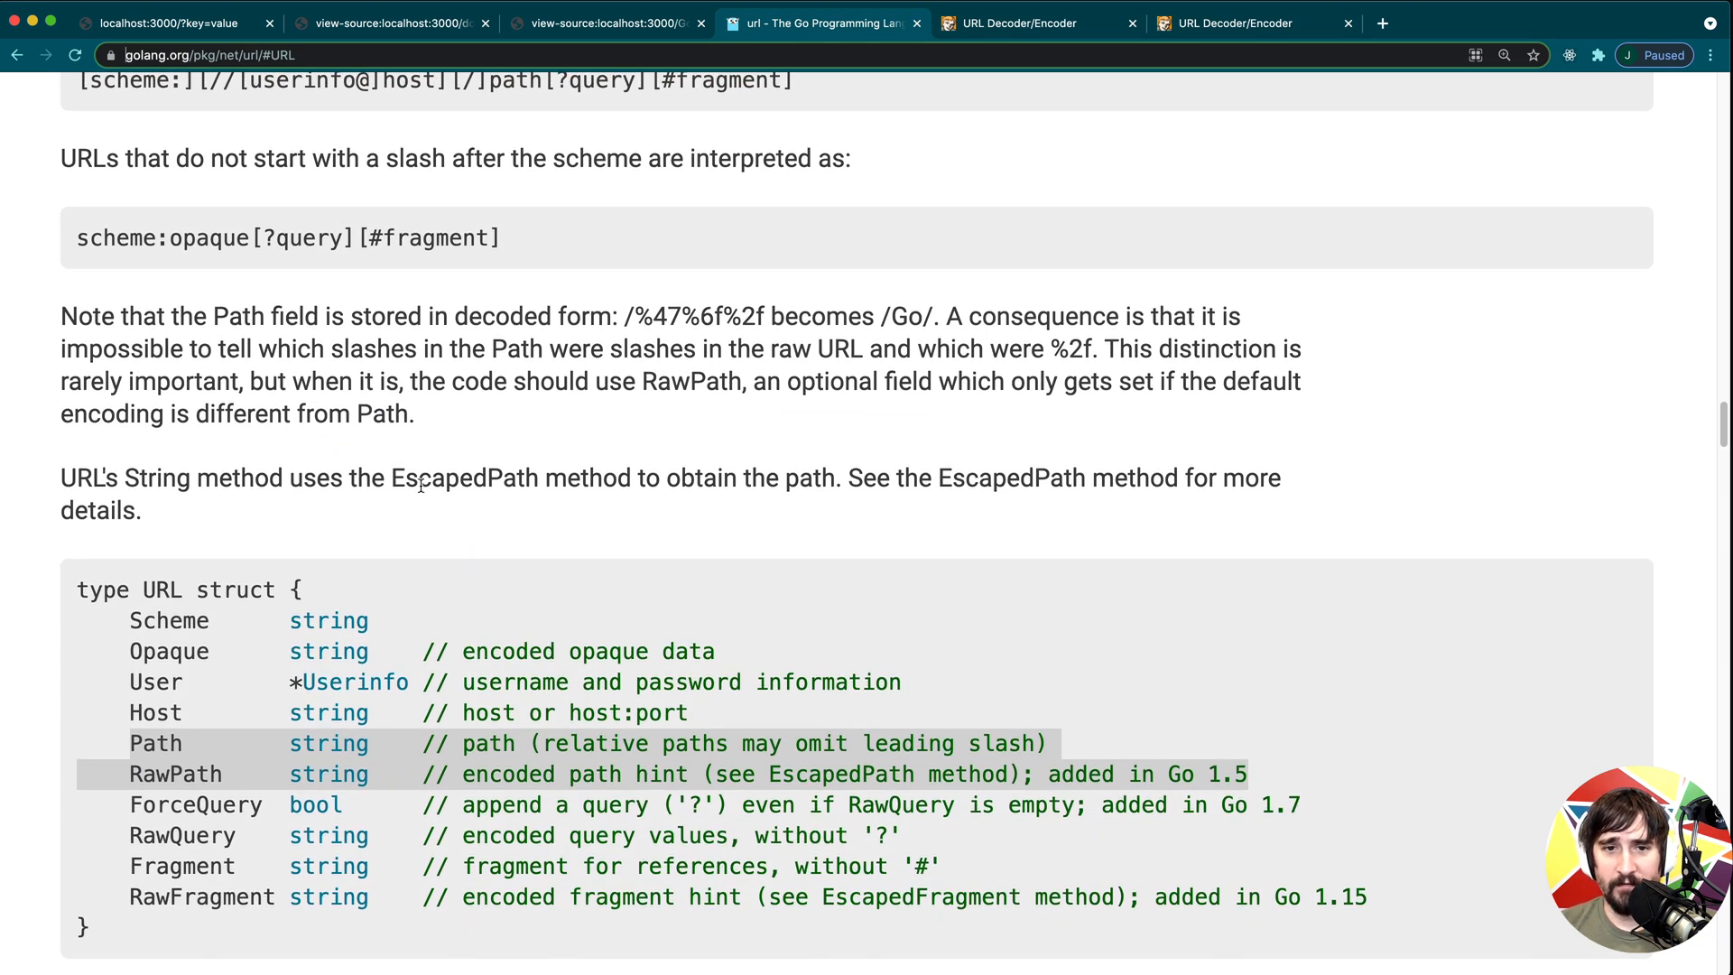
left_click(166, 21)
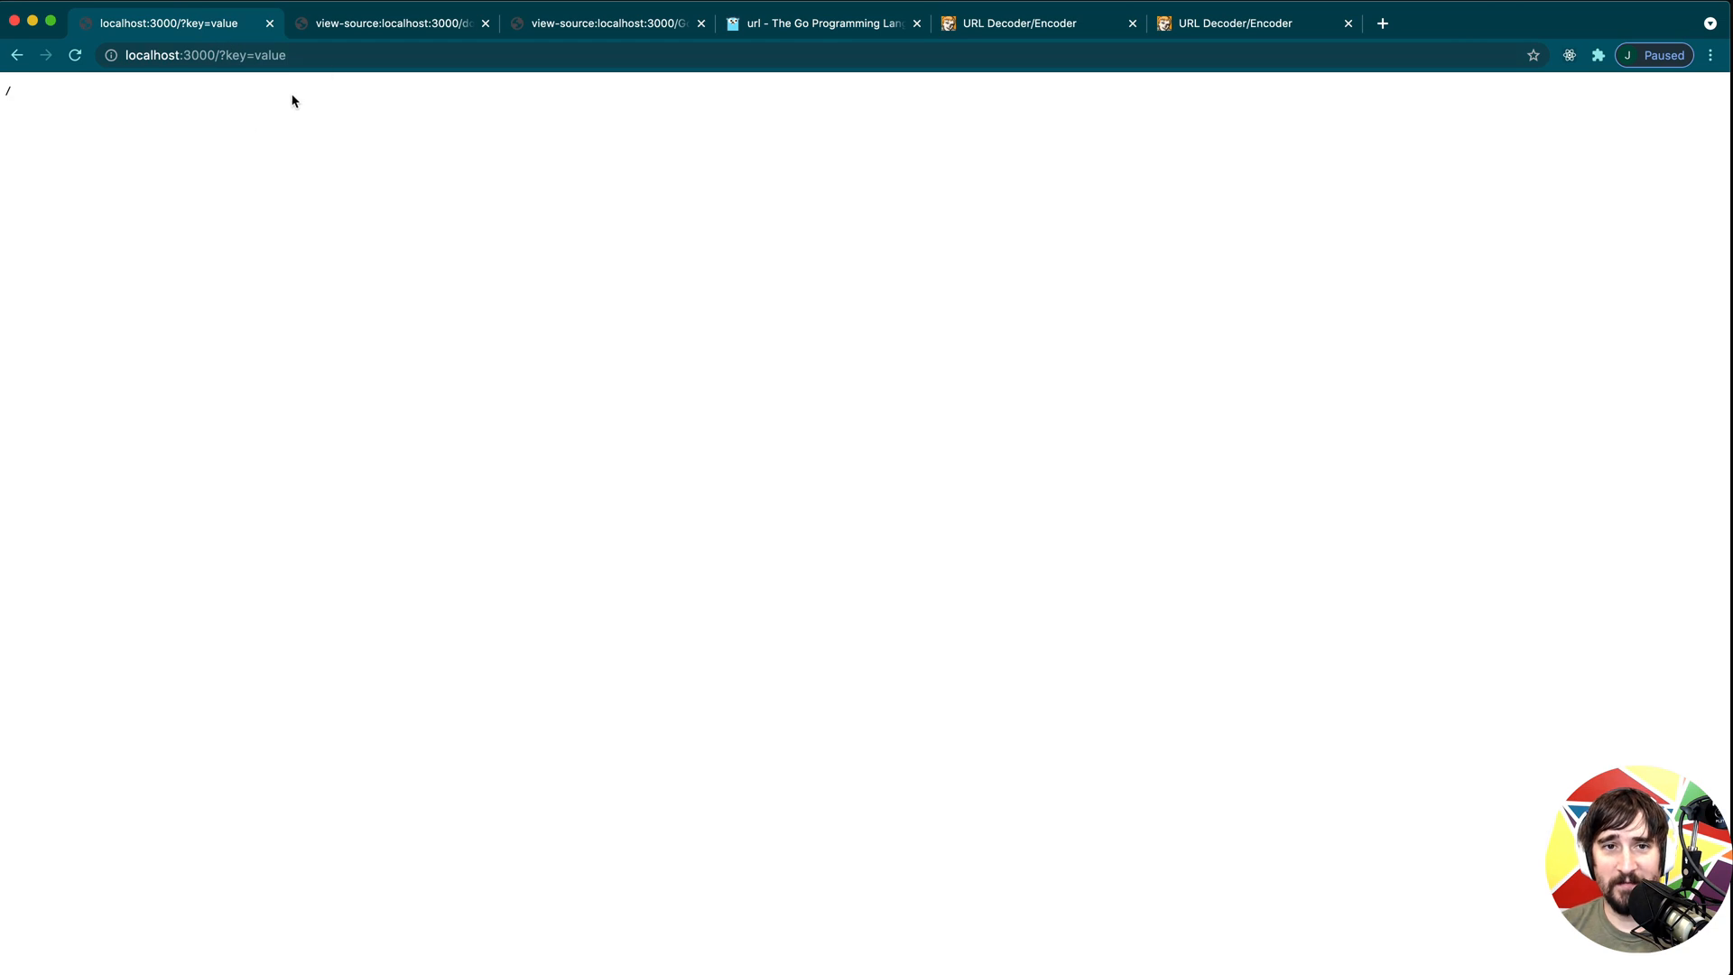
left_click(390, 21)
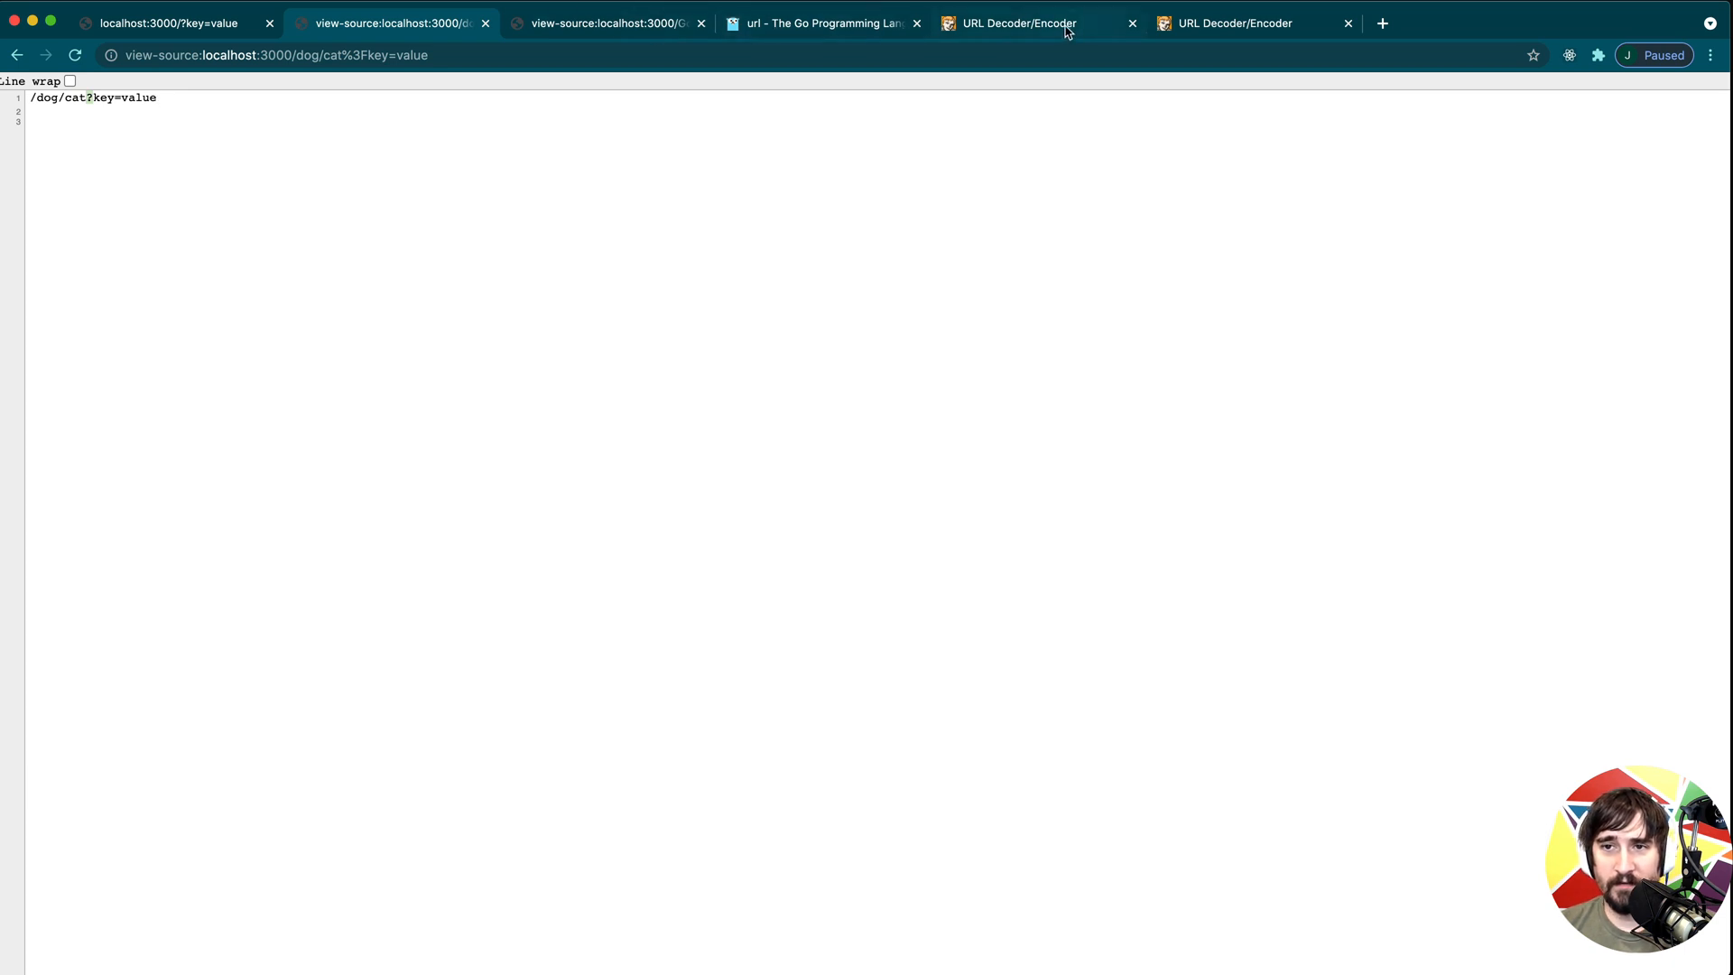
left_click(823, 22)
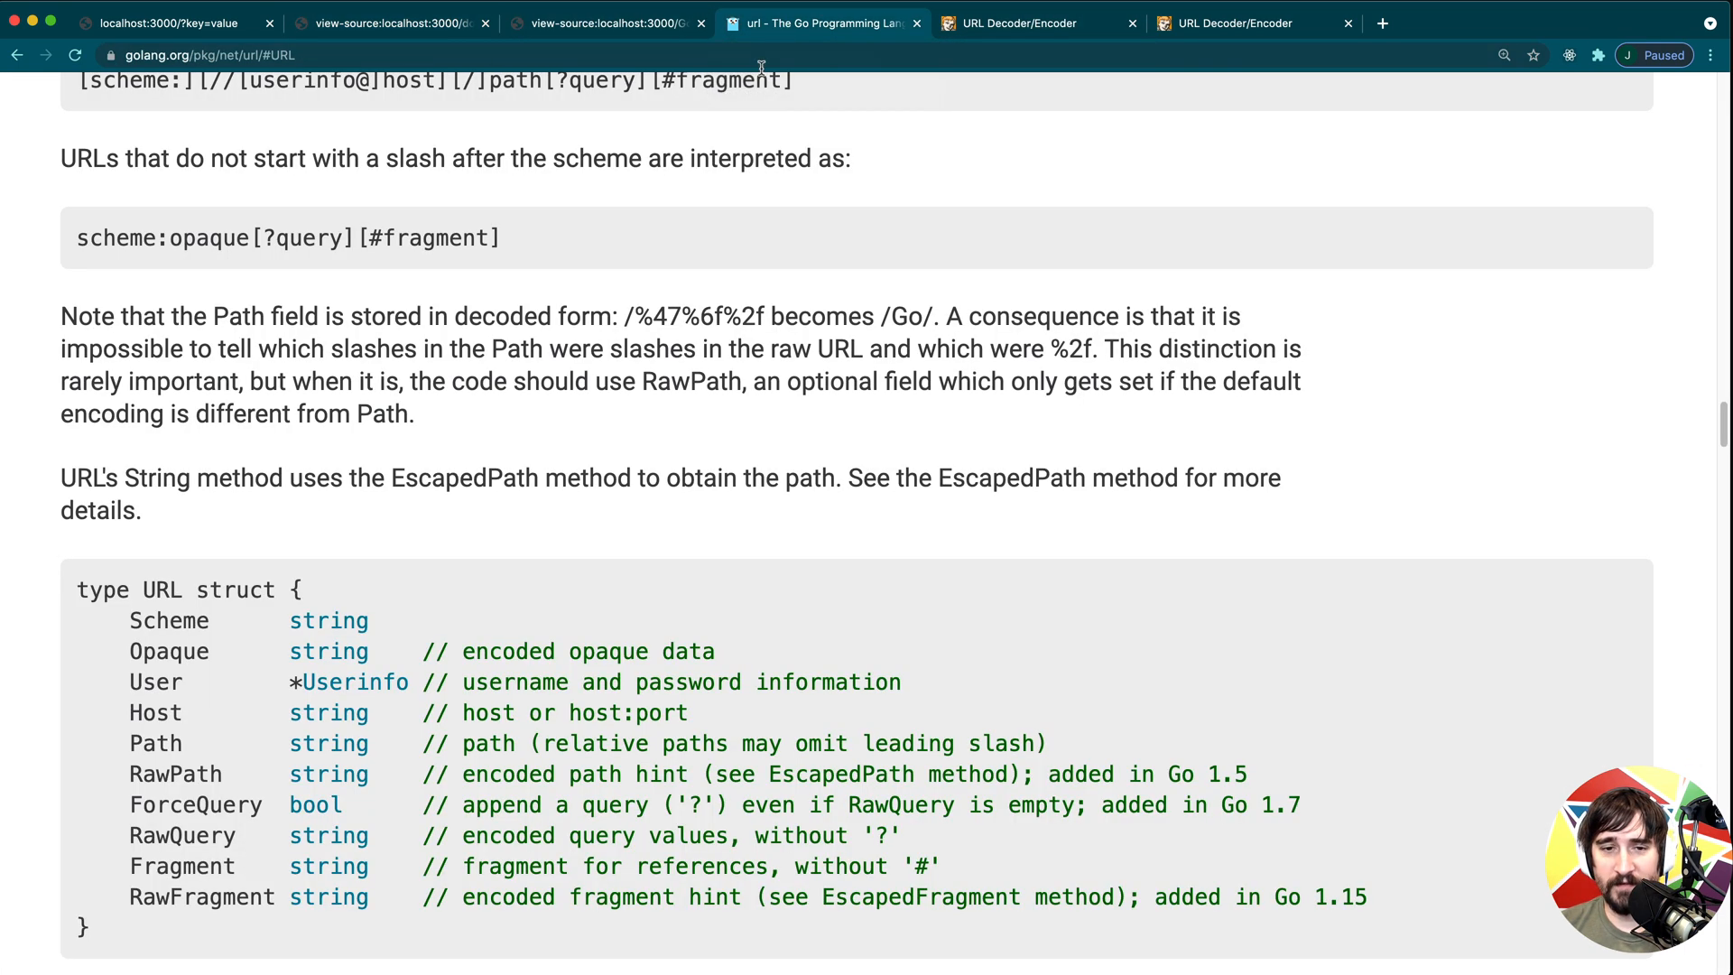
mouse_move(619, 318)
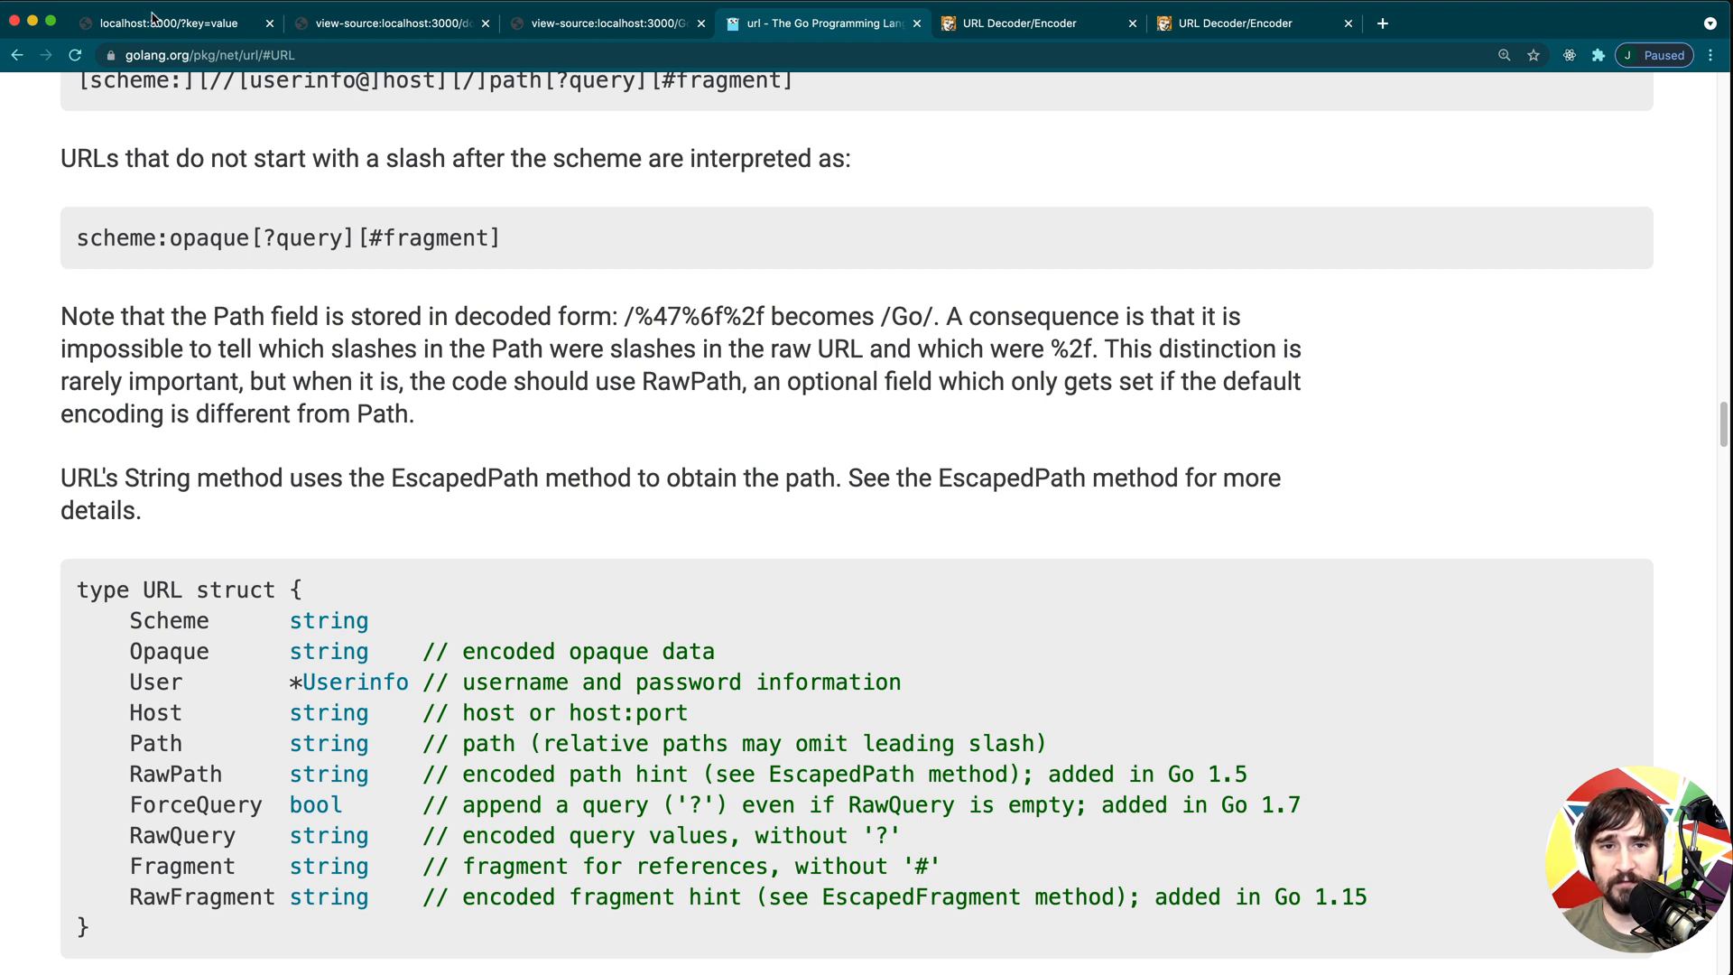
left_click(386, 22)
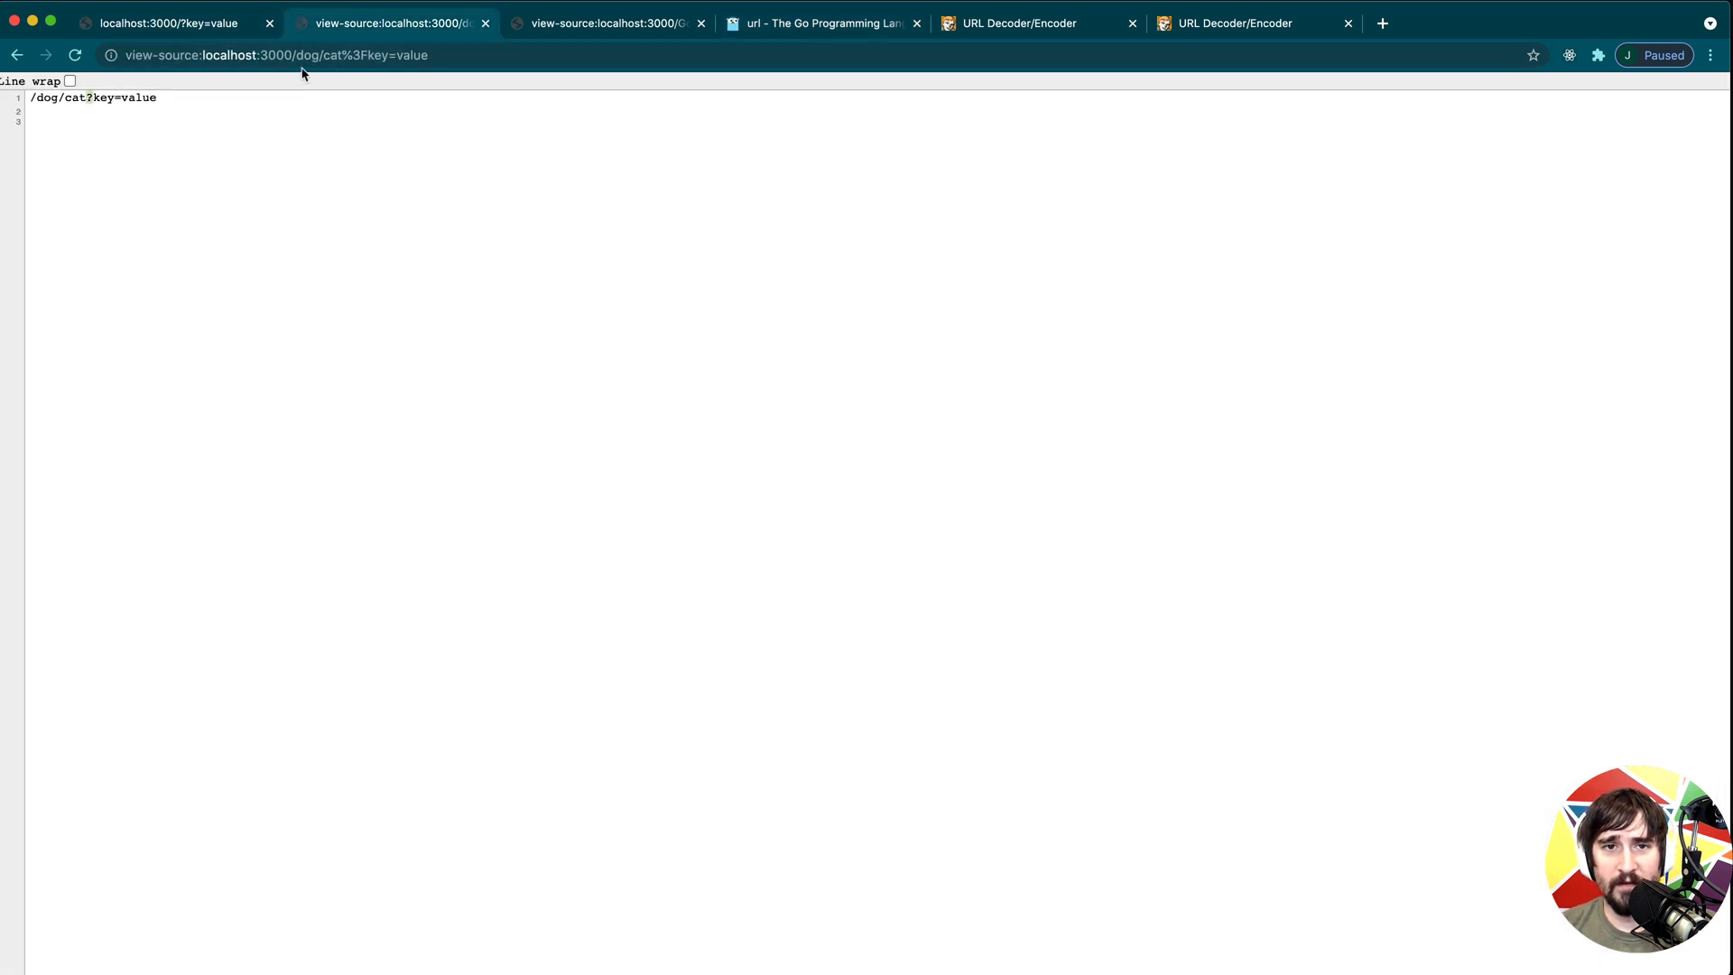
double_click(321, 55)
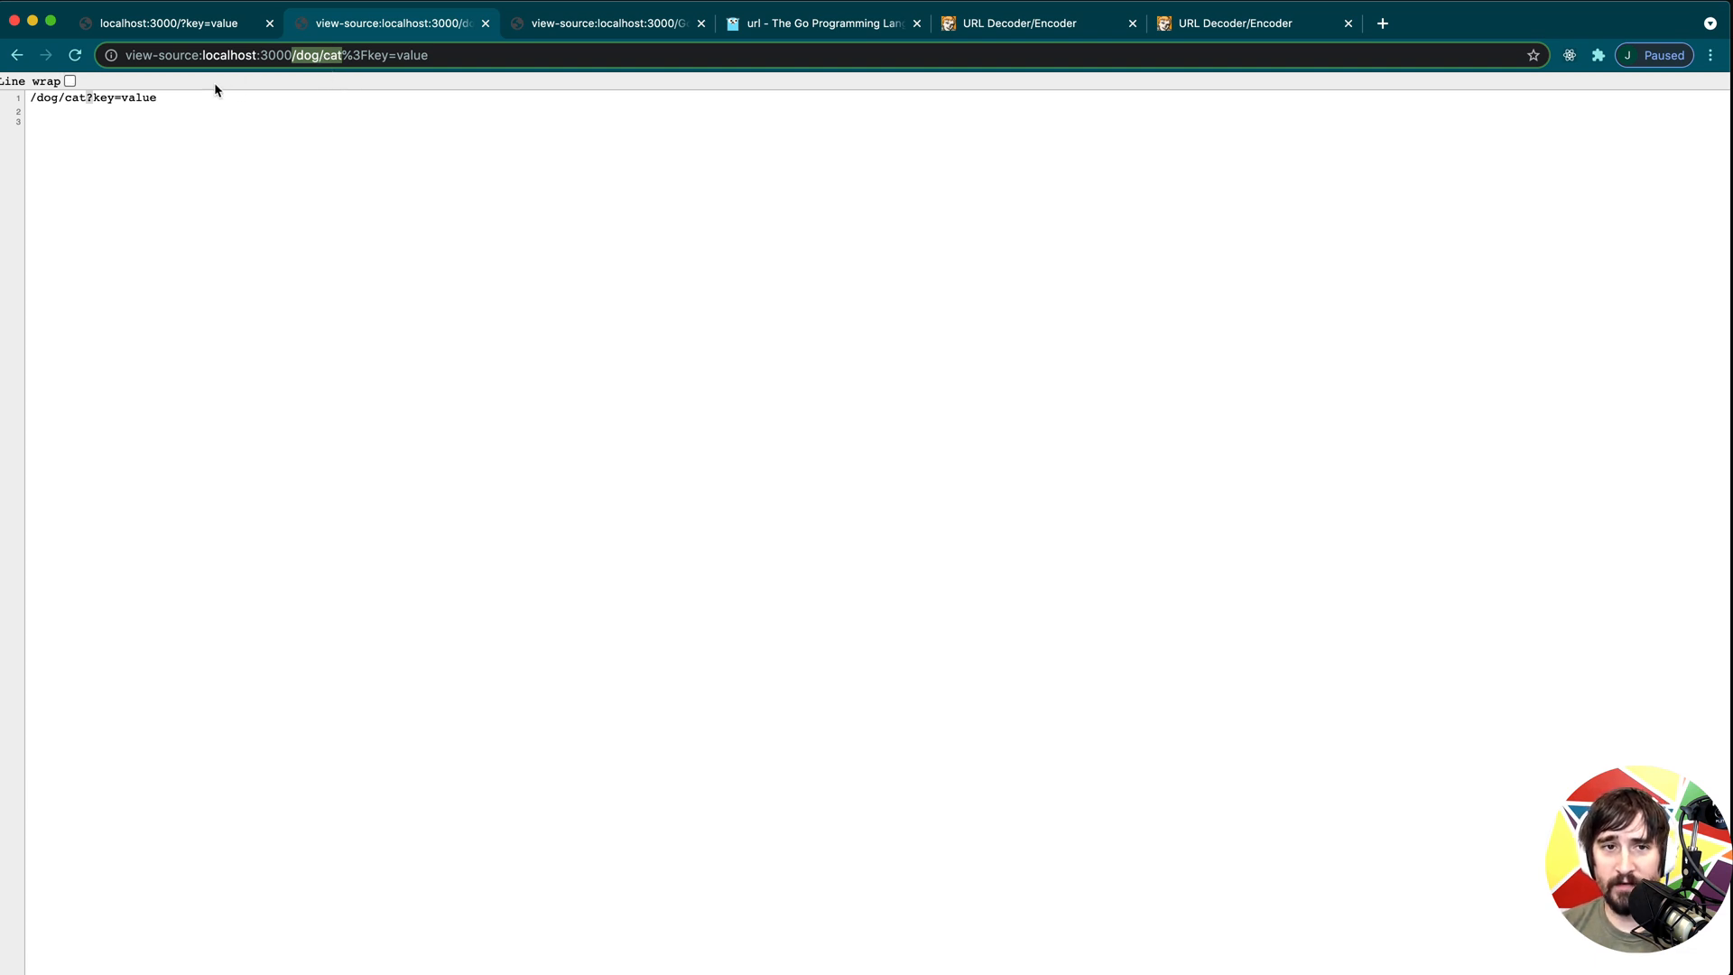
mouse_move(881, 50)
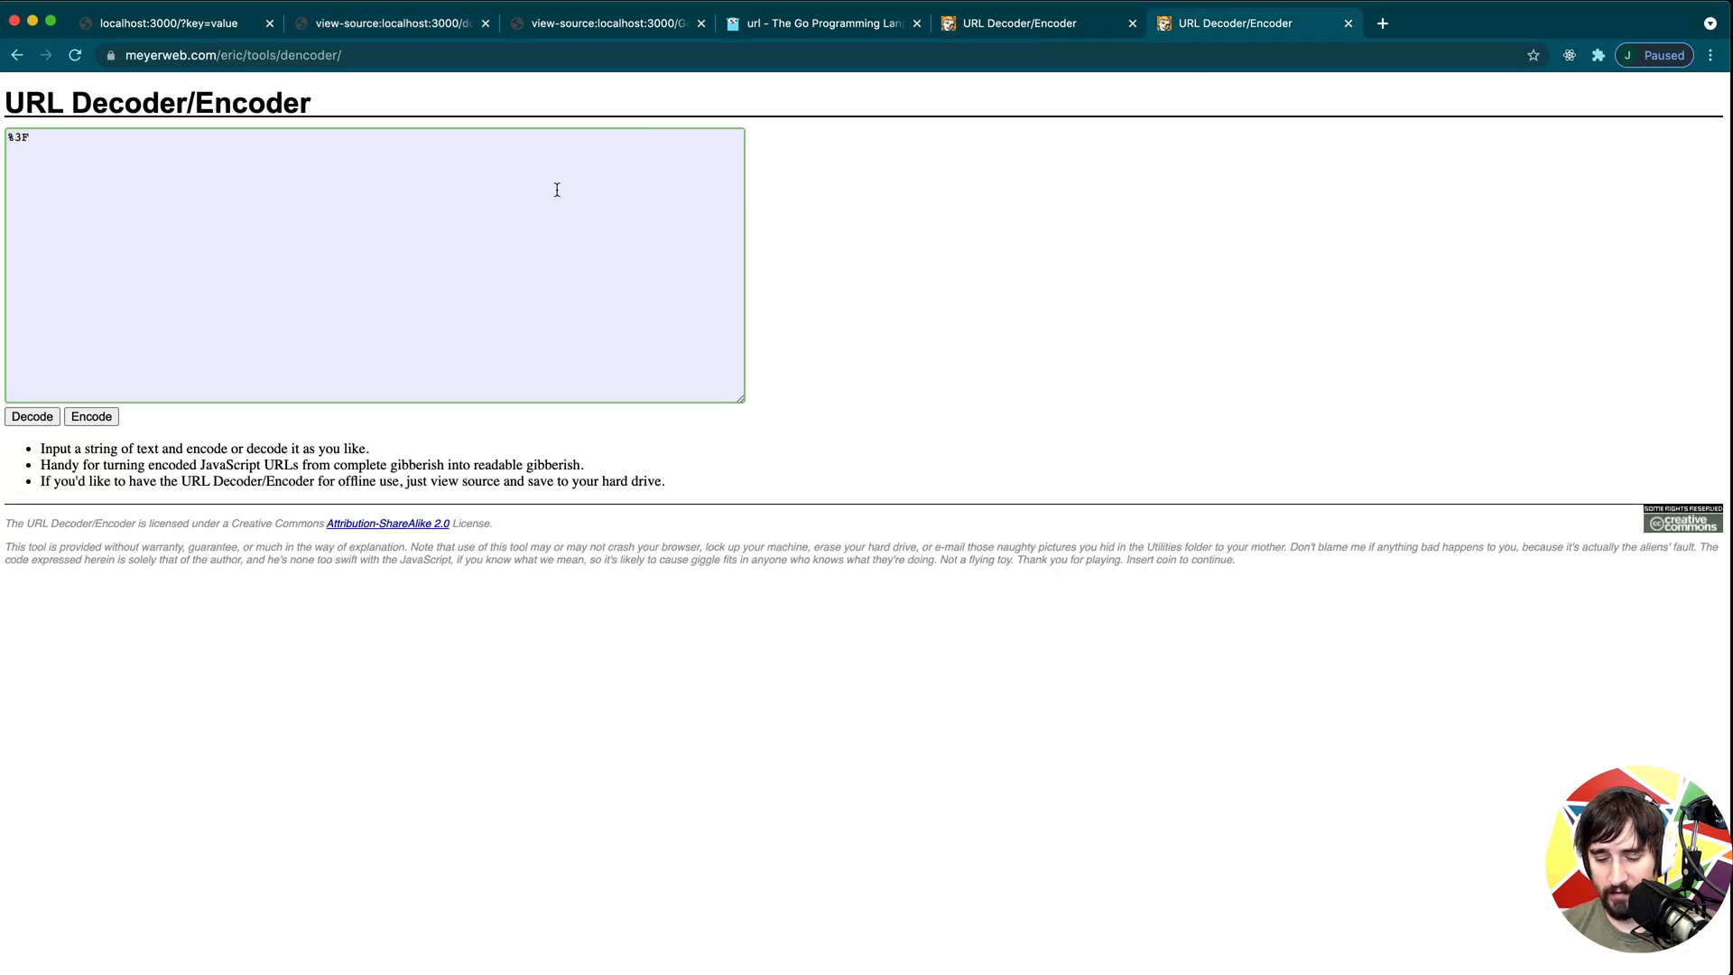
Encode a slash to %2F in the meyerweb decoder and return to the localhost source output.
left_click(30, 417)
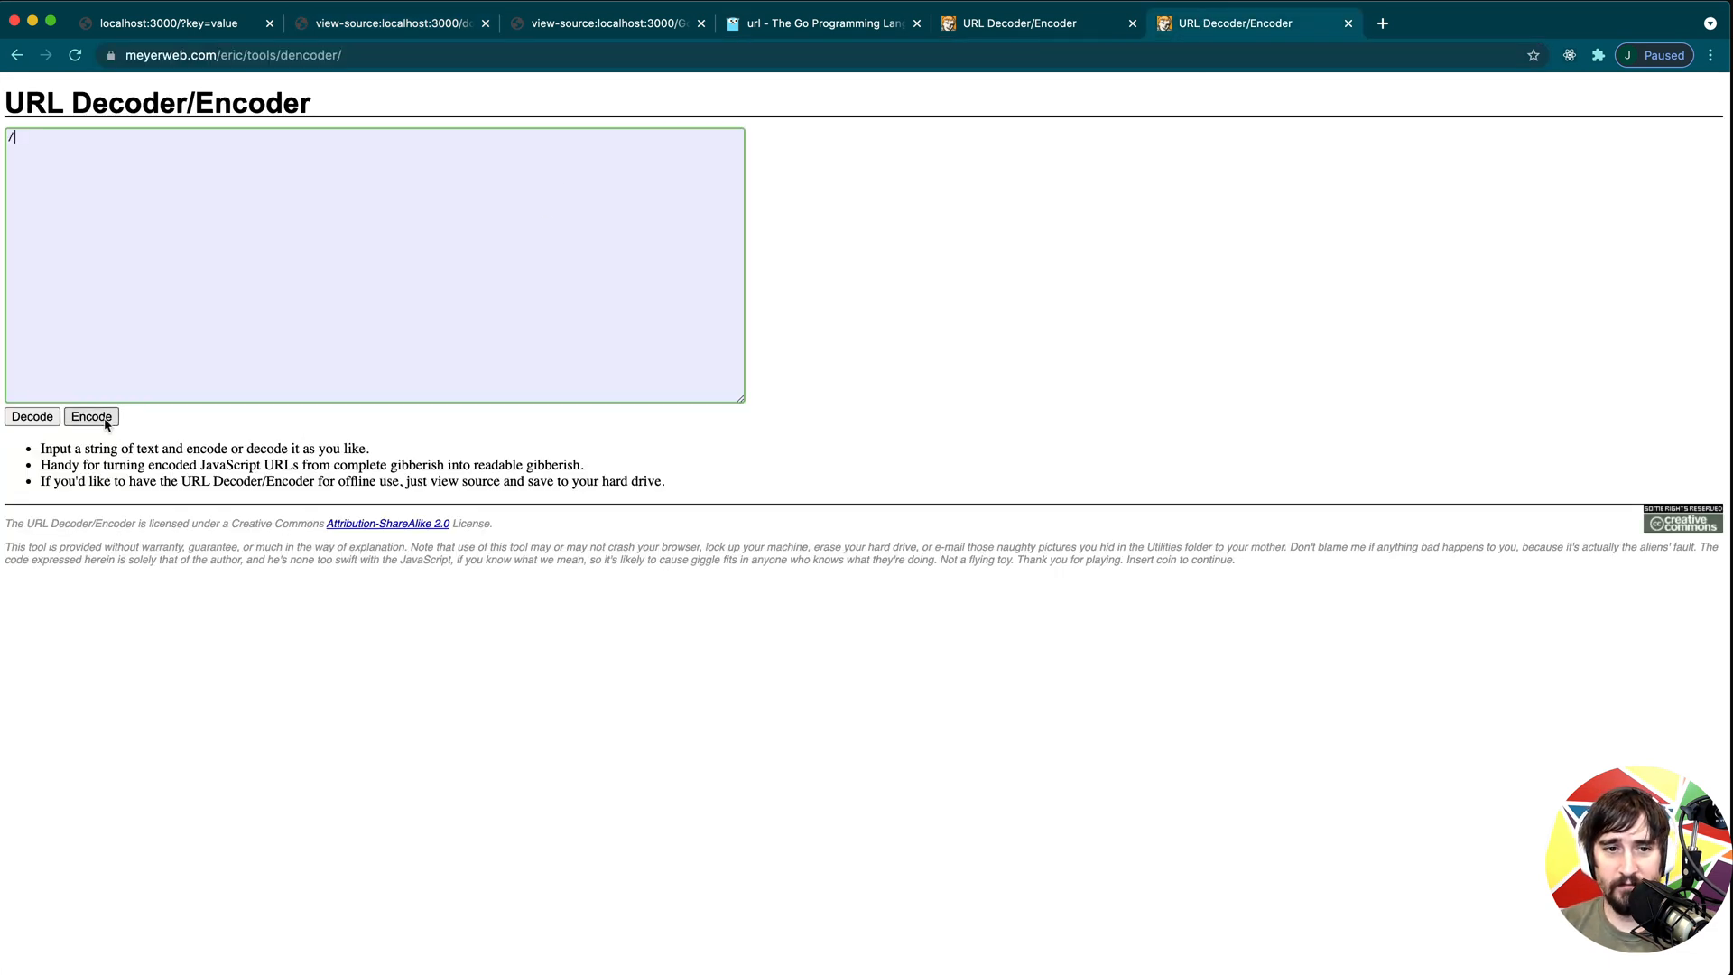
left_click(90, 417)
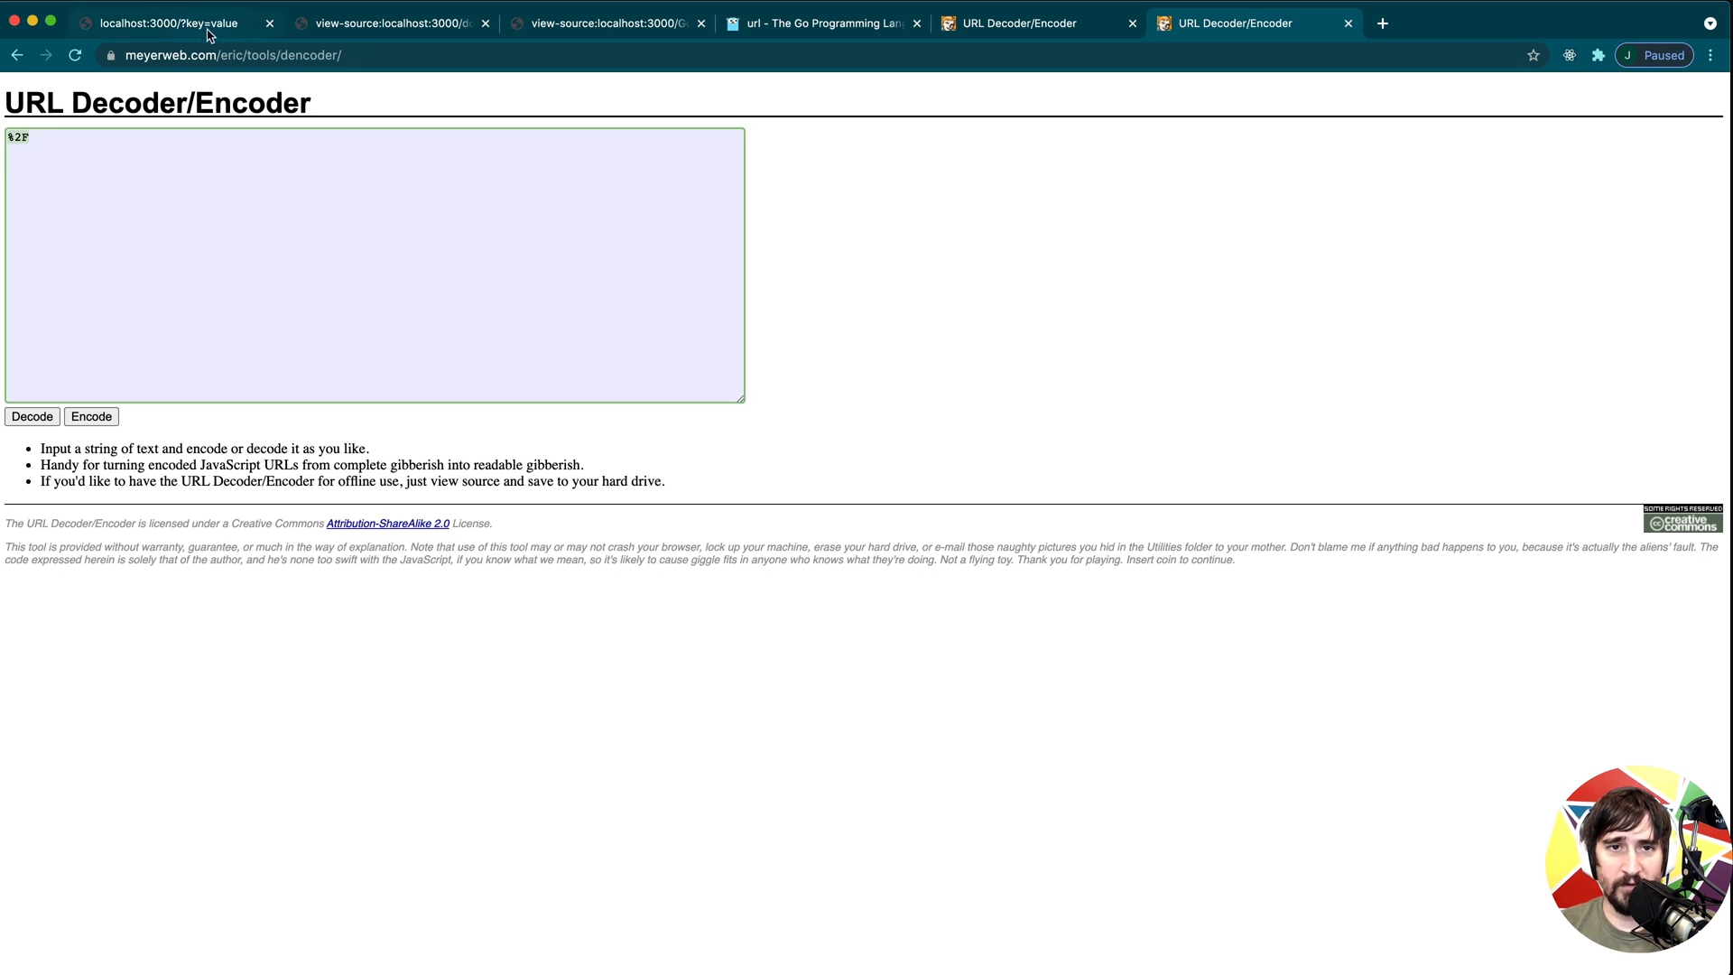
left_click(386, 21)
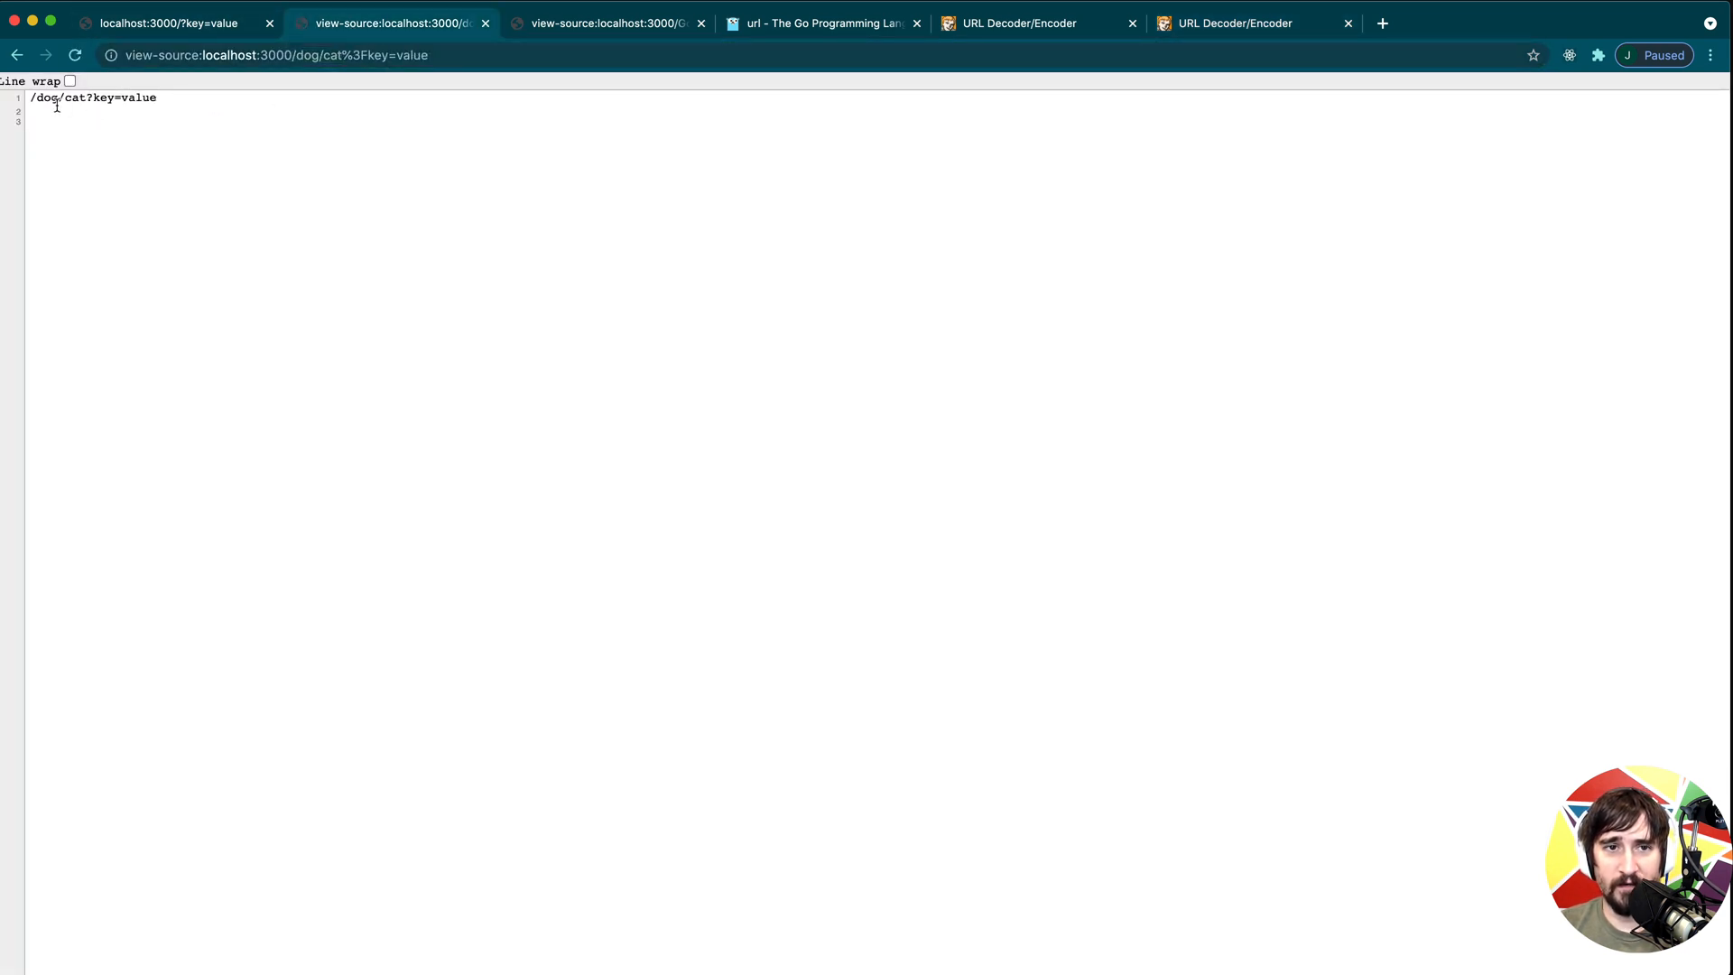
Request /dog%2Fcat%3Fkey=value, showing /dog/cat?key=value and /dog%2Fcat%3Fkey=value, then check the docs.
left_click(273, 56)
type("%2F")
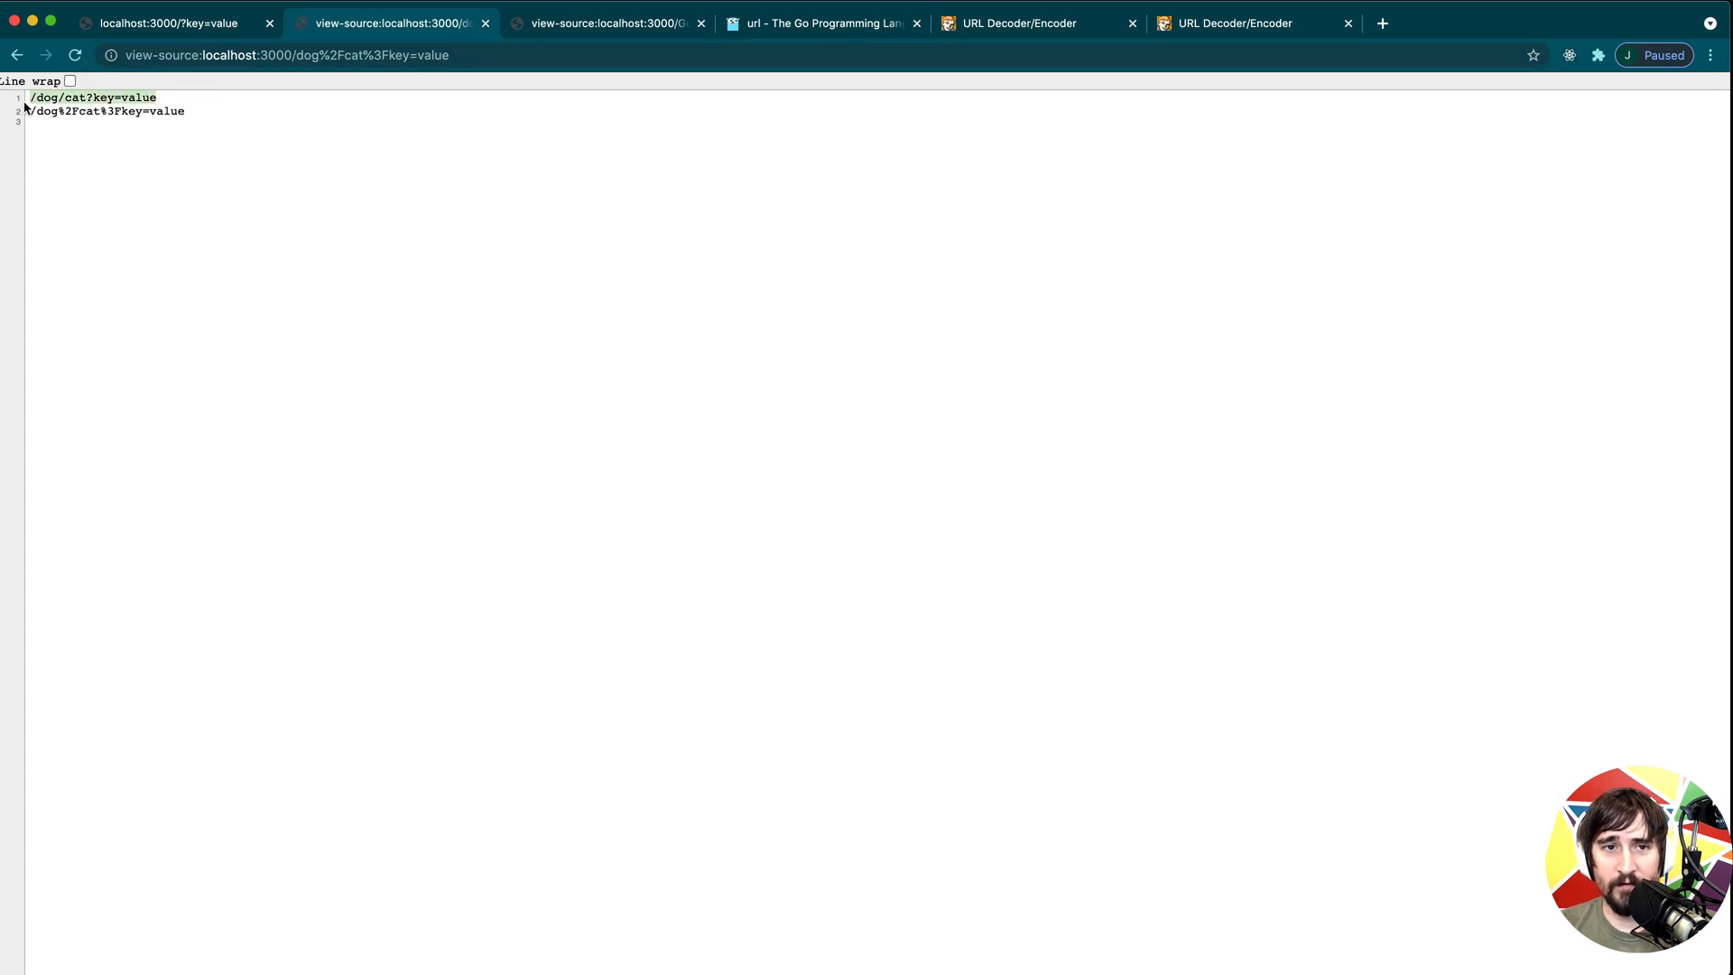
mouse_move(160, 135)
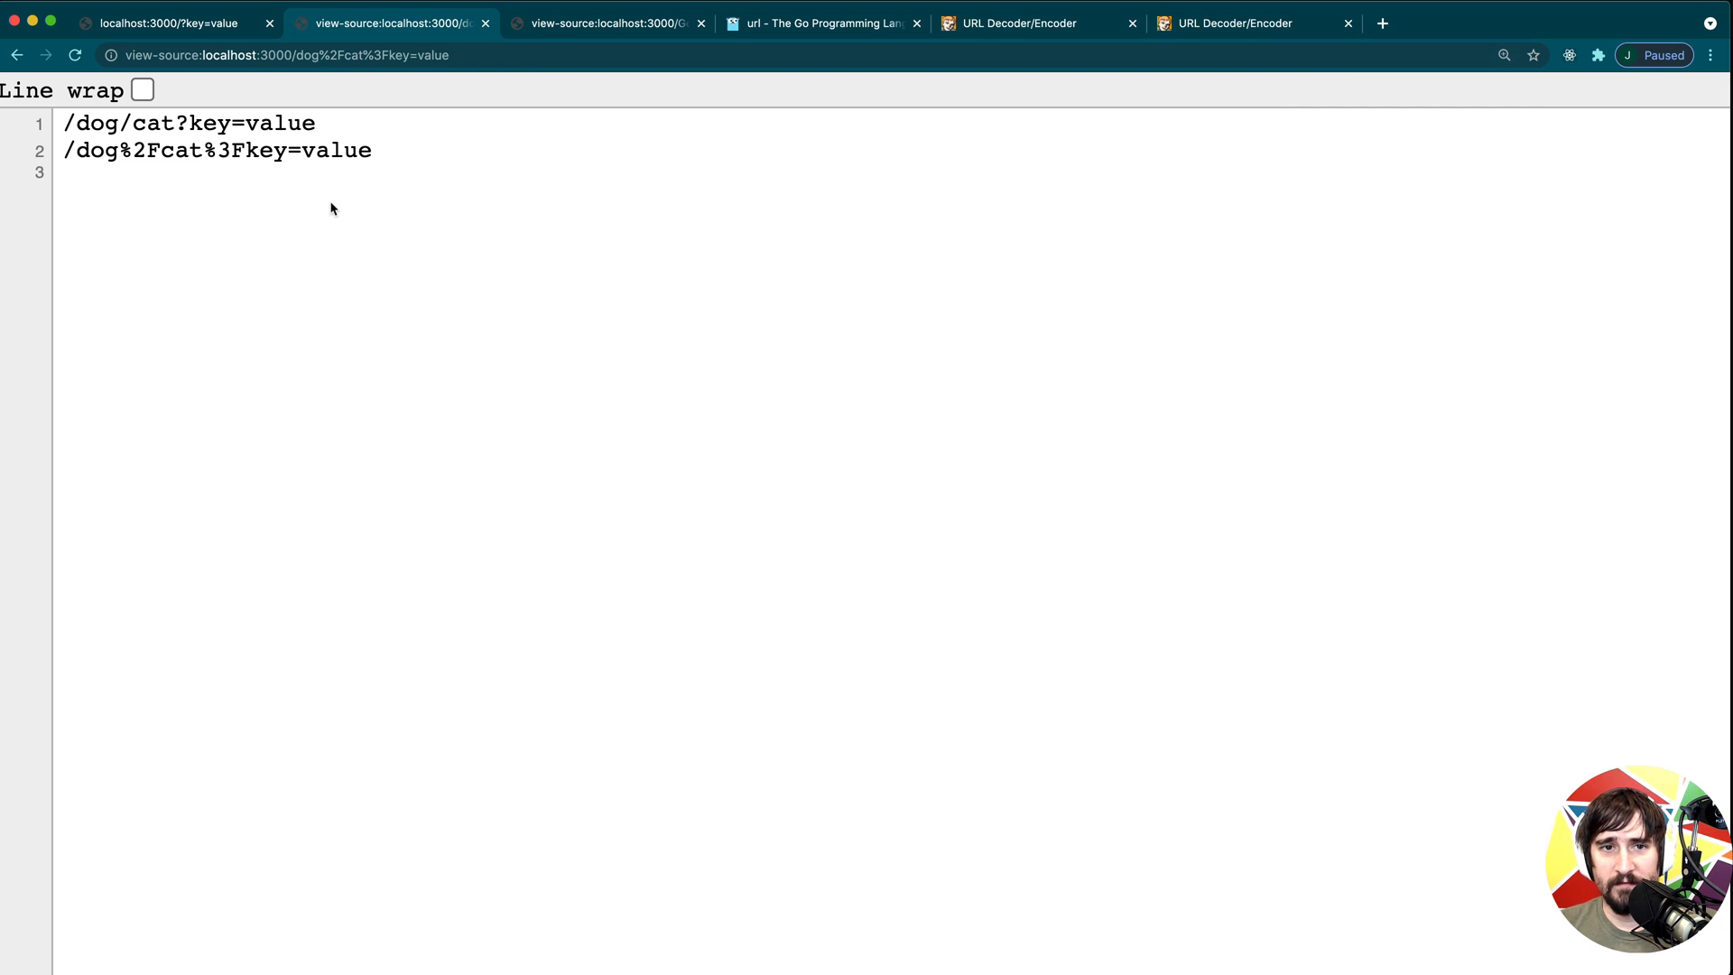
mouse_move(157, 139)
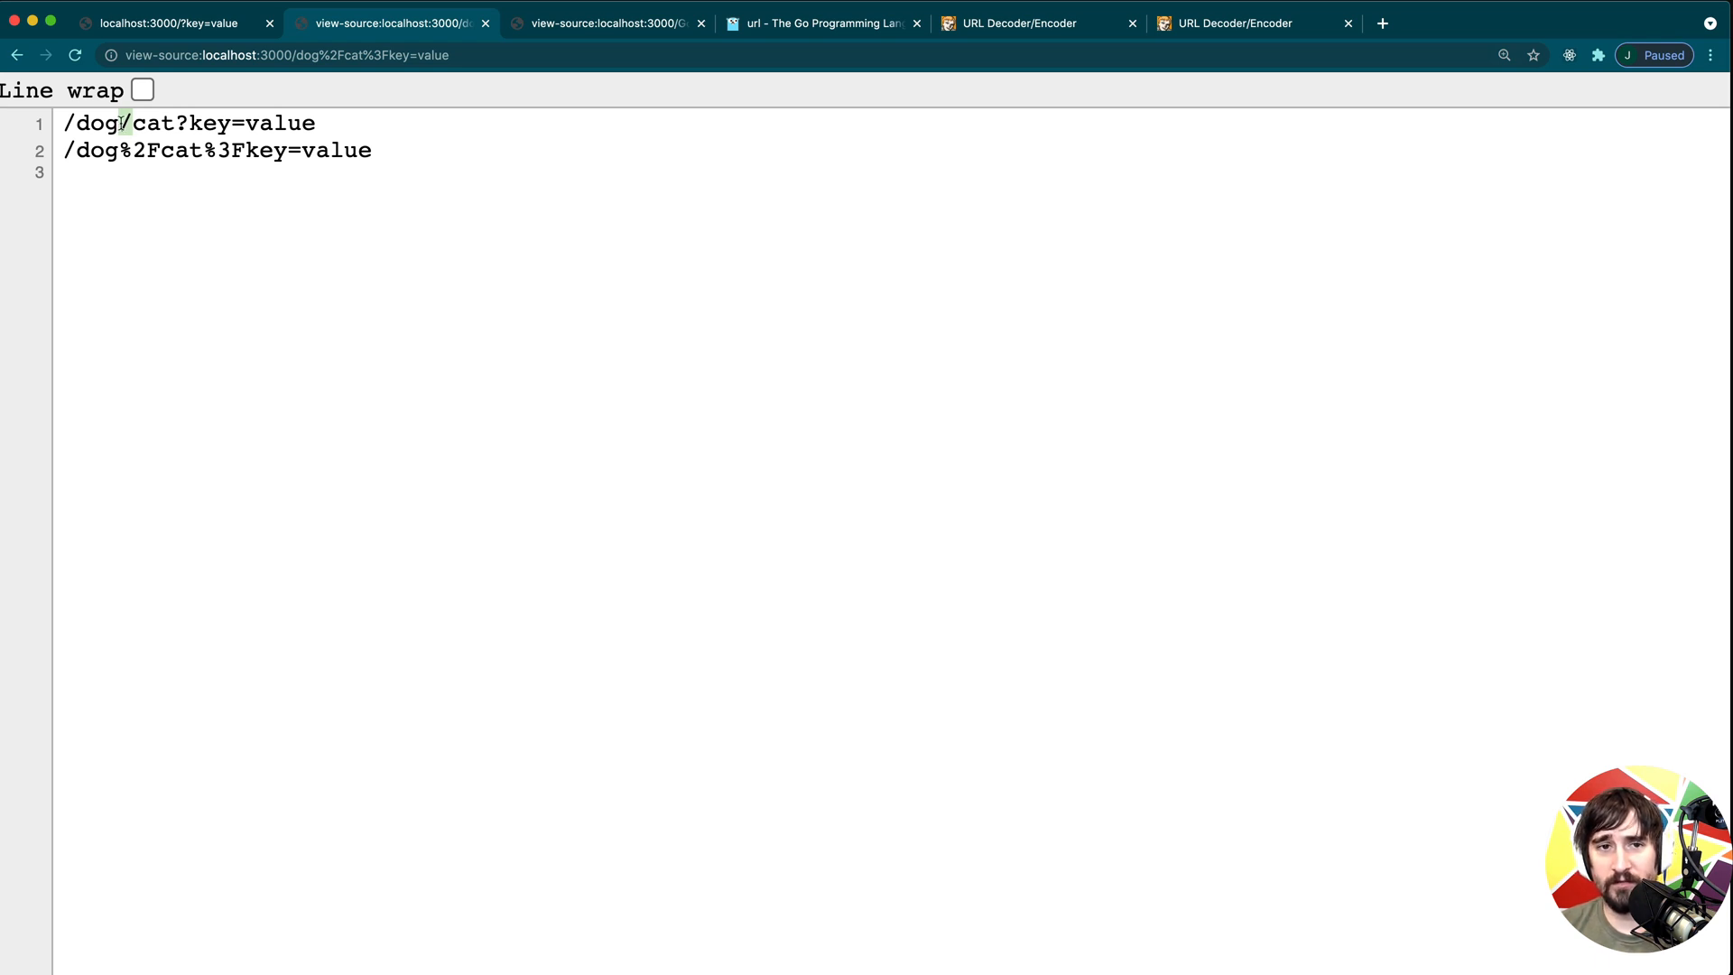
mouse_move(357, 78)
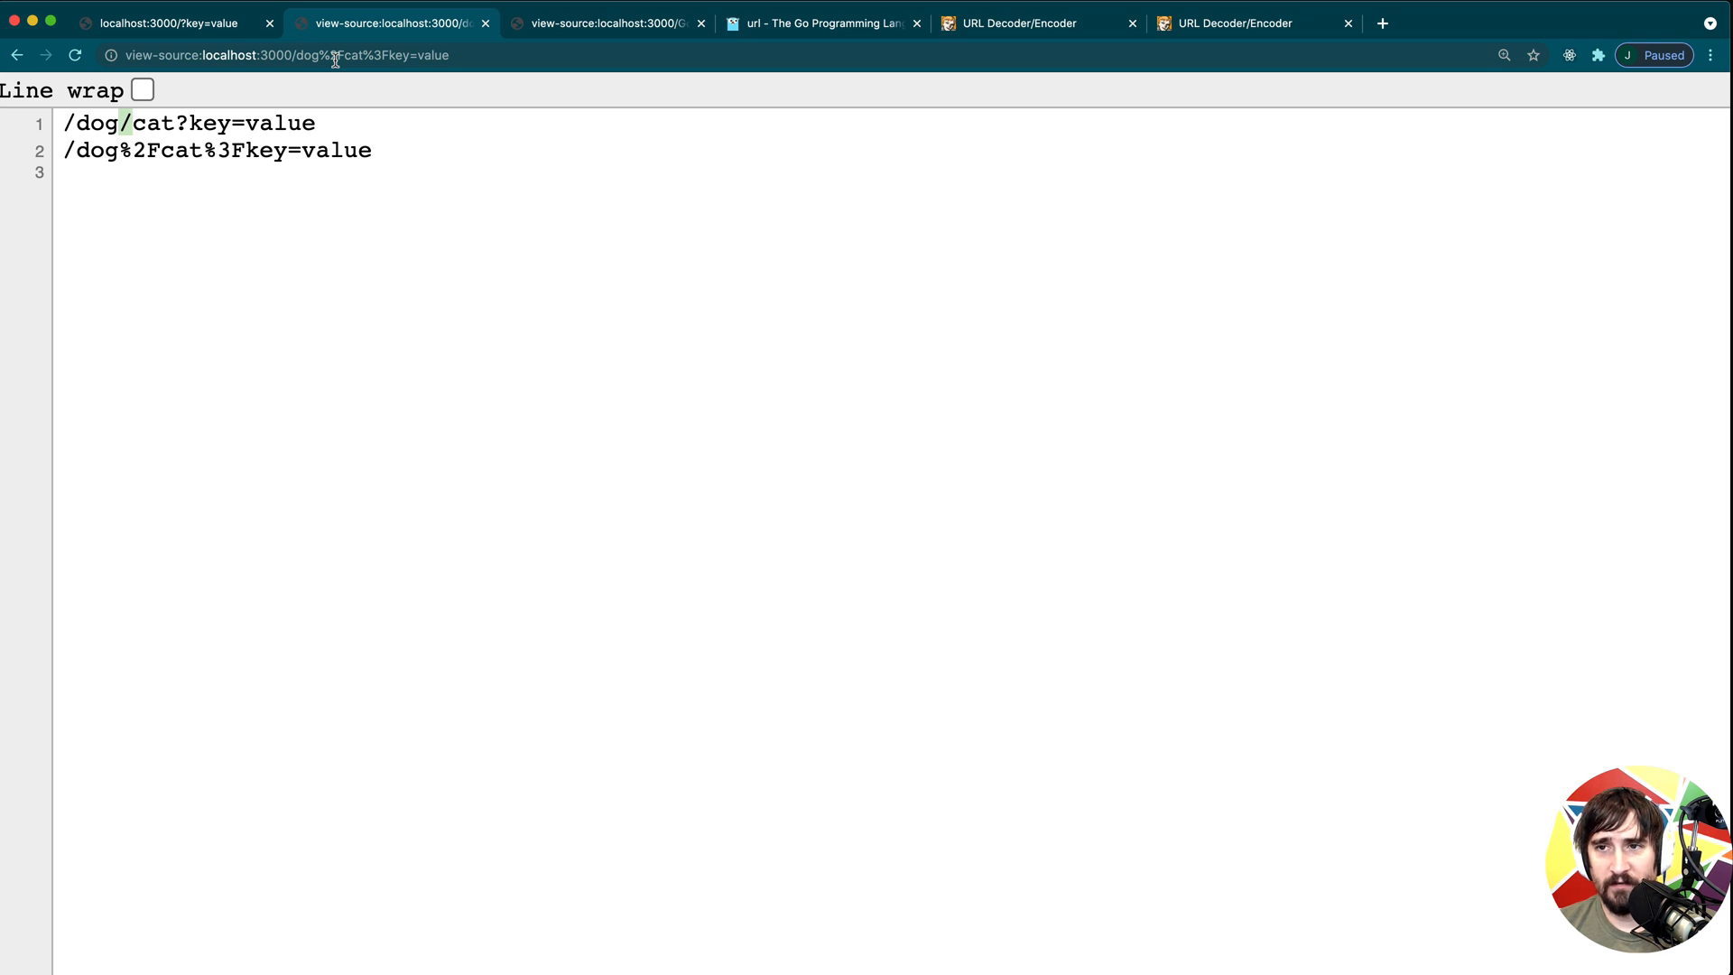
left_click(823, 21)
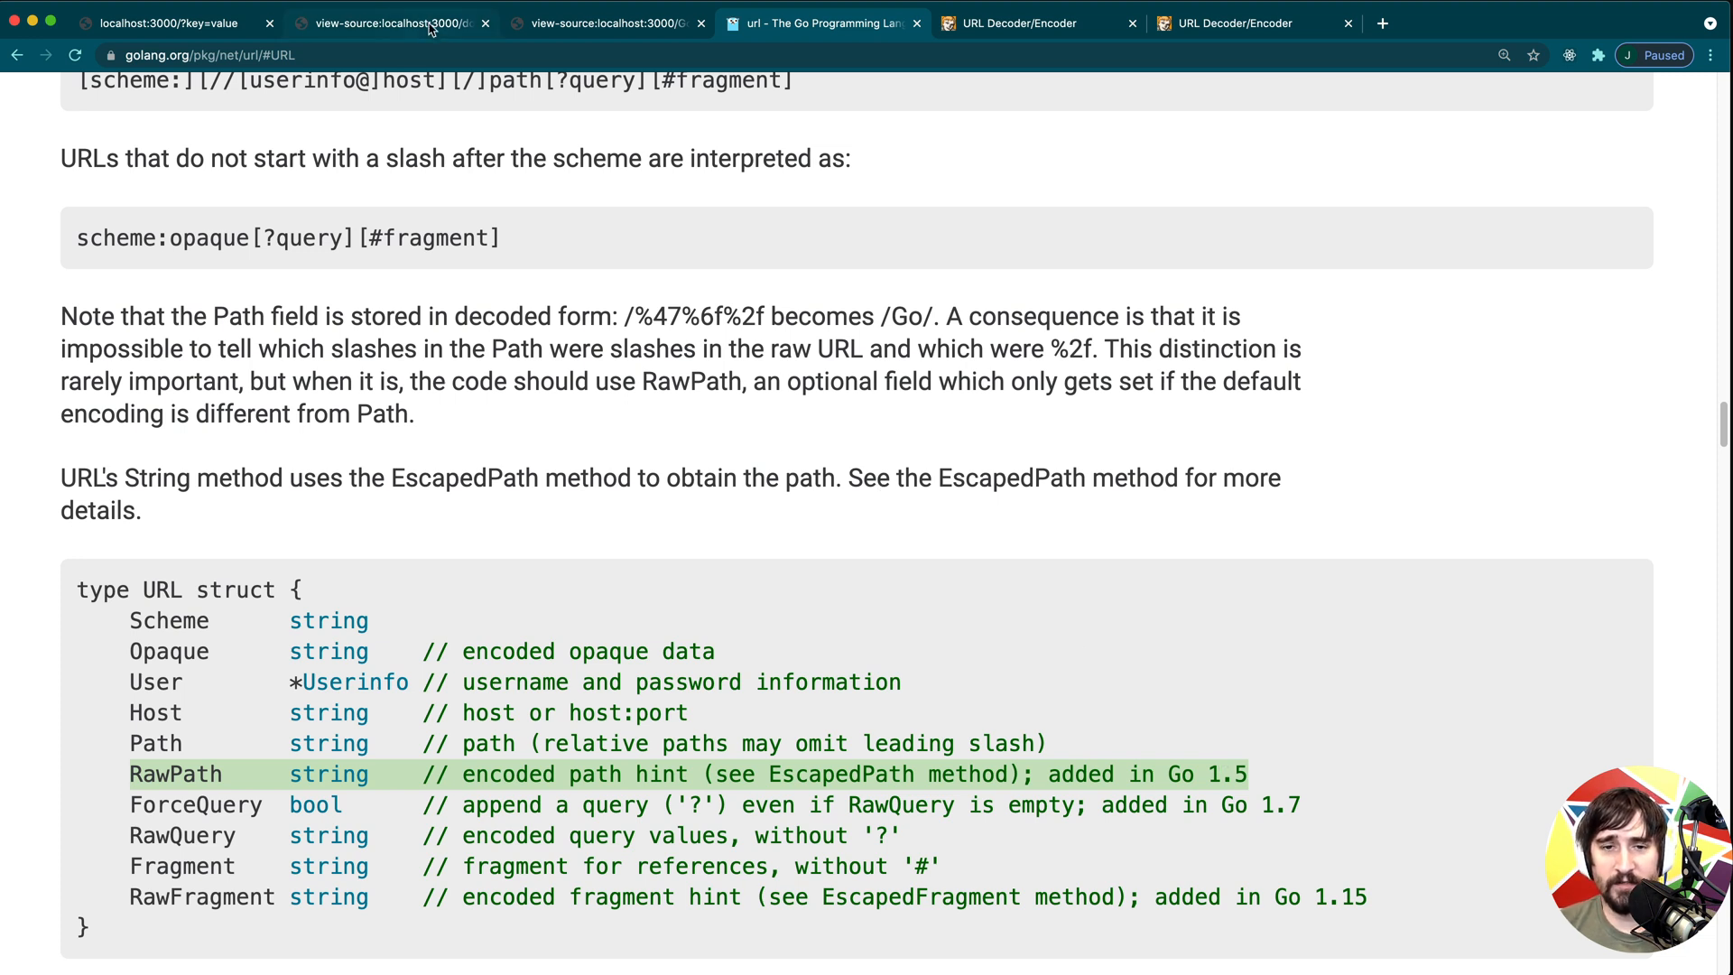
Return to the view-source tab showing both the decoded and raw paths.
left_click(606, 22)
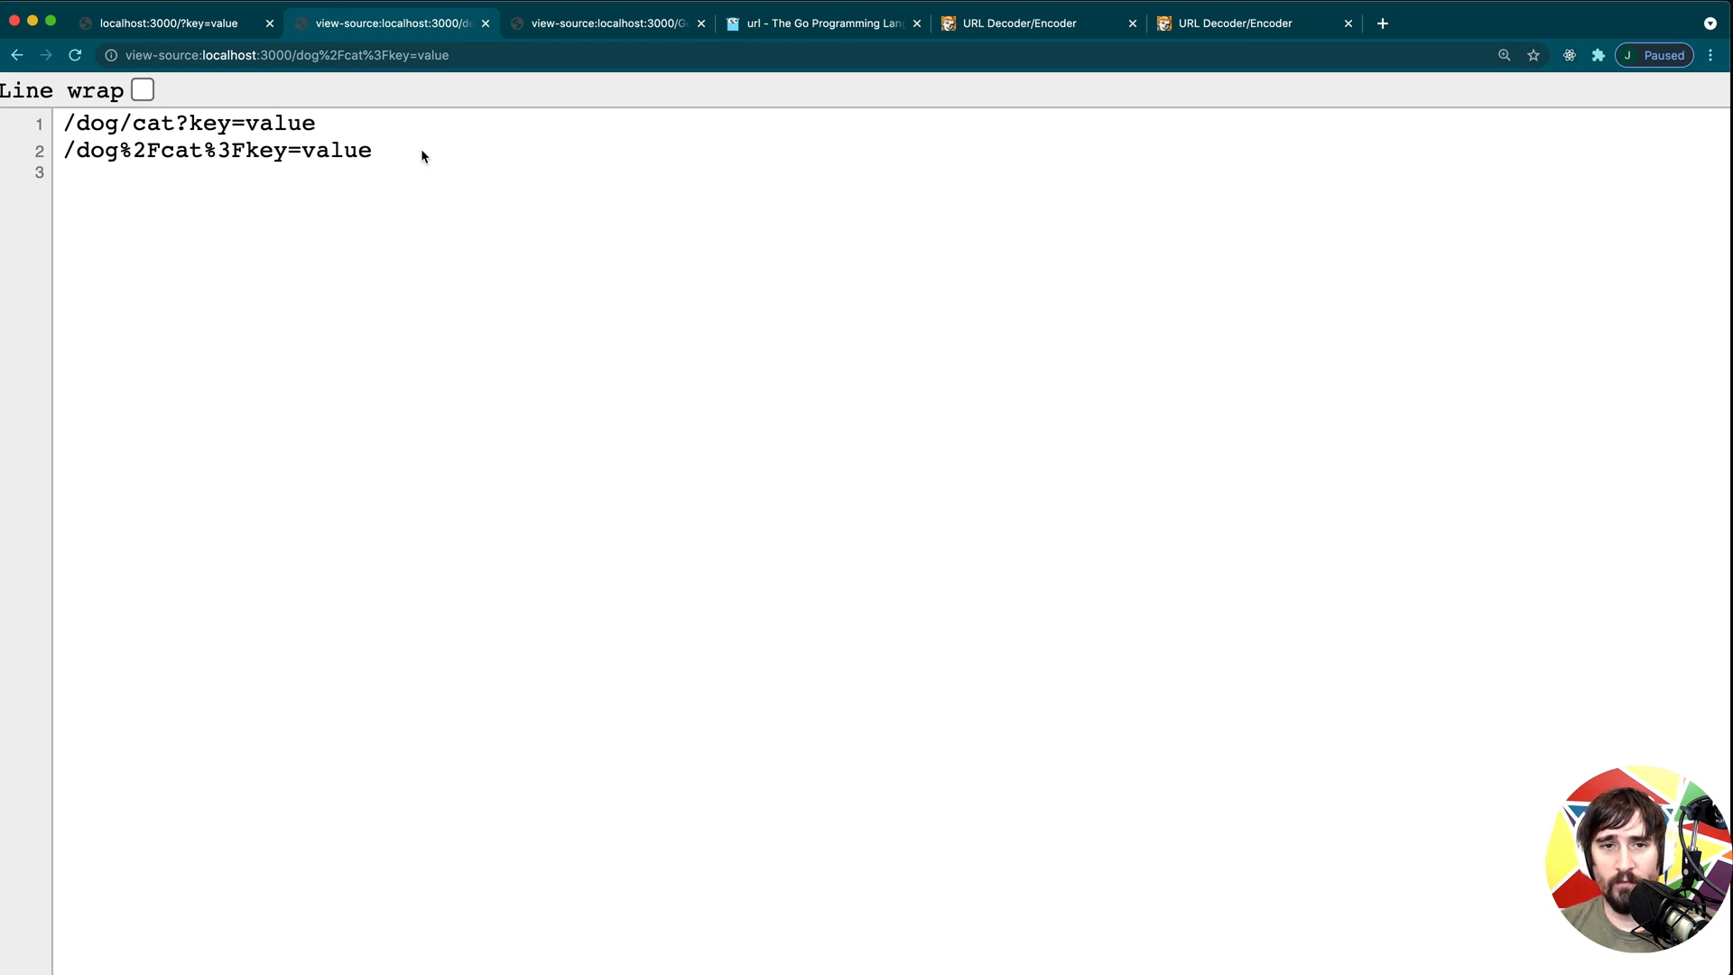
mouse_move(409, 158)
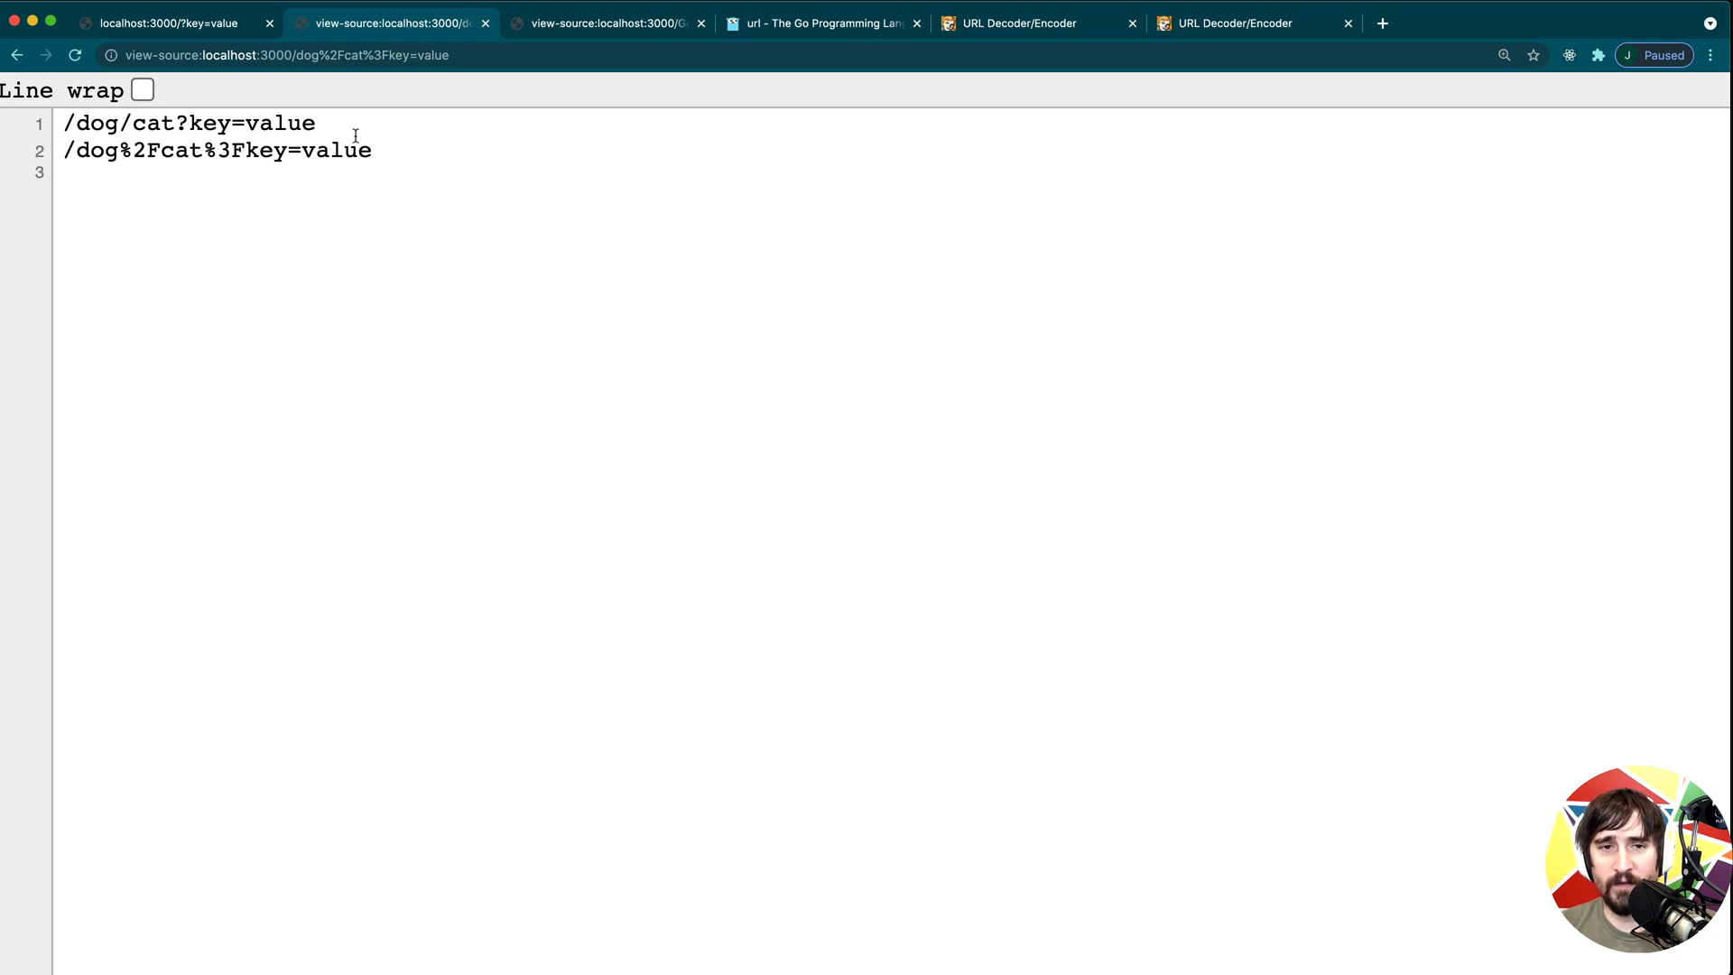
mouse_move(397, 162)
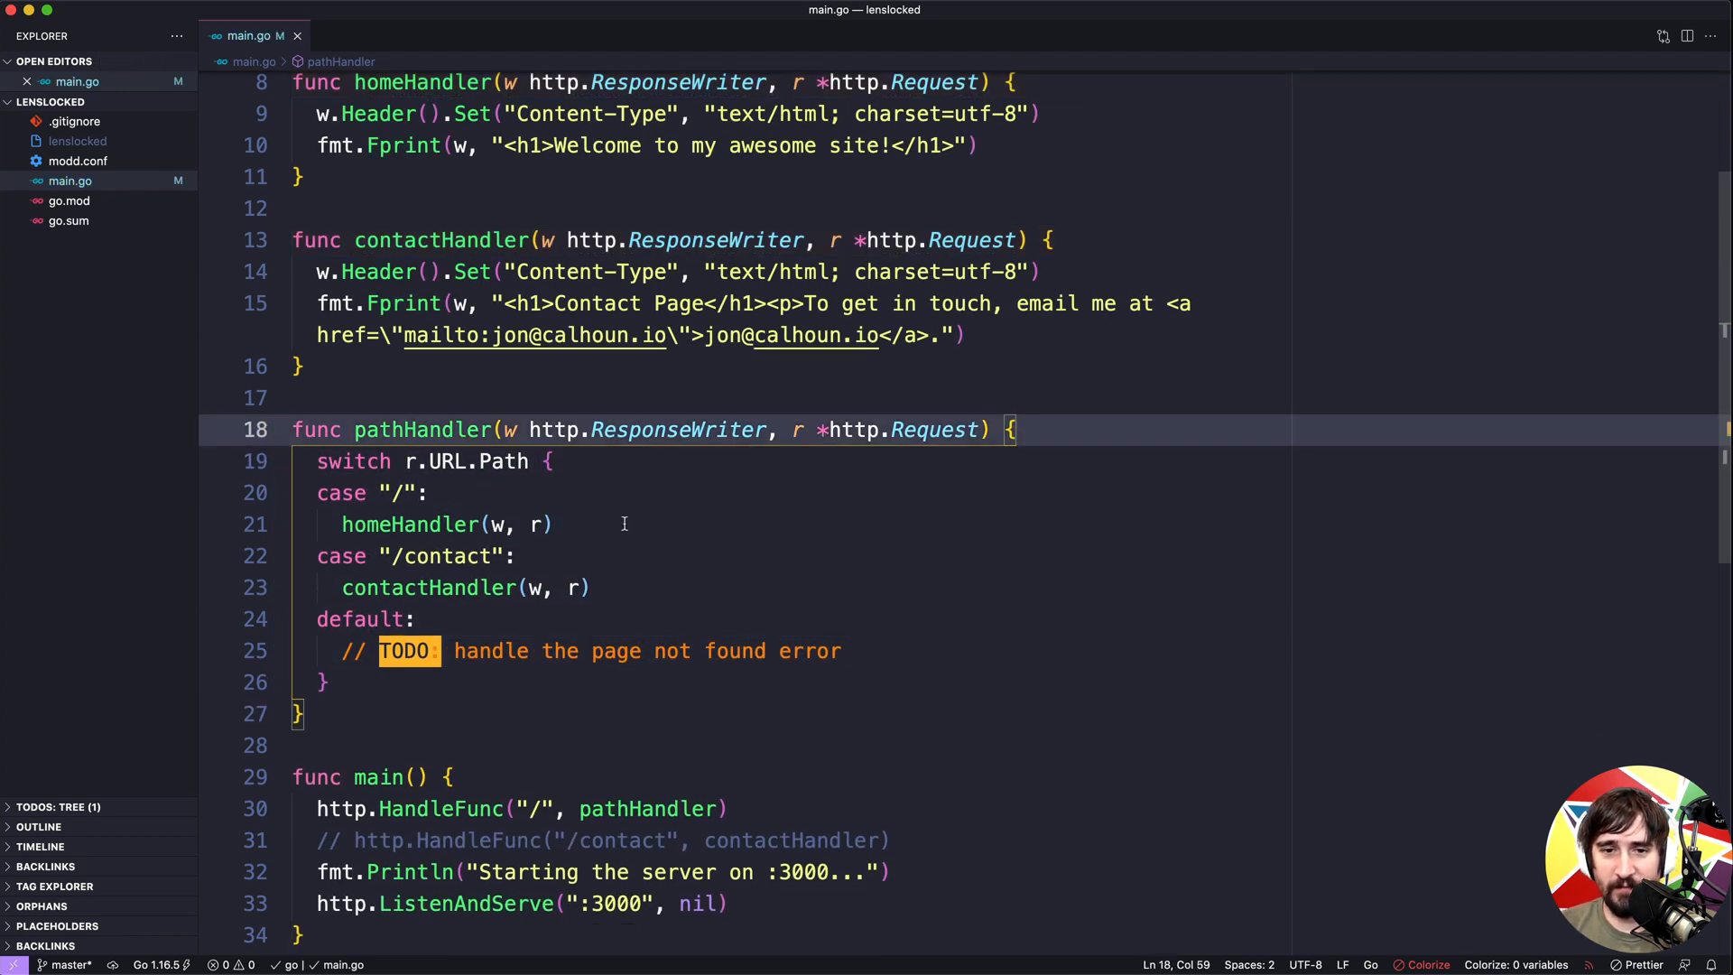
Scroll down in main.go to review the main function's route registration for pathHandler.
scroll("down", 3)
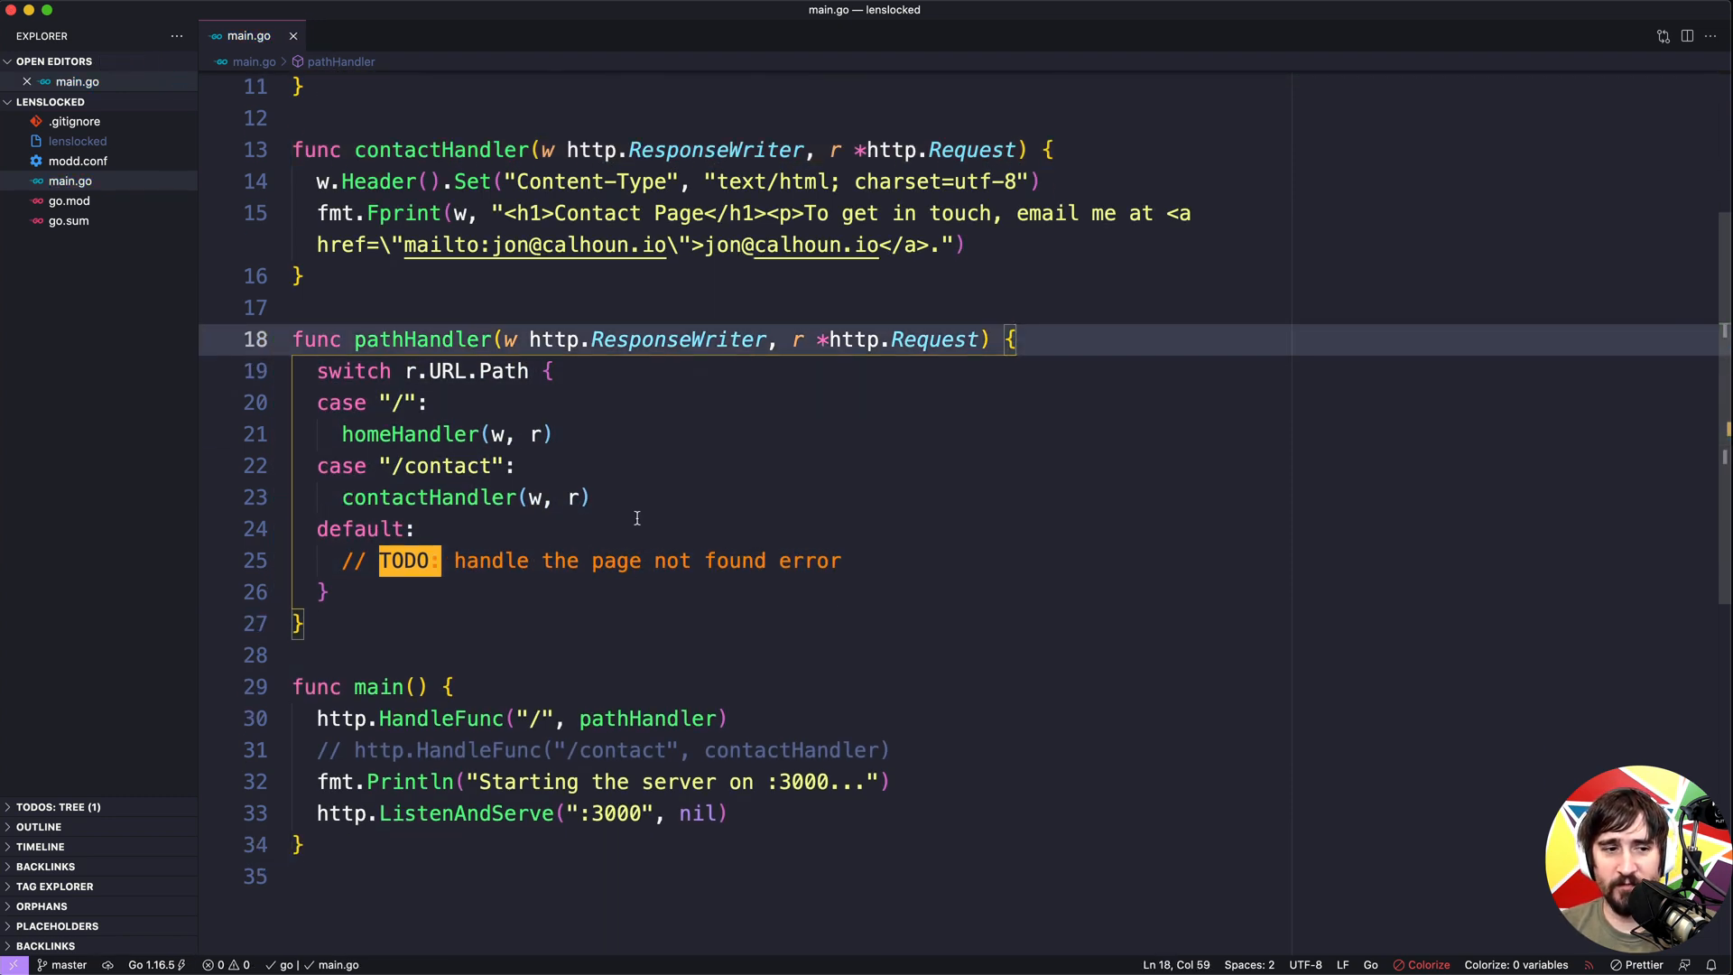